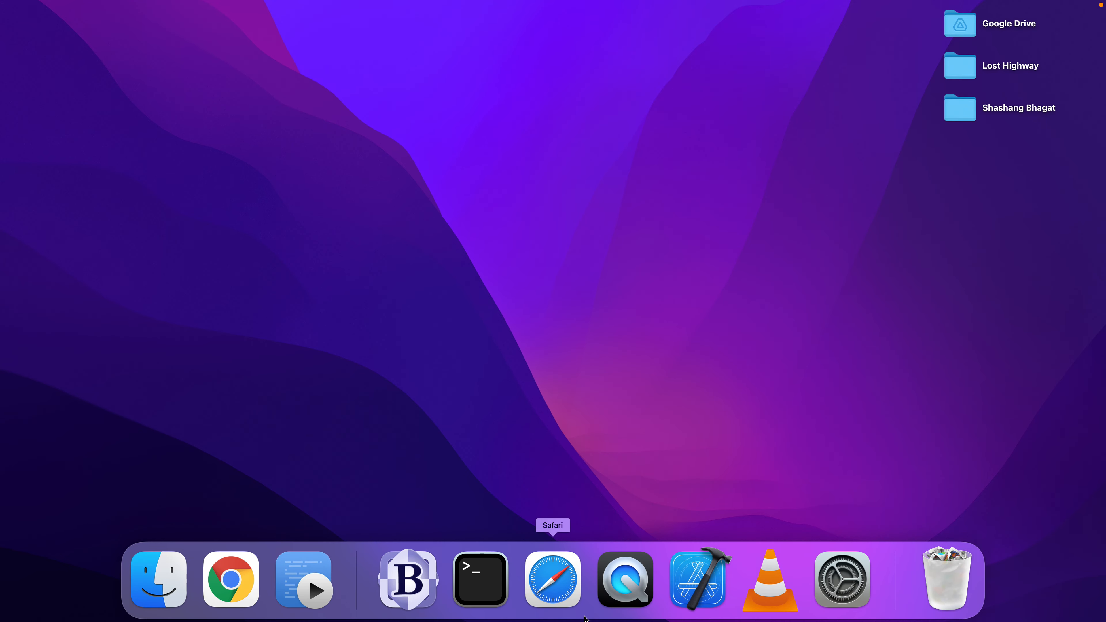
- Launch Xcode, reopen the Futurecam project and search Open Quickly for 'nonreal'
{"action": "left_click", "coordinate": [697, 578]}
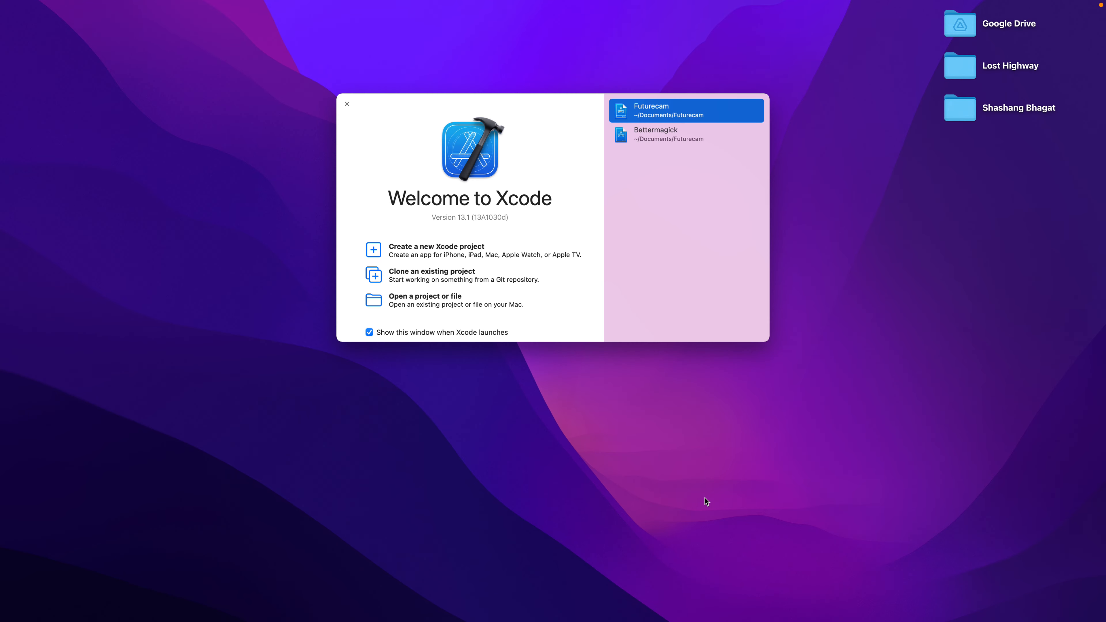
{"action": "double_click", "coordinate": [651, 110]}
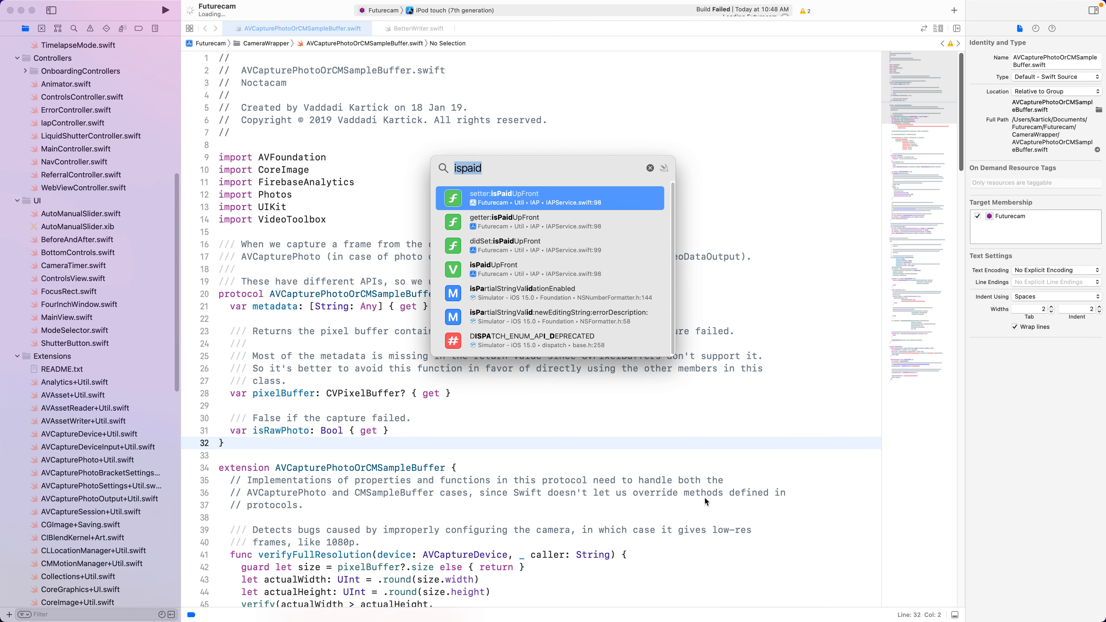
{"action": "type", "text": "nonreal"}
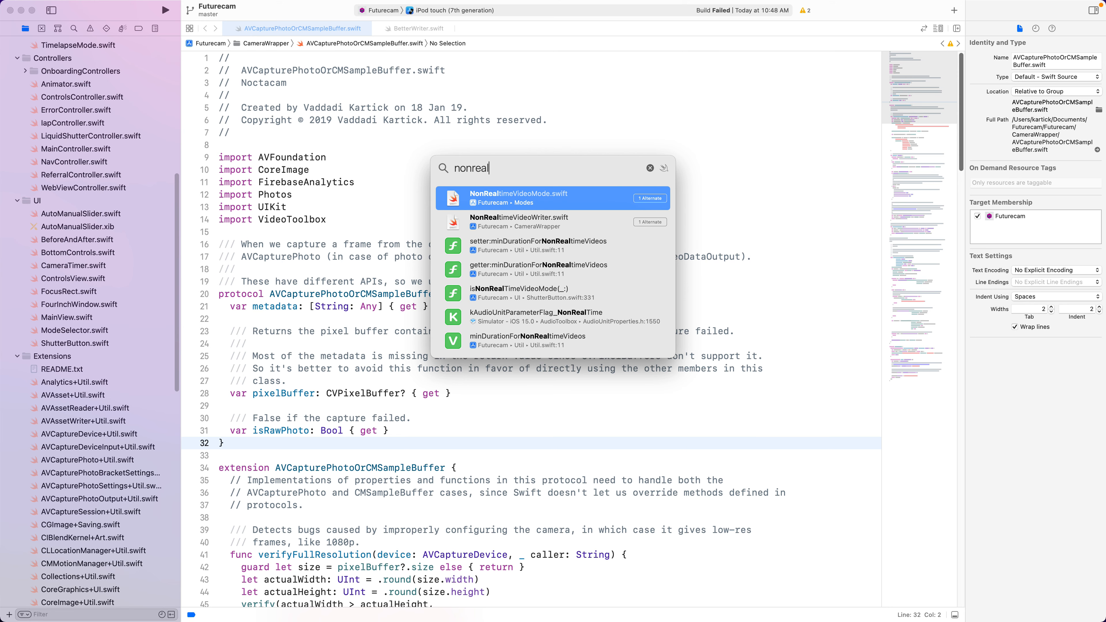
- Go from NonRealtimeVideoMode.swift to NonRealtimeVideoWriter.swift and review its class and AVAssetWriter property
{"action": "left_click", "coordinate": [519, 197]}
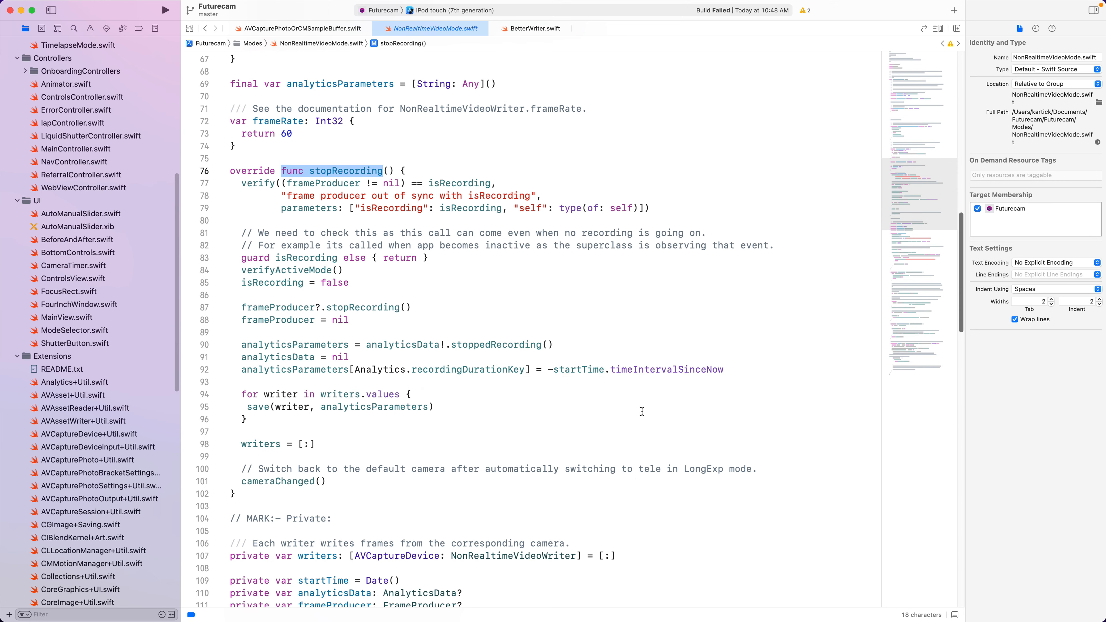
{"action": "type", "text": "non"}
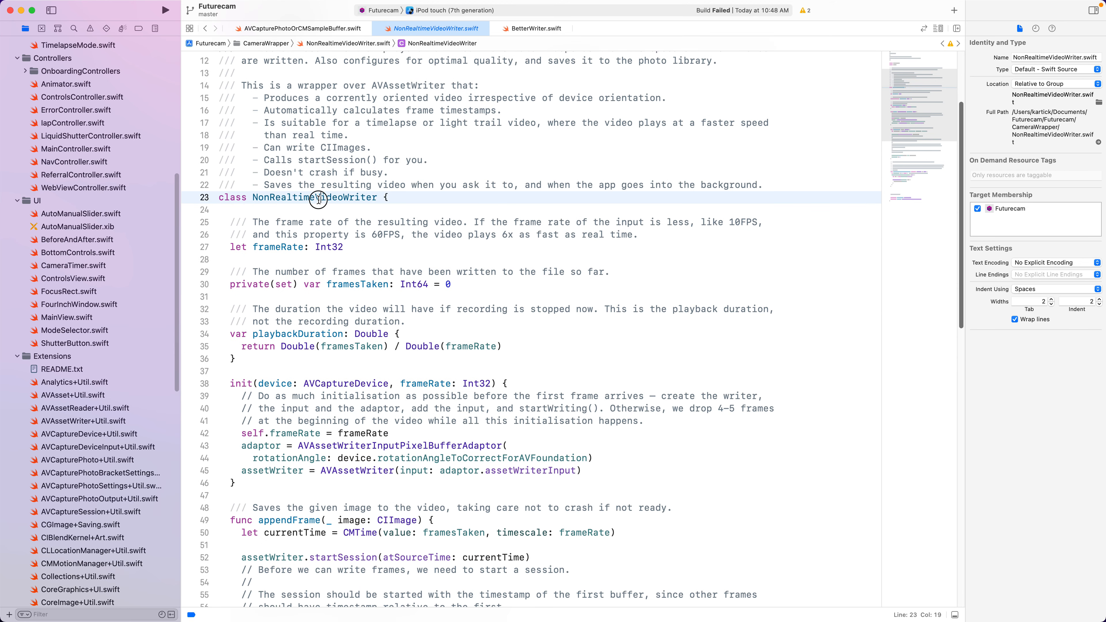
{"action": "double_click", "coordinate": [346, 198]}
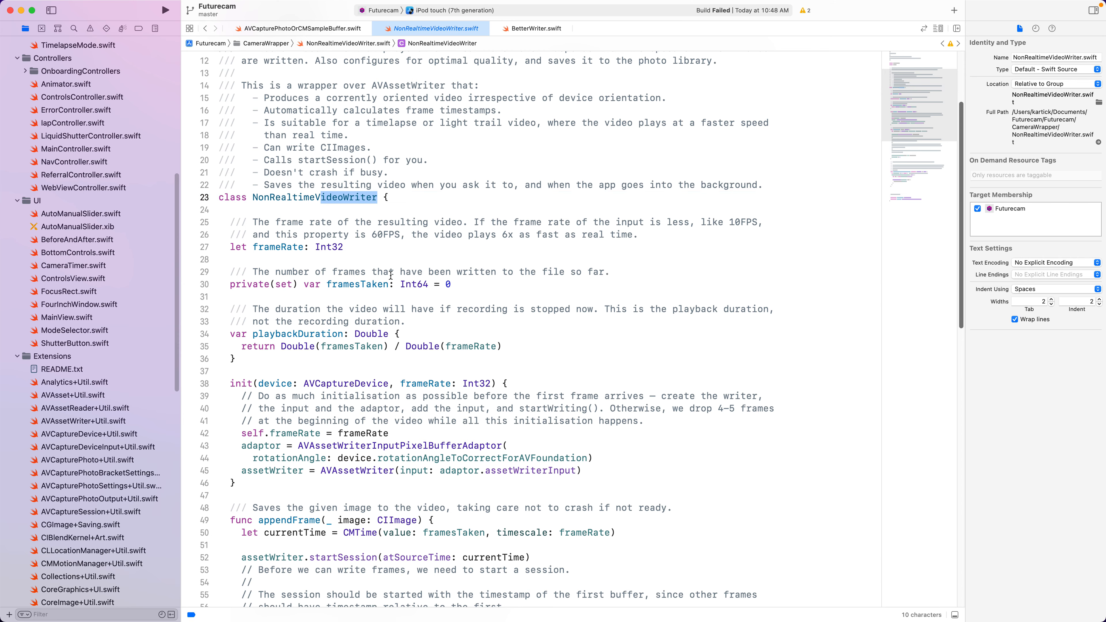
{"action": "scroll", "scroll_direction": "down", "scroll_amount": 3}
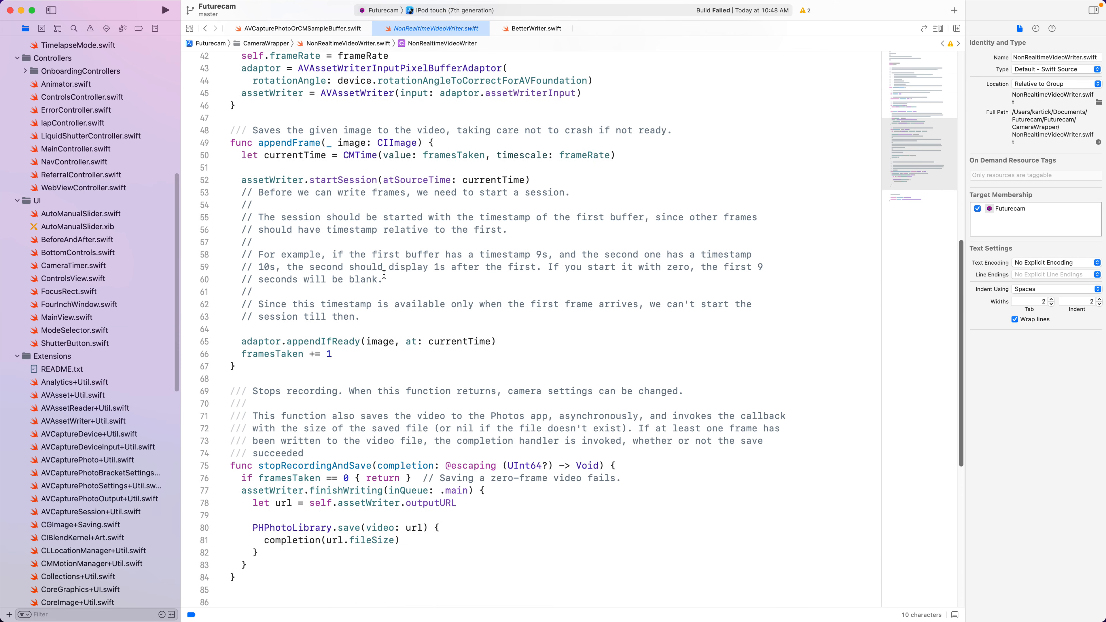
{"action": "scroll", "scroll_direction": "down", "scroll_amount": 3}
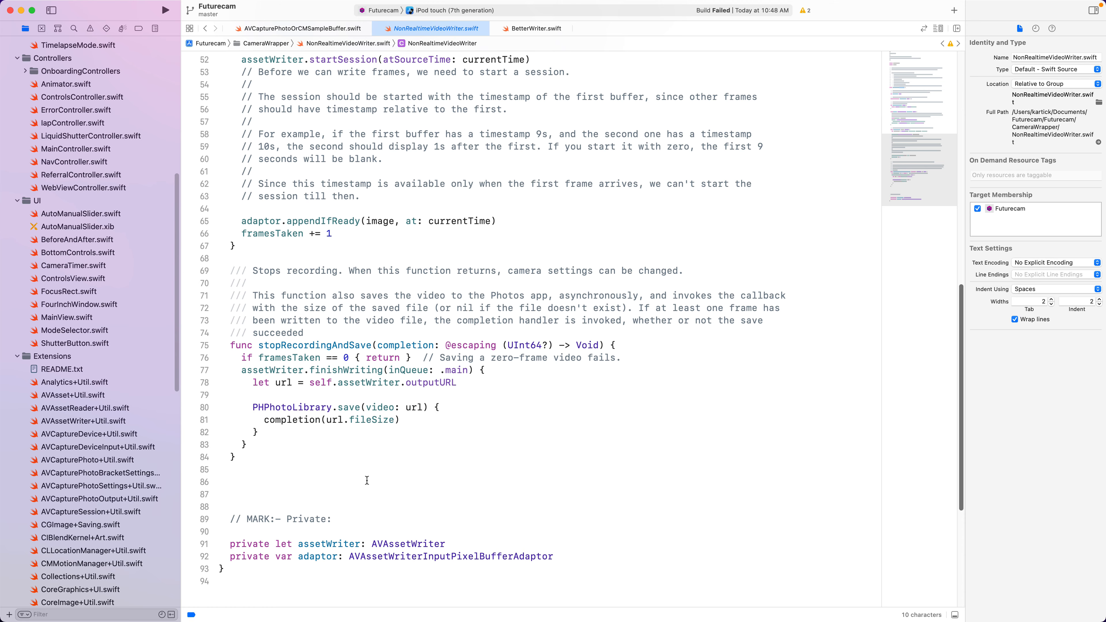
{"action": "double_click", "coordinate": [408, 543]}
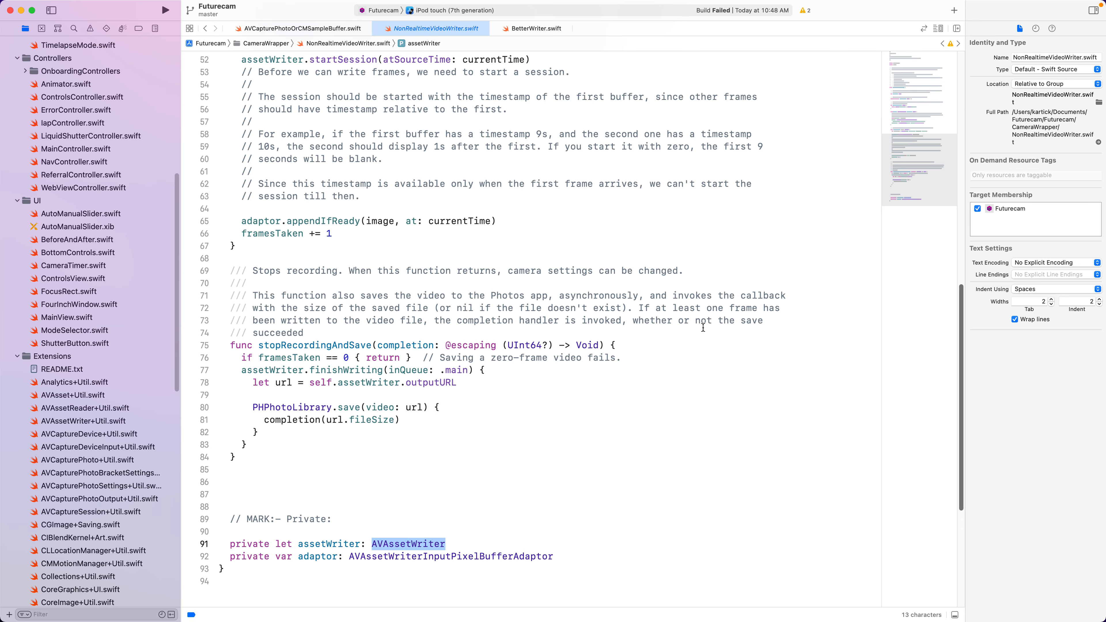
{"action": "scroll", "scroll_direction": "up", "scroll_amount": 3}
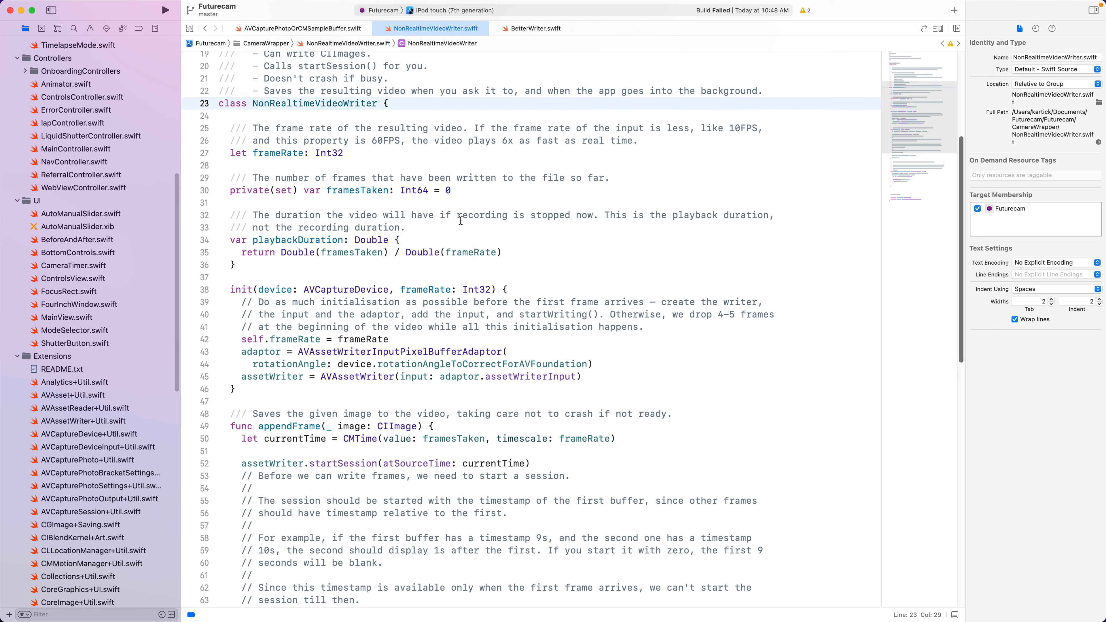
{"action": "mouse_move", "coordinate": [459, 233]}
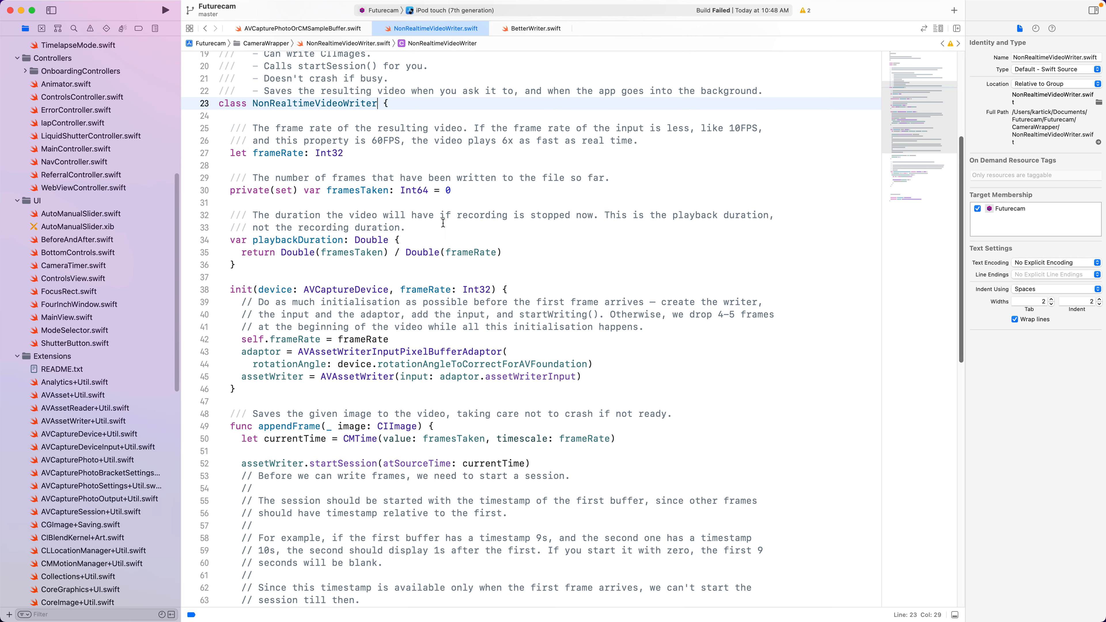
- Reread NonRealtimeVideoWriter's methods down to the private assetWriter of type AVAssetWriter
{"action": "scroll", "scroll_direction": "down", "scroll_amount": 3}
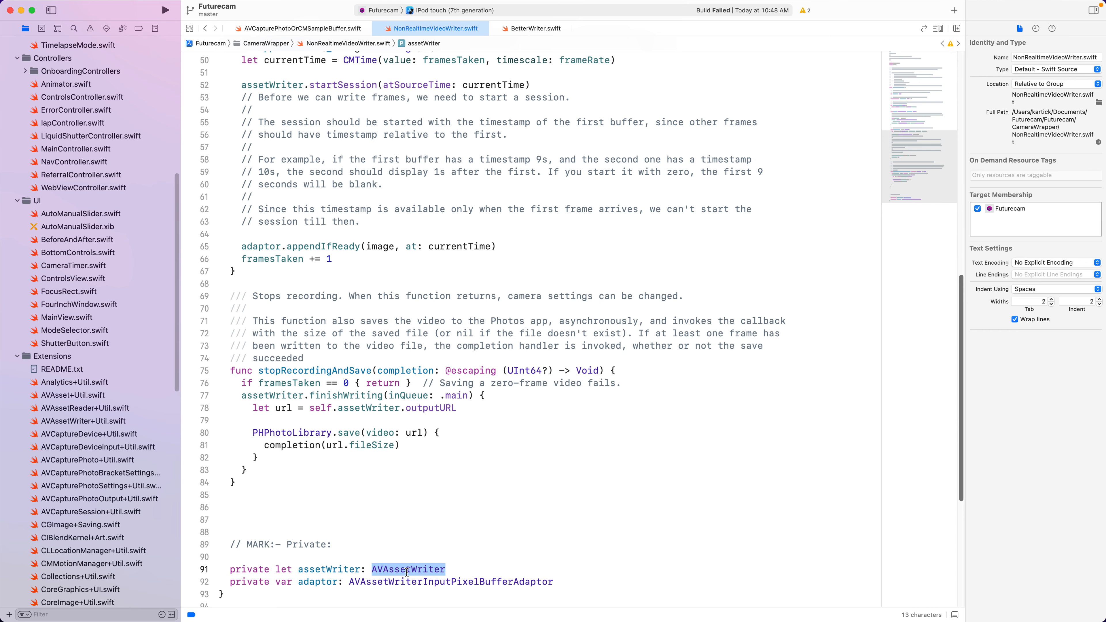
{"action": "scroll", "scroll_direction": "up", "scroll_amount": 3}
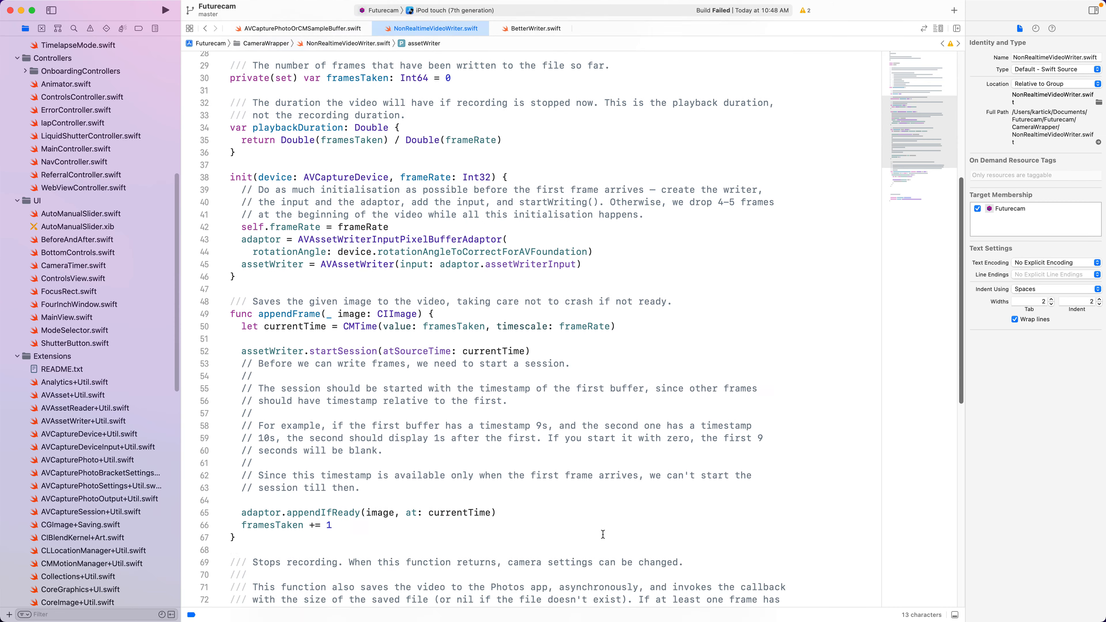
{"action": "scroll", "scroll_direction": "up", "scroll_amount": 3}
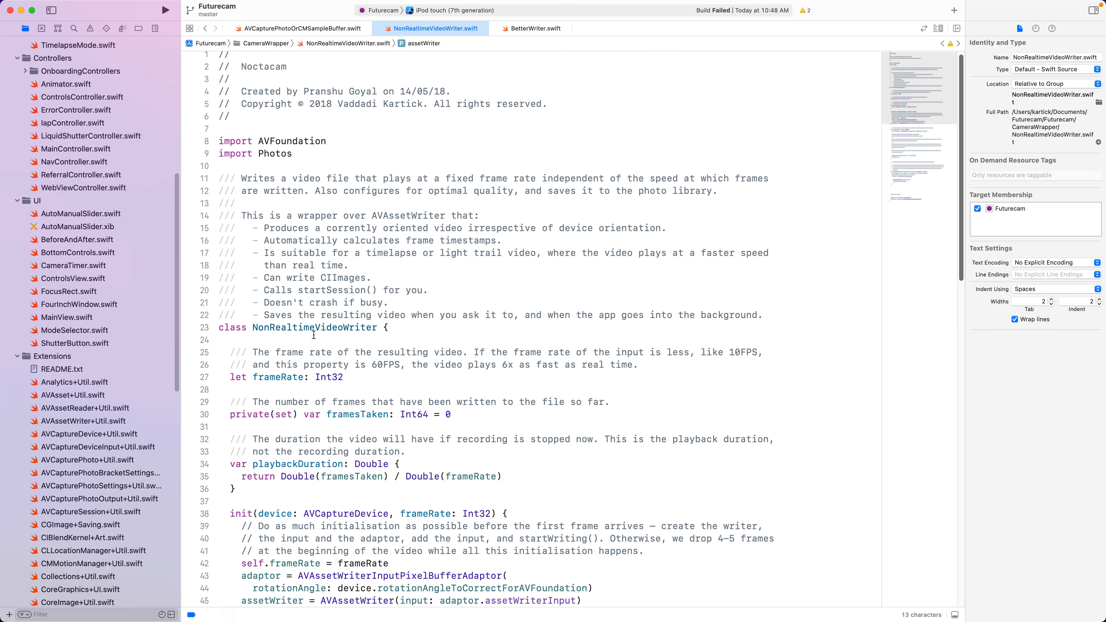
{"action": "double_click", "coordinate": [314, 327]}
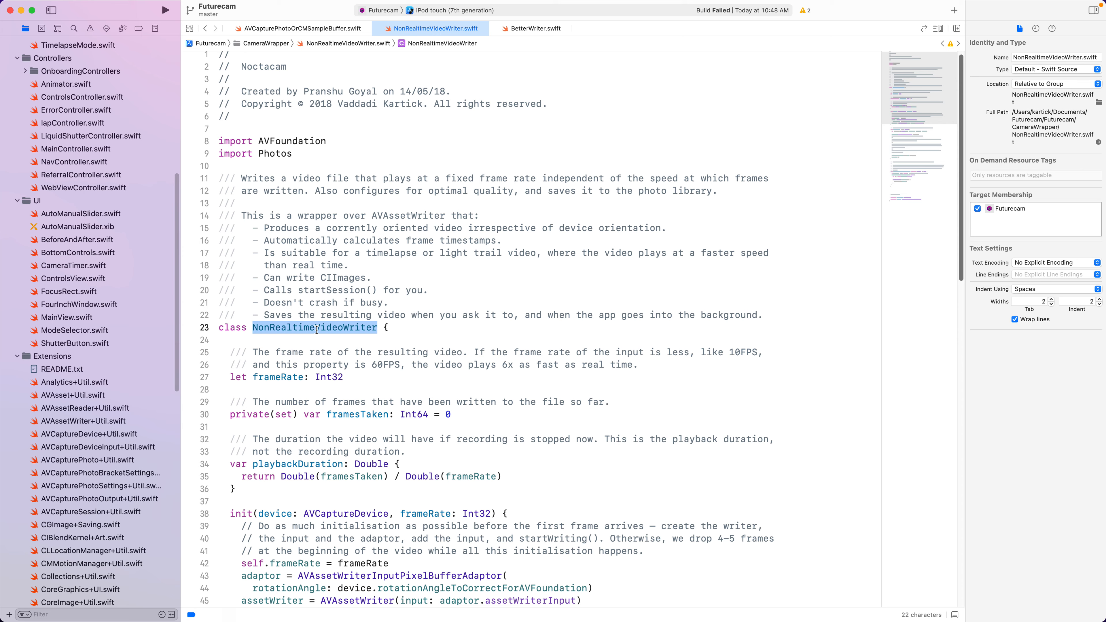
{"action": "scroll", "scroll_direction": "down", "scroll_amount": 3}
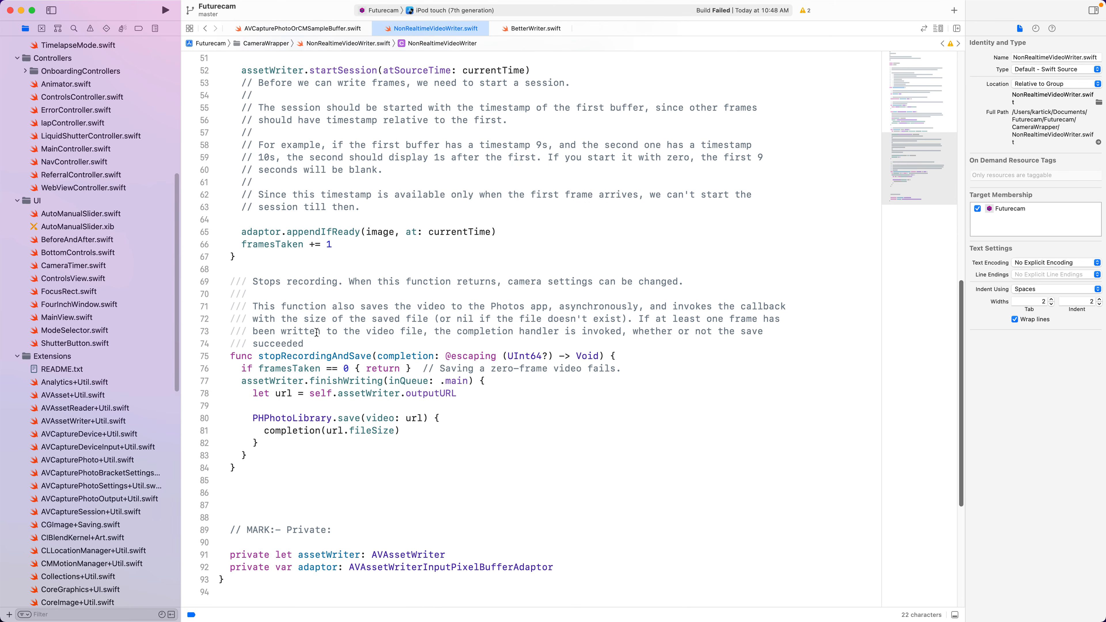
{"action": "double_click", "coordinate": [408, 554]}
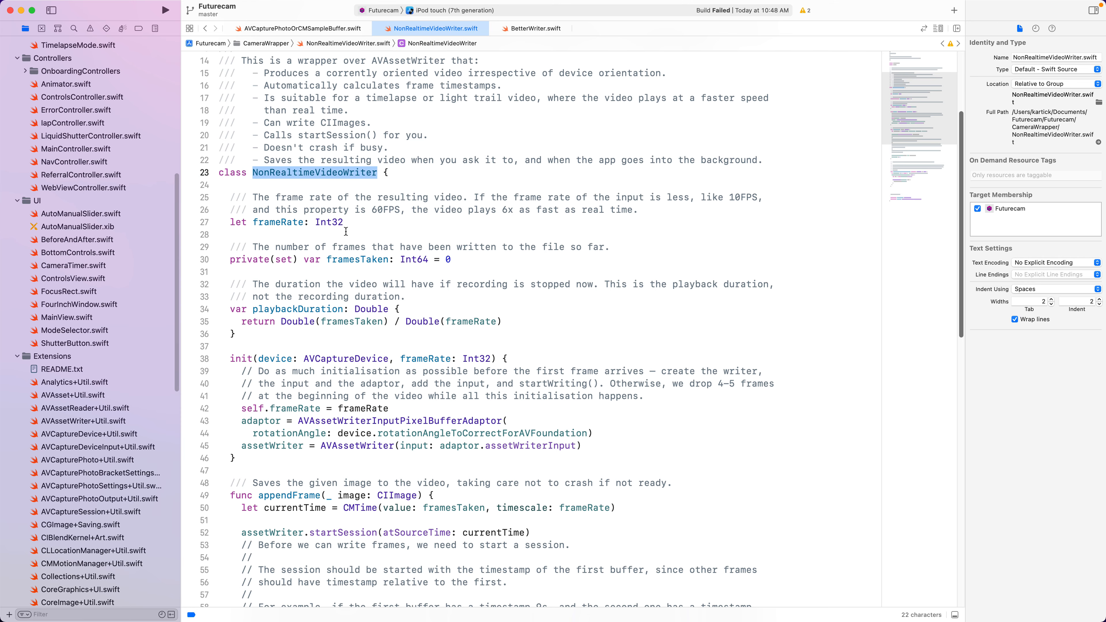
{"action": "scroll", "scroll_direction": "down", "scroll_amount": 3}
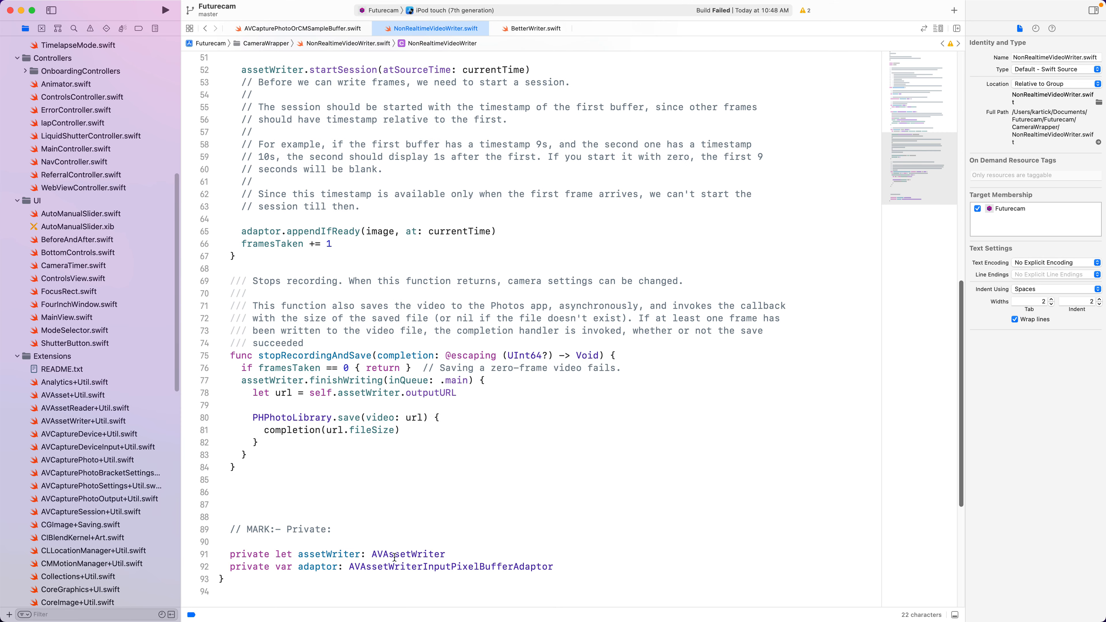
{"action": "left_click", "coordinate": [367, 528]}
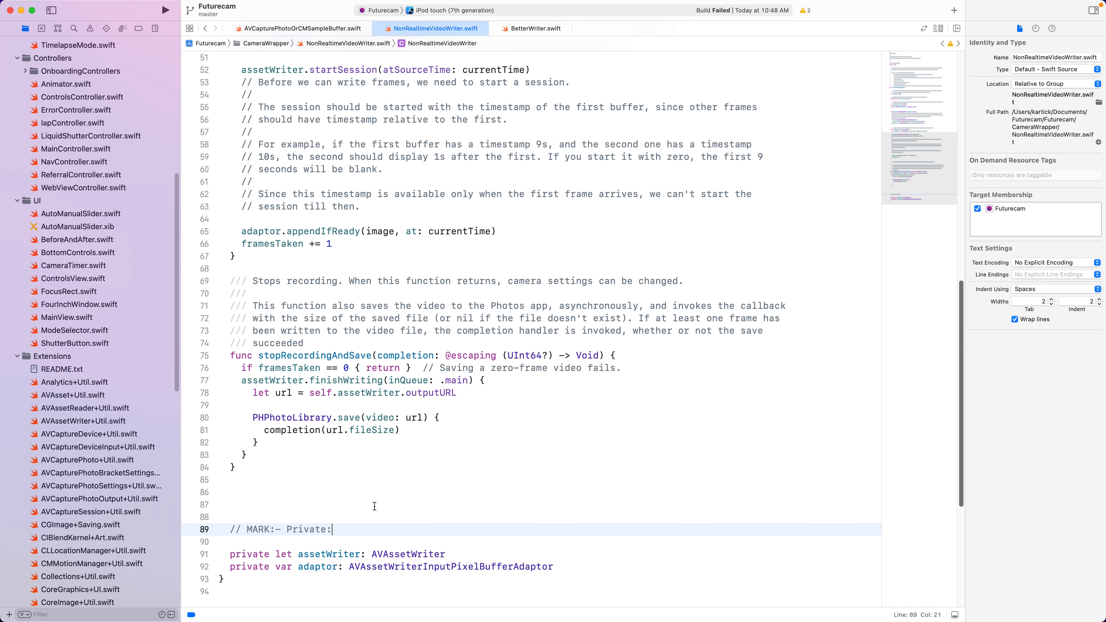
{"action": "mouse_move", "coordinate": [419, 584]}
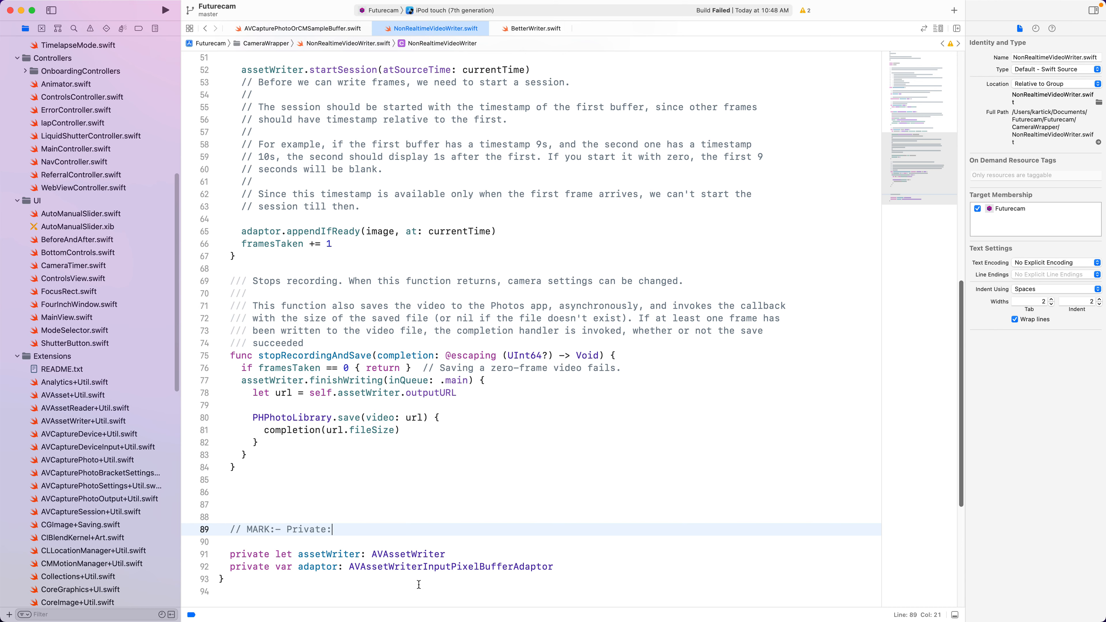
{"action": "double_click", "coordinate": [408, 554]}
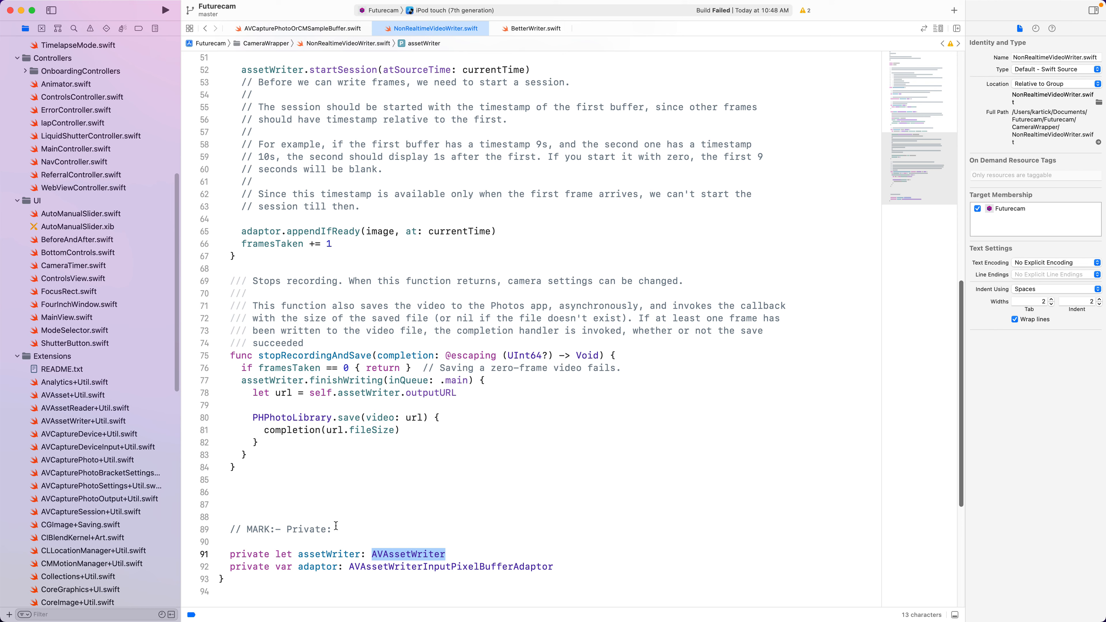
{"action": "mouse_move", "coordinate": [171, 330]}
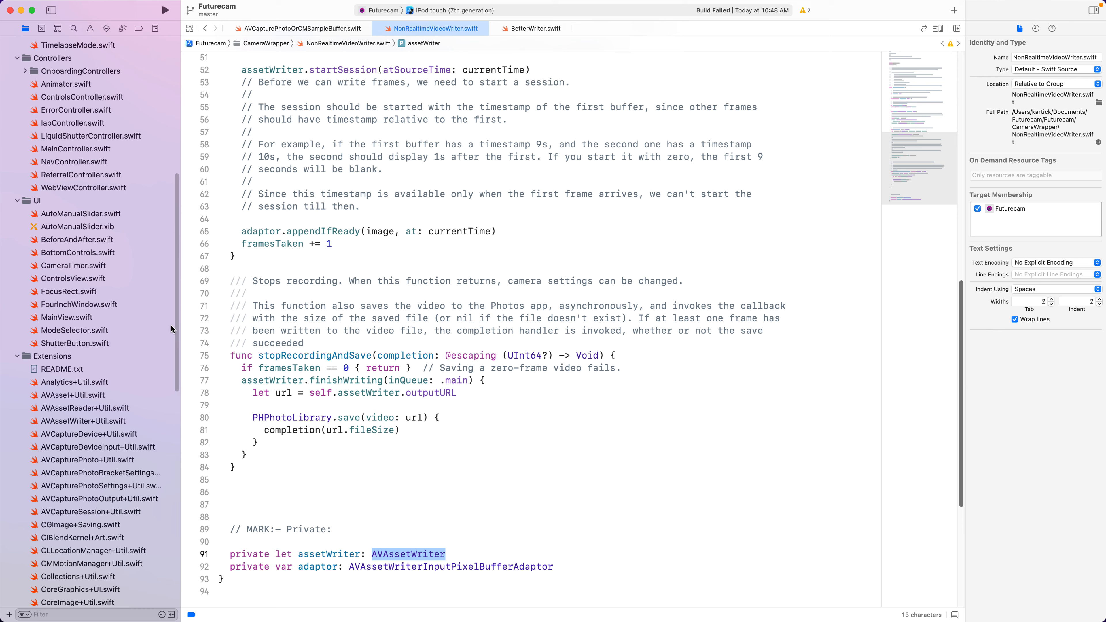
- Review BetterWriter.swift's AVAssetWriter subclass and its guarded startSession override
{"action": "left_click", "coordinate": [535, 28]}
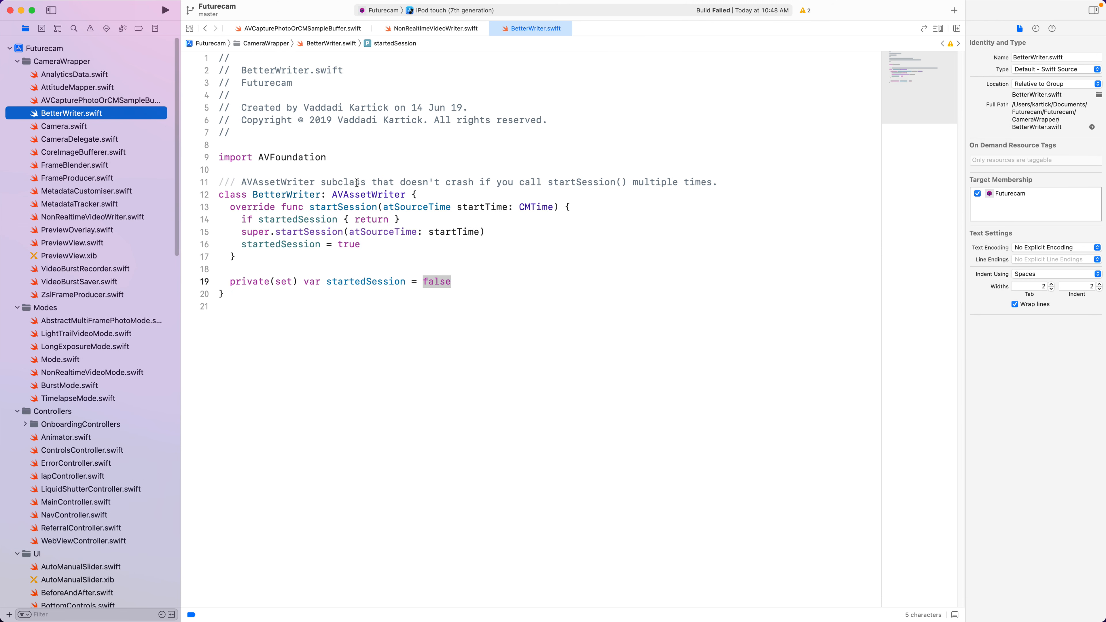
{"action": "double_click", "coordinate": [383, 182]}
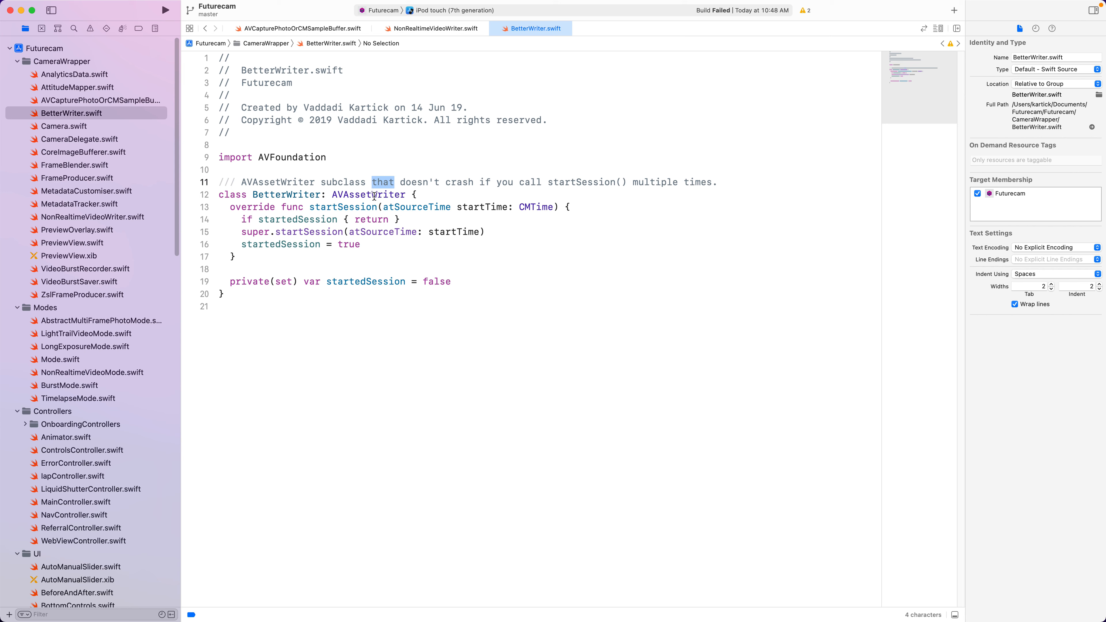
{"action": "double_click", "coordinate": [368, 194]}
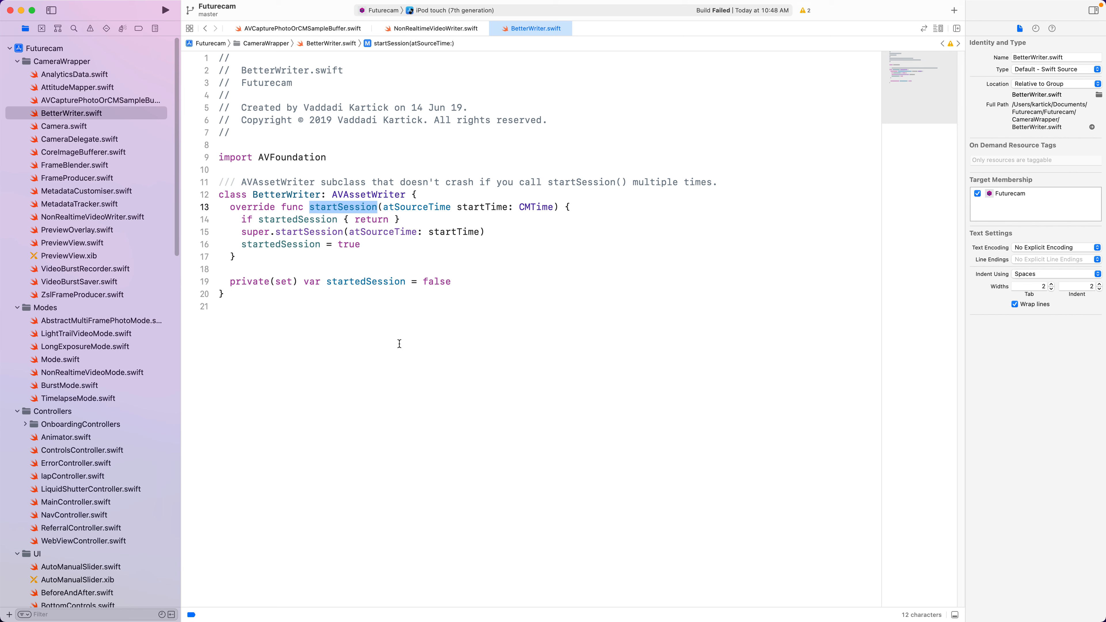
{"action": "mouse_move", "coordinate": [280, 289]}
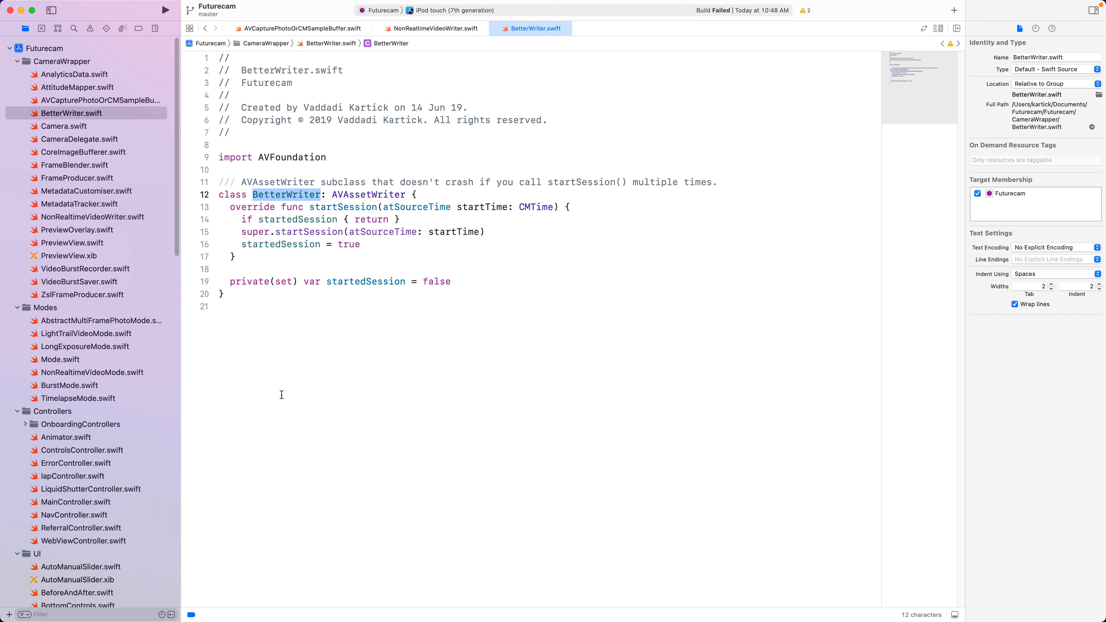
{"action": "mouse_move", "coordinate": [327, 266]}
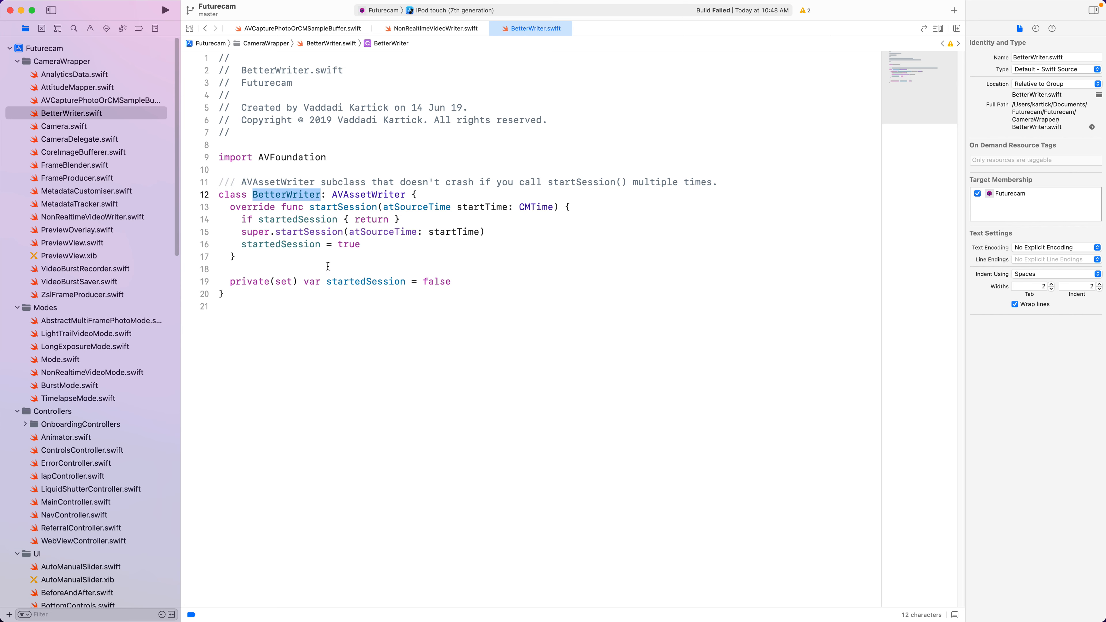
{"action": "double_click", "coordinate": [280, 244]}
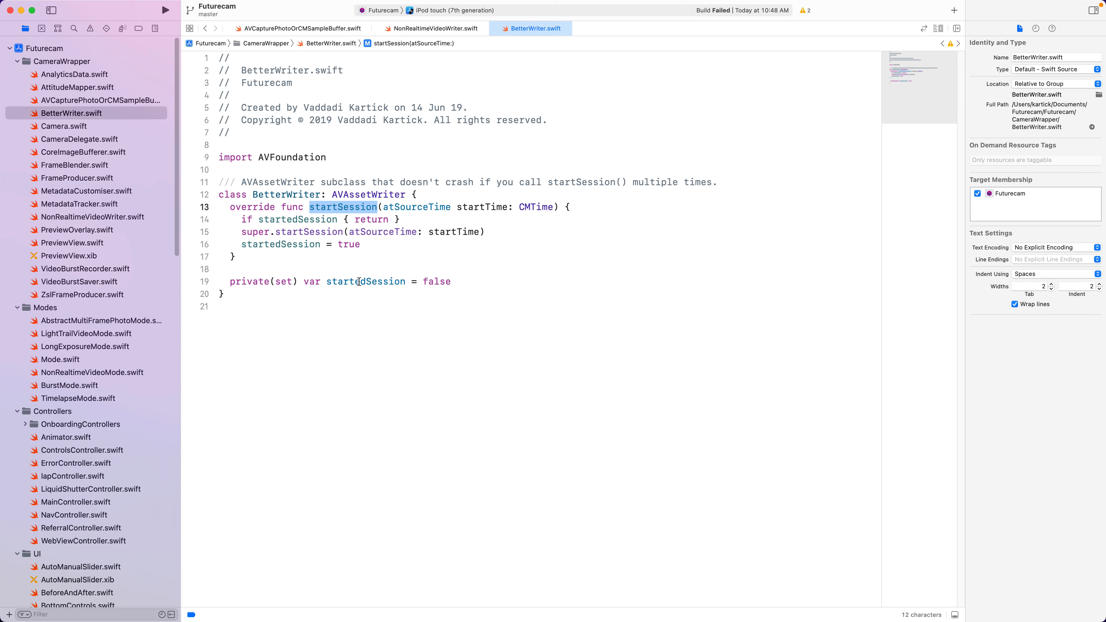
{"action": "mouse_move", "coordinate": [358, 281]}
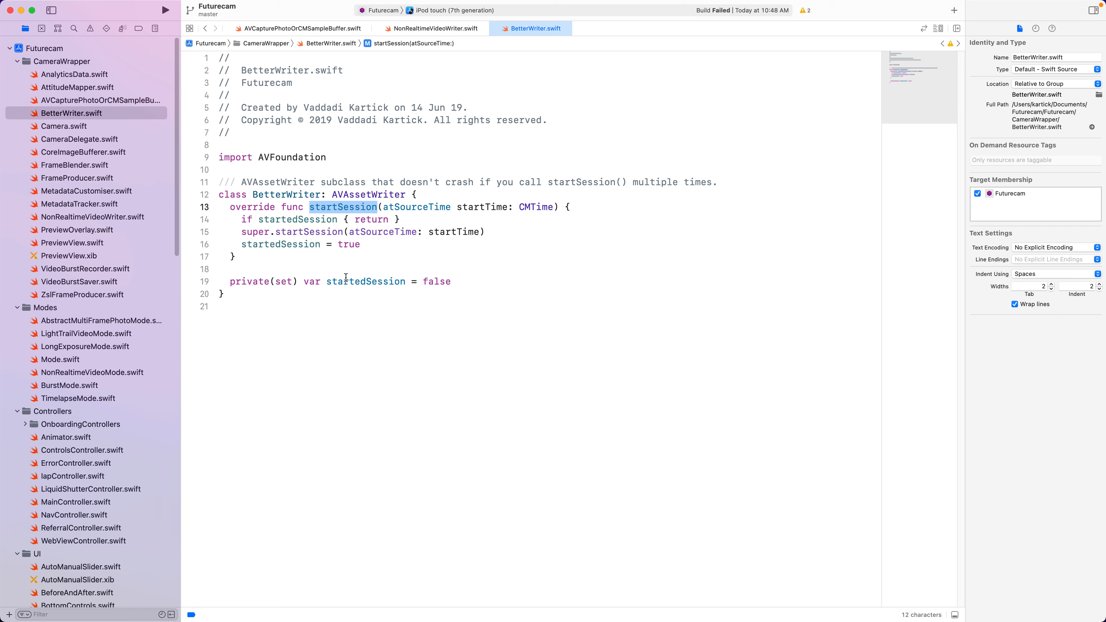
{"action": "scroll", "scroll_direction": "down", "scroll_amount": 3}
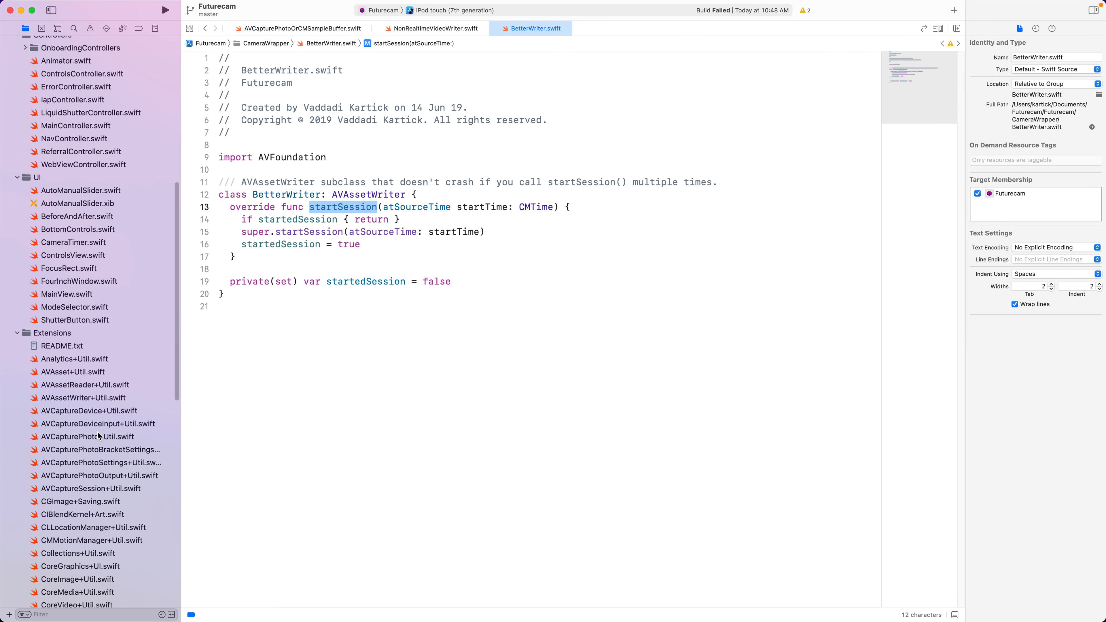
{"action": "mouse_move", "coordinate": [98, 411]}
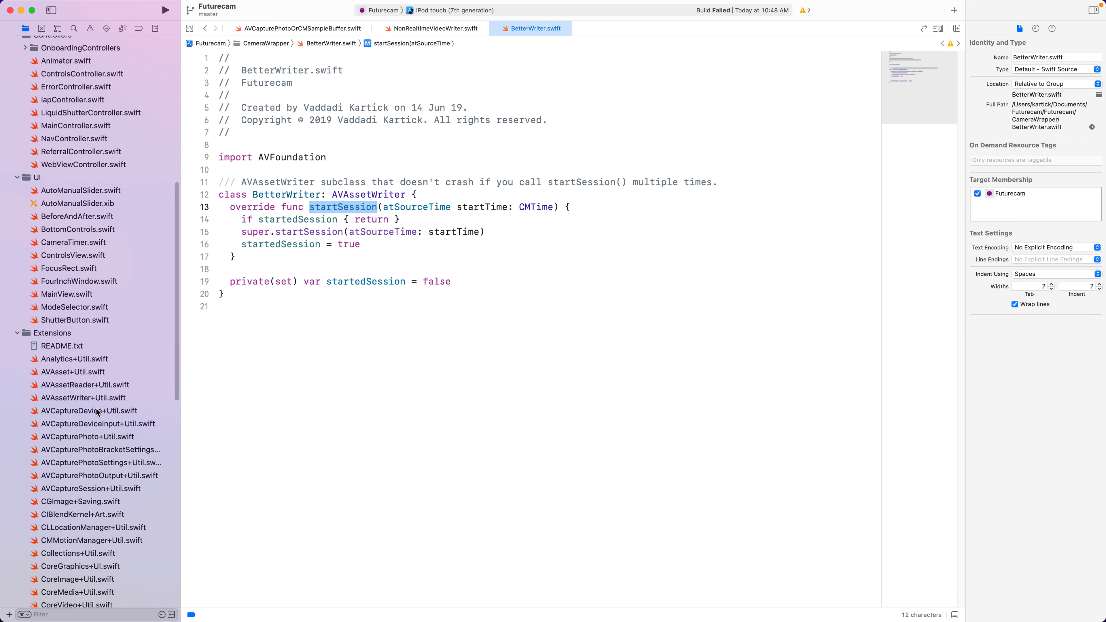
{"action": "mouse_move", "coordinate": [95, 409]}
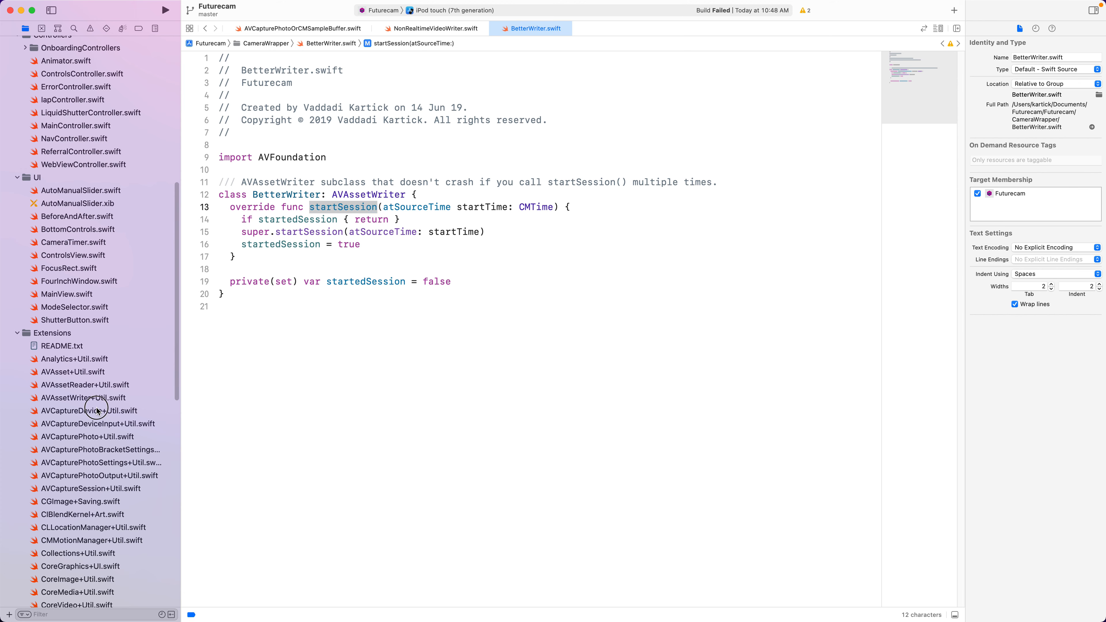
- Review the AVCaptureDevice+Util.swift extension around its wide camera property
{"action": "left_click", "coordinate": [90, 411]}
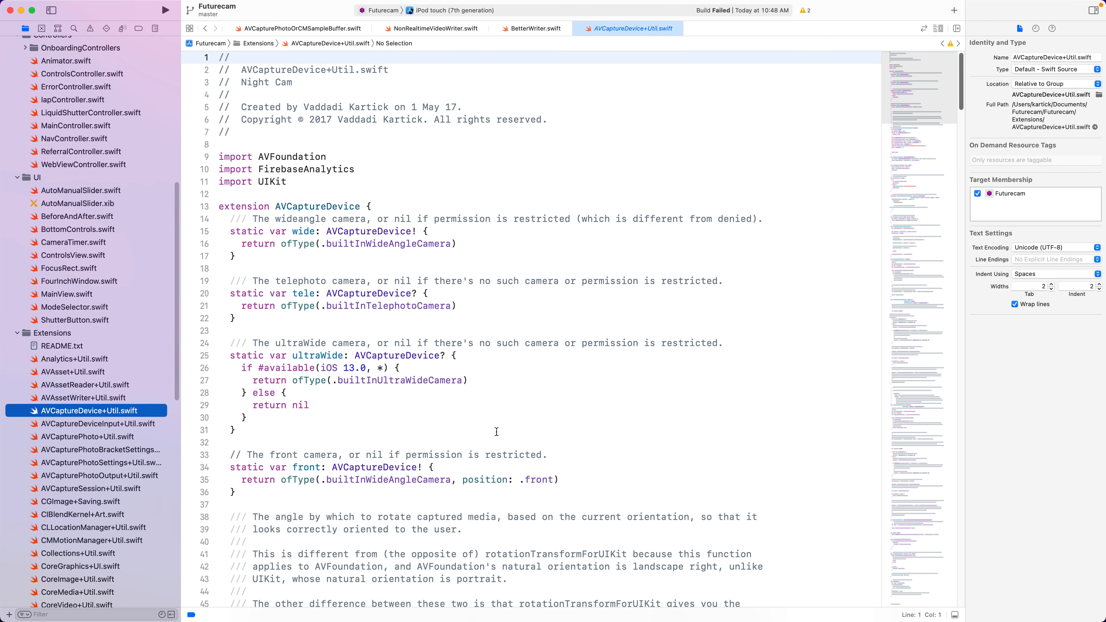
{"action": "scroll", "scroll_direction": "down", "scroll_amount": 3}
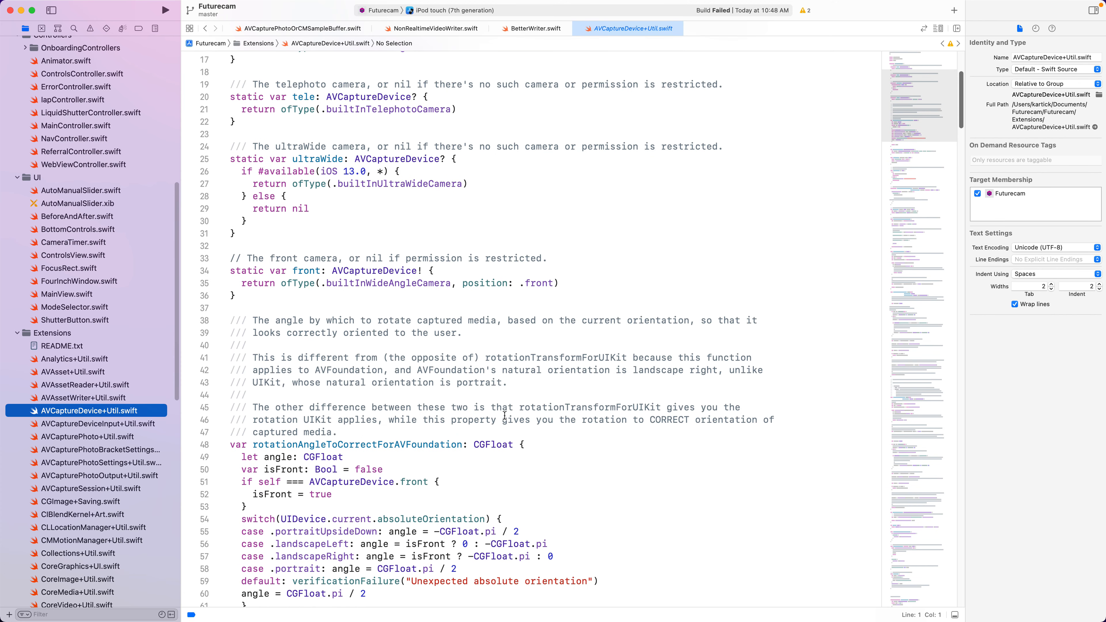
{"action": "double_click", "coordinate": [305, 232]}
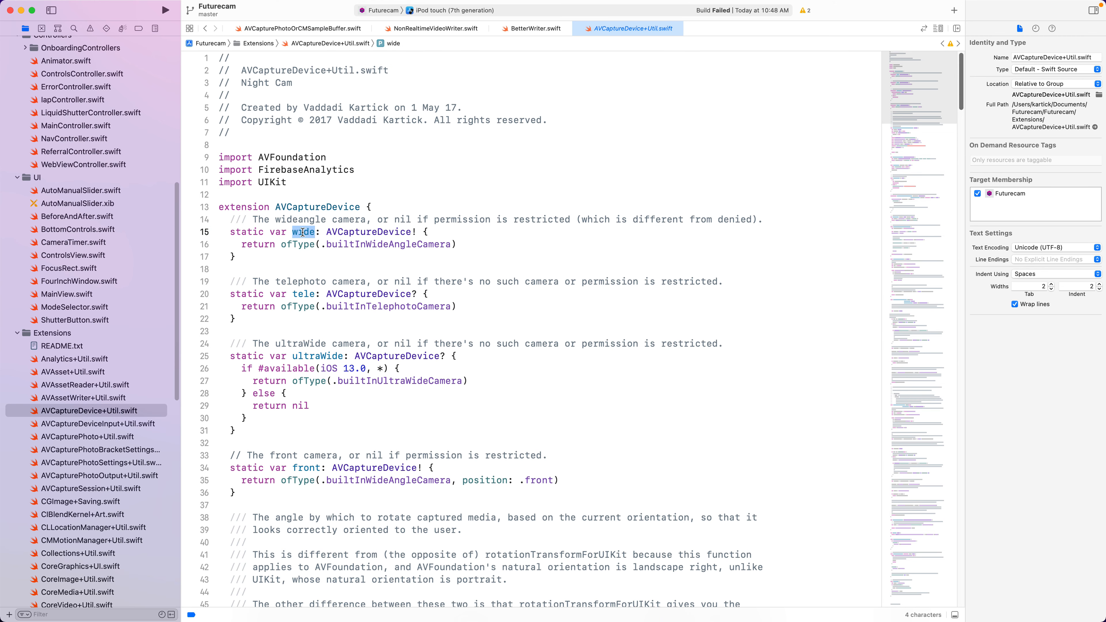
{"action": "double_click", "coordinate": [318, 207]}
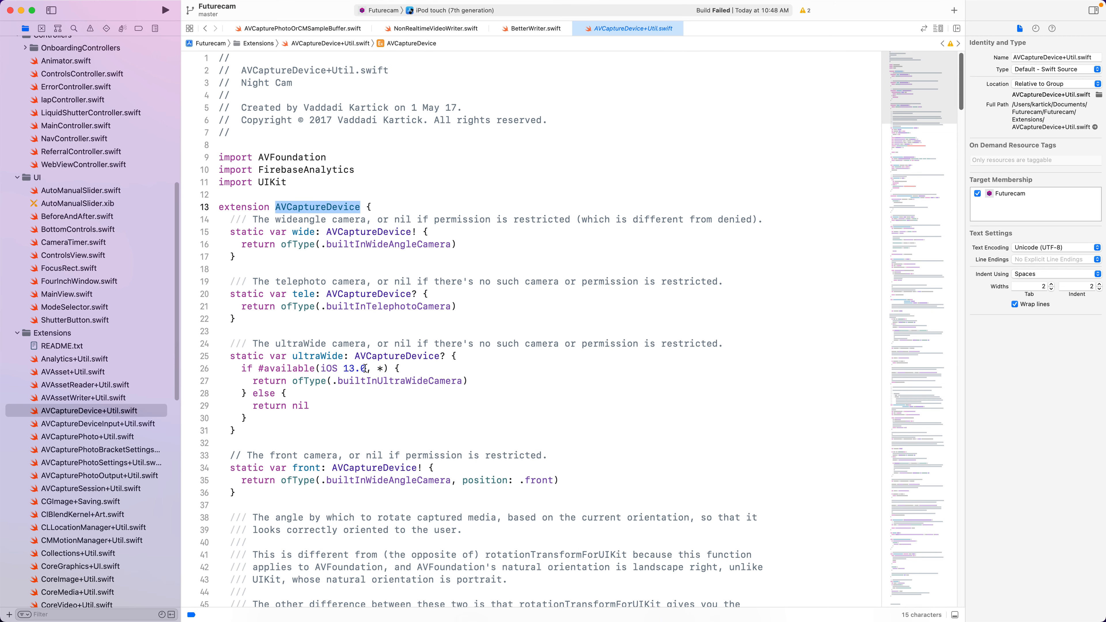
{"action": "scroll", "scroll_direction": "down", "scroll_amount": 3}
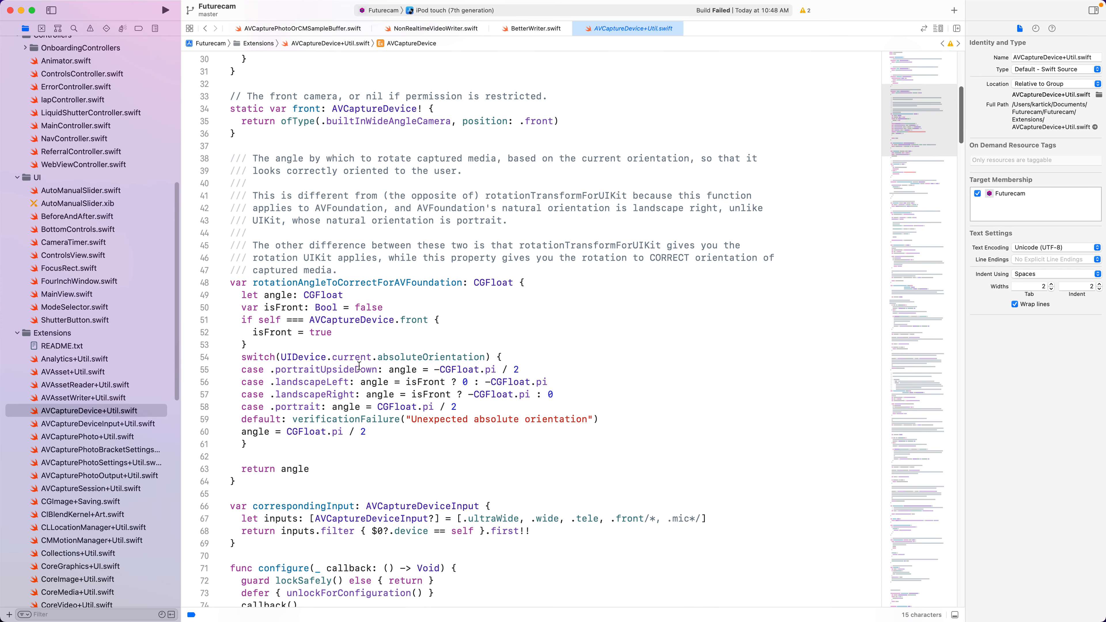
{"action": "scroll", "scroll_direction": "up", "scroll_amount": 3}
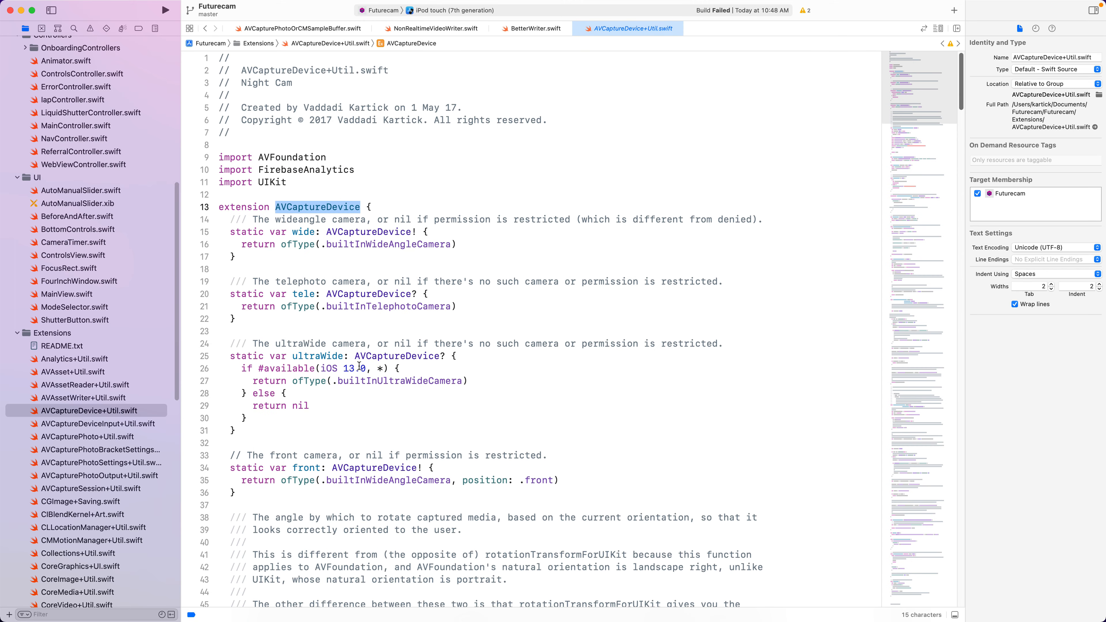
{"action": "double_click", "coordinate": [303, 232]}
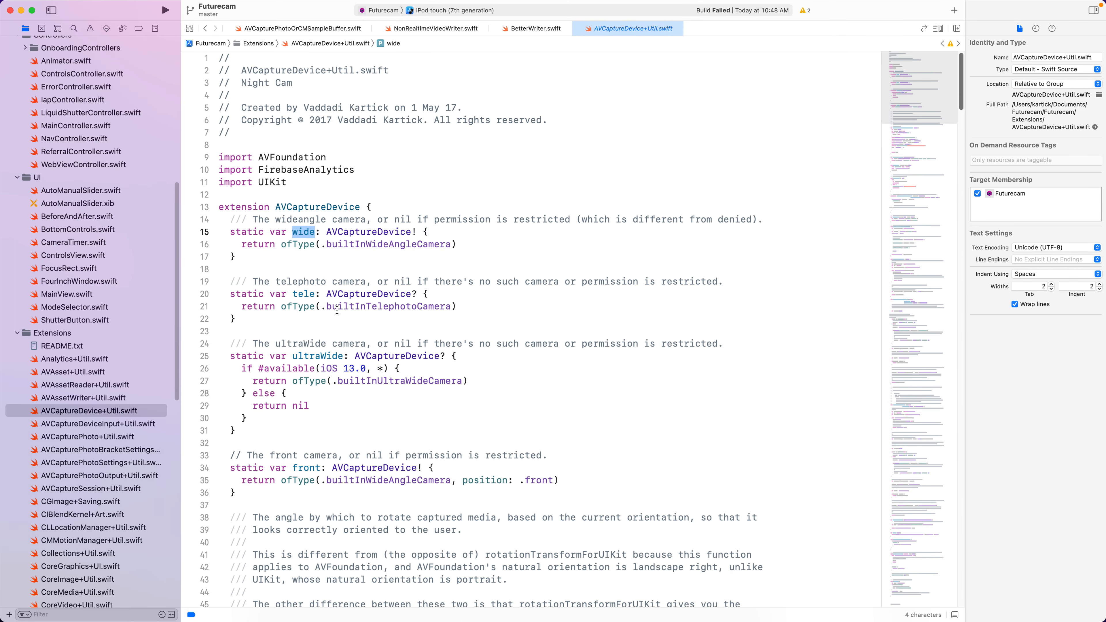
{"action": "mouse_move", "coordinate": [338, 214]}
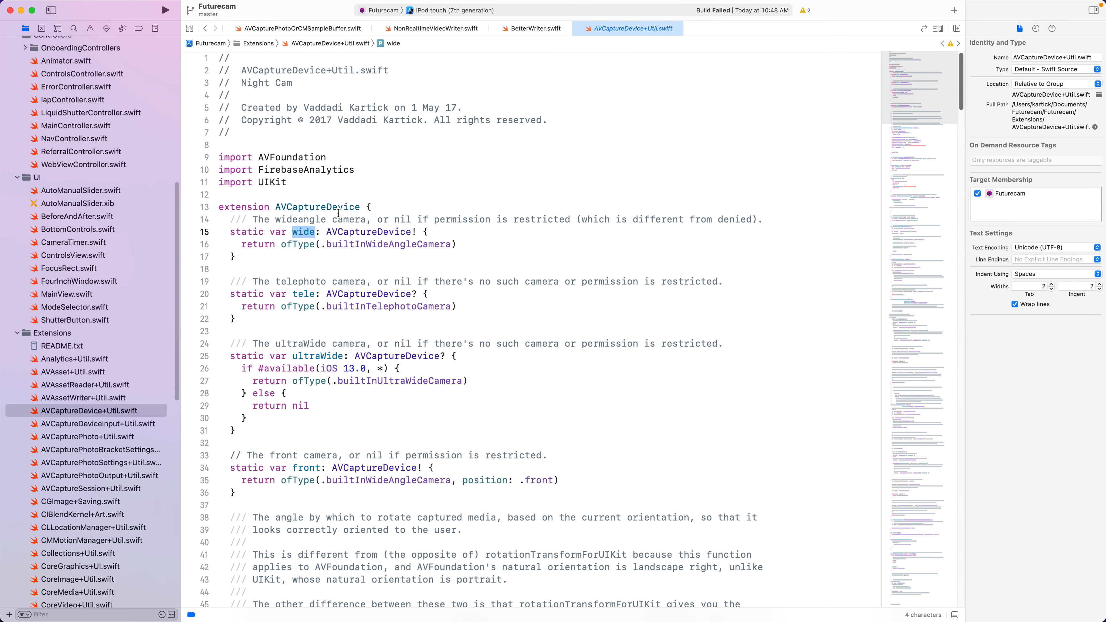
{"action": "double_click", "coordinate": [317, 207]}
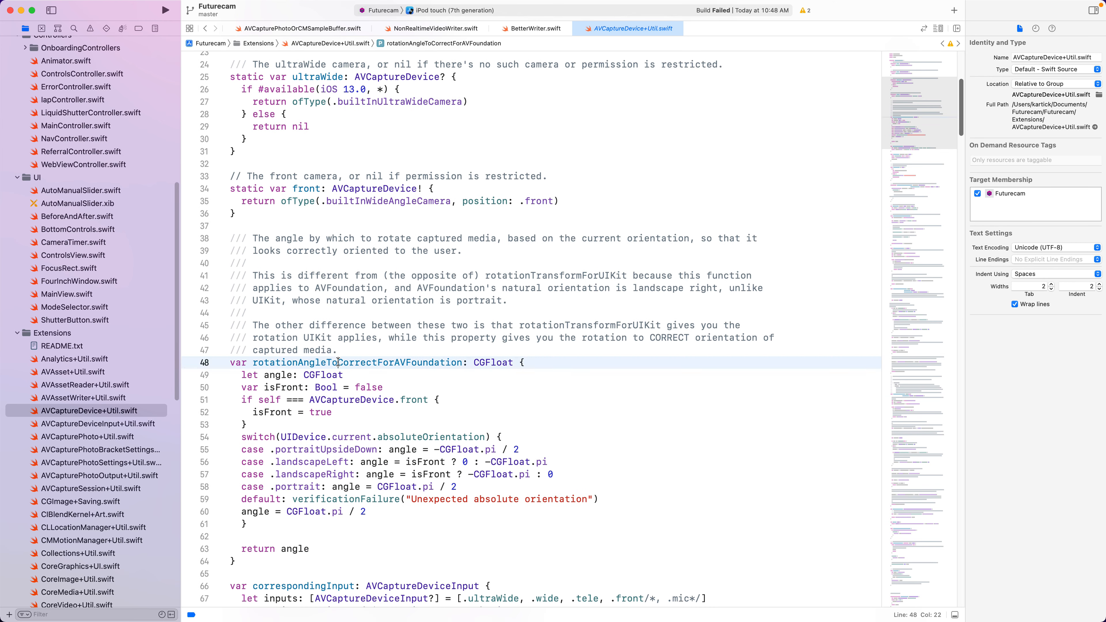
- Examine rotationAngleToCorrectForAVFoundation and its isFront landscapeLeft case
{"action": "double_click", "coordinate": [356, 362]}
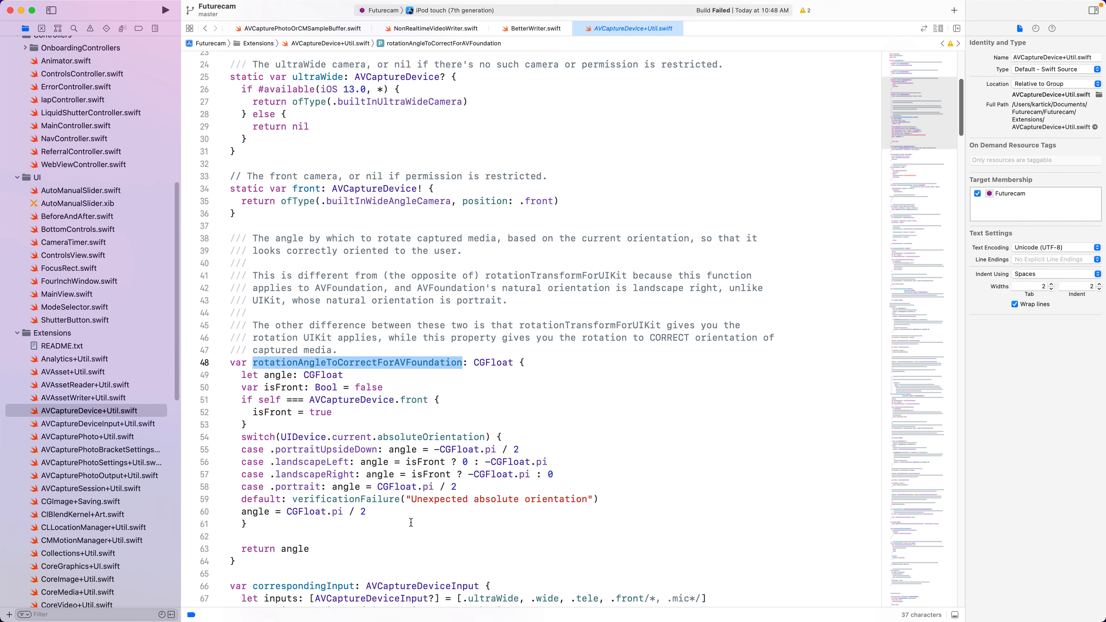
{"action": "mouse_move", "coordinate": [406, 147]}
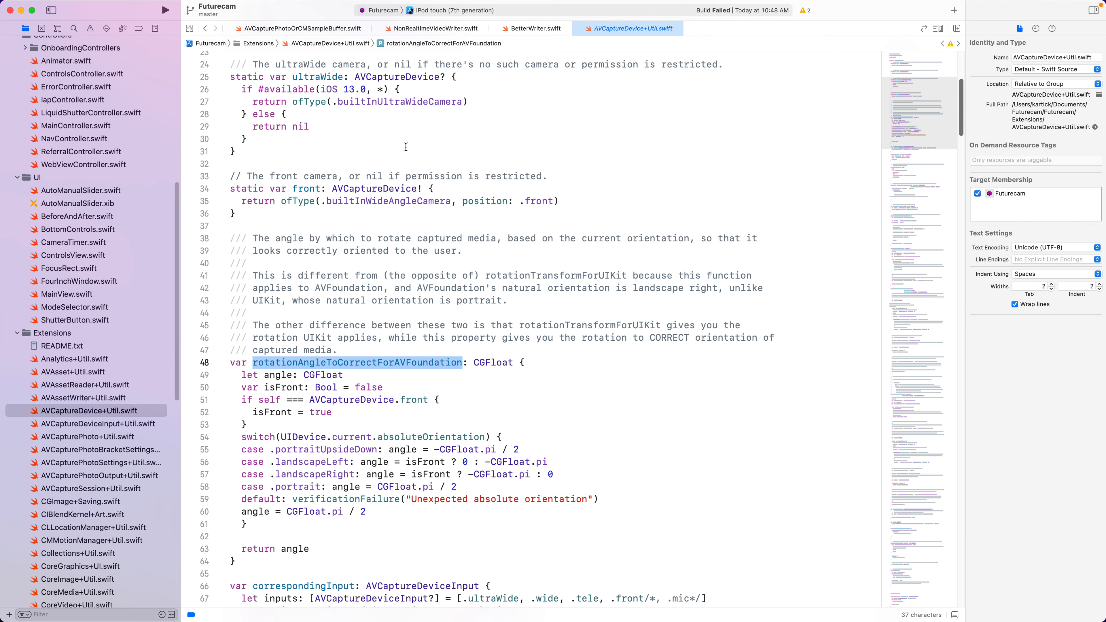
{"action": "mouse_move", "coordinate": [386, 361]}
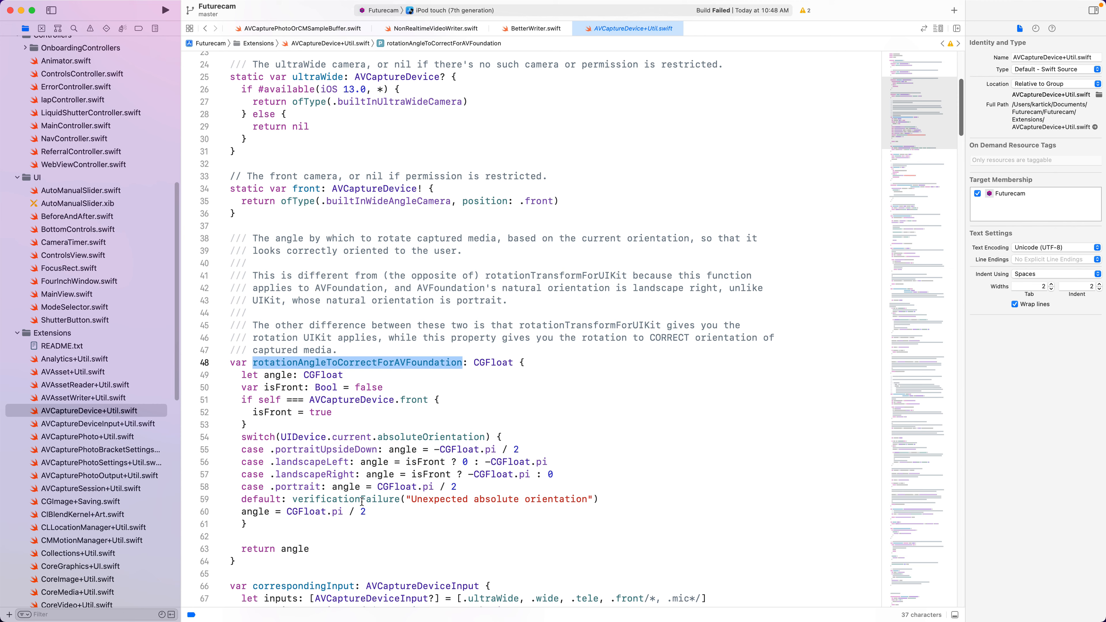
{"action": "double_click", "coordinate": [424, 461]}
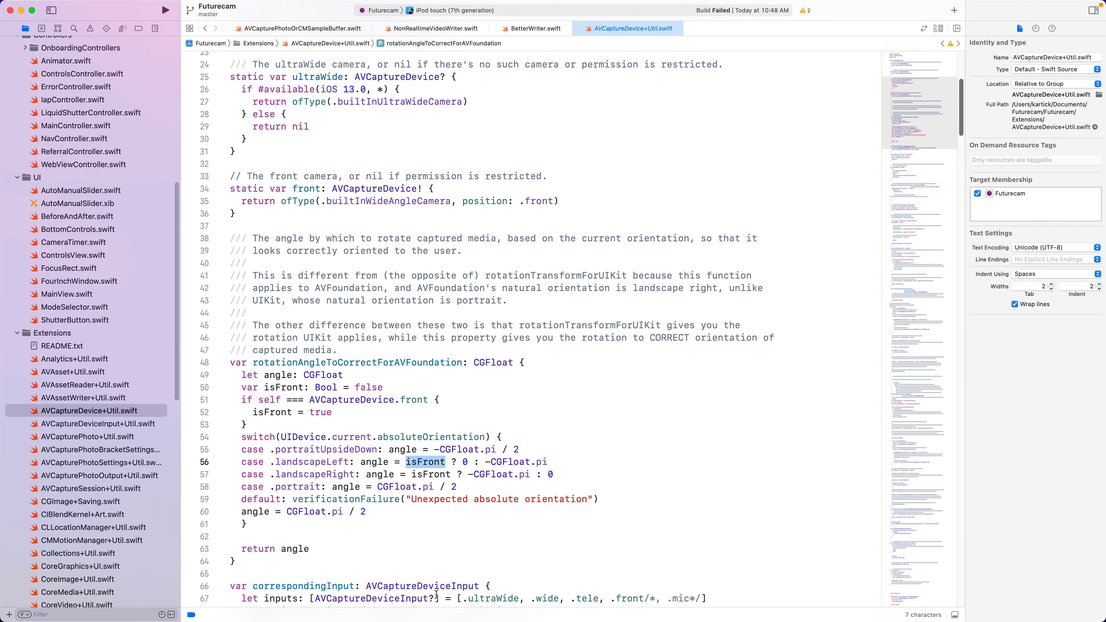
{"action": "mouse_move", "coordinate": [330, 482]}
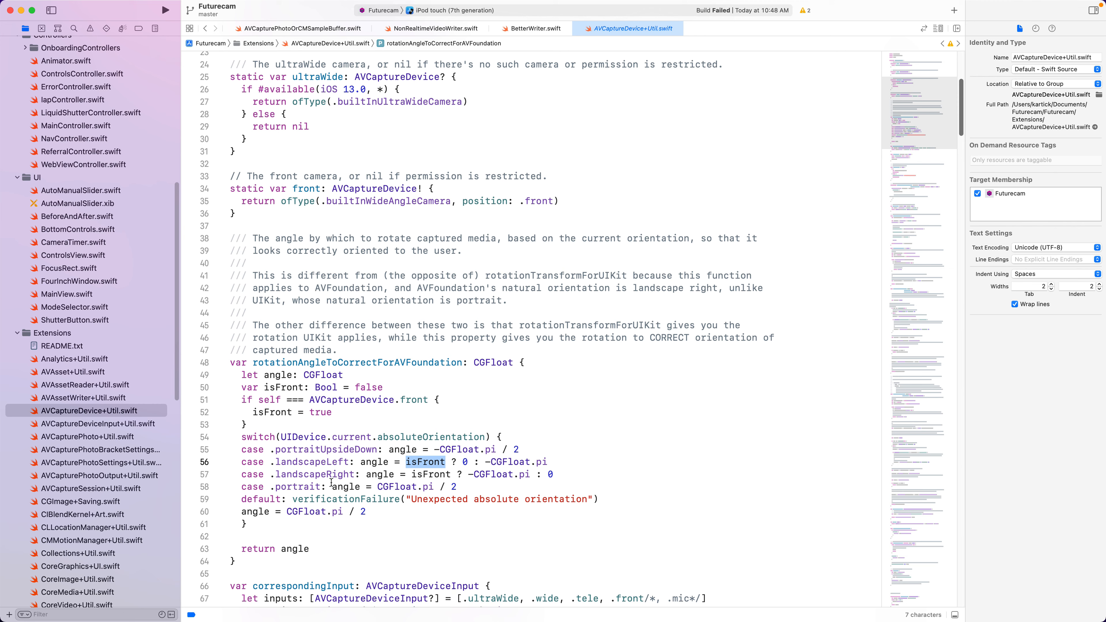
{"action": "mouse_move", "coordinate": [331, 498]}
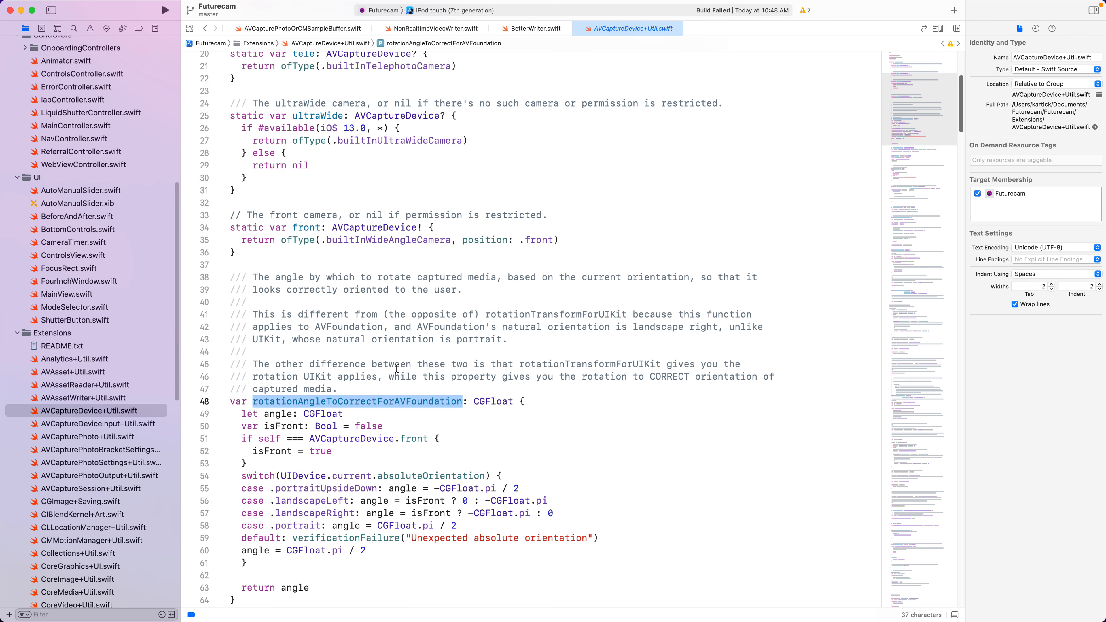
{"action": "scroll", "scroll_direction": "up", "scroll_amount": 3}
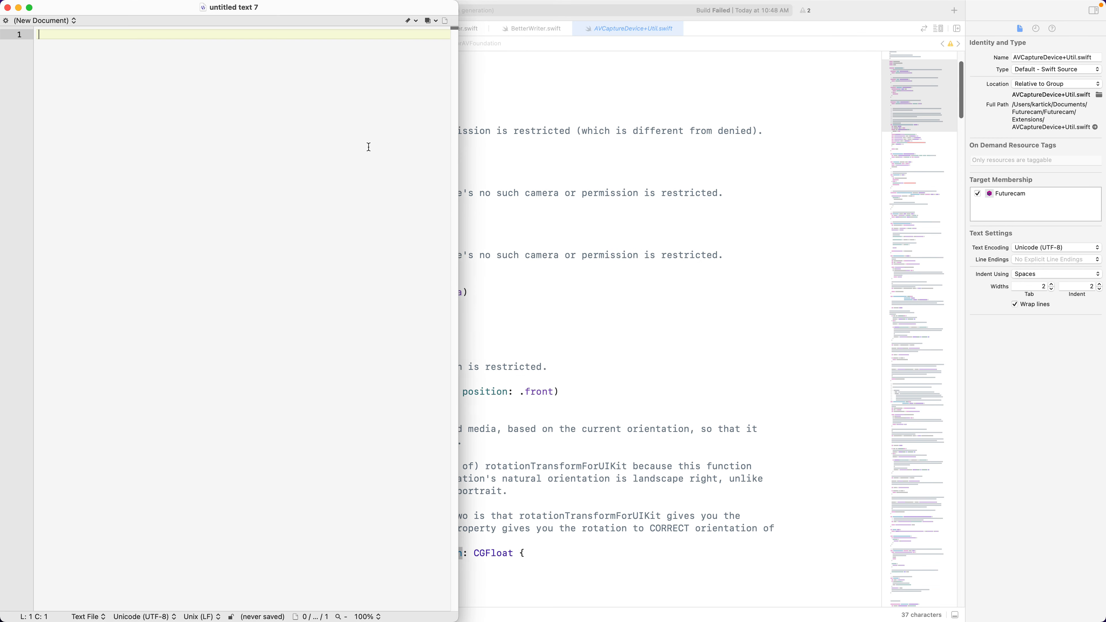
- Sketch a device constant with device.rotationAngleToCorrect versus rotationAngleToCorrect(device) in the scratch note
{"action": "type", "text": "let device = ..."}
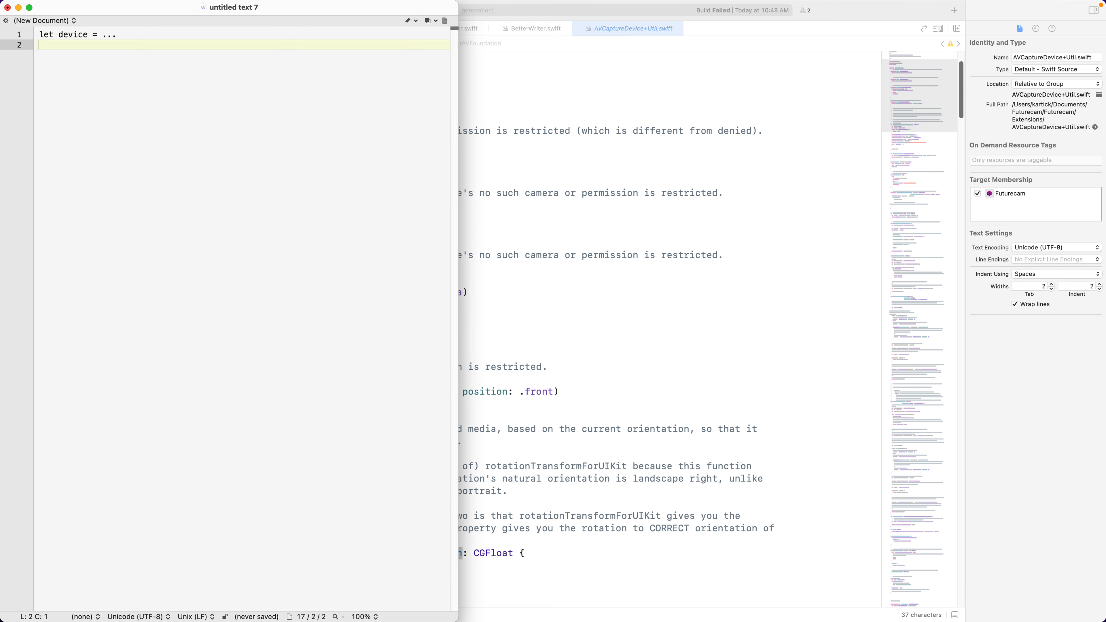
{"action": "type", "text": "device.r"}
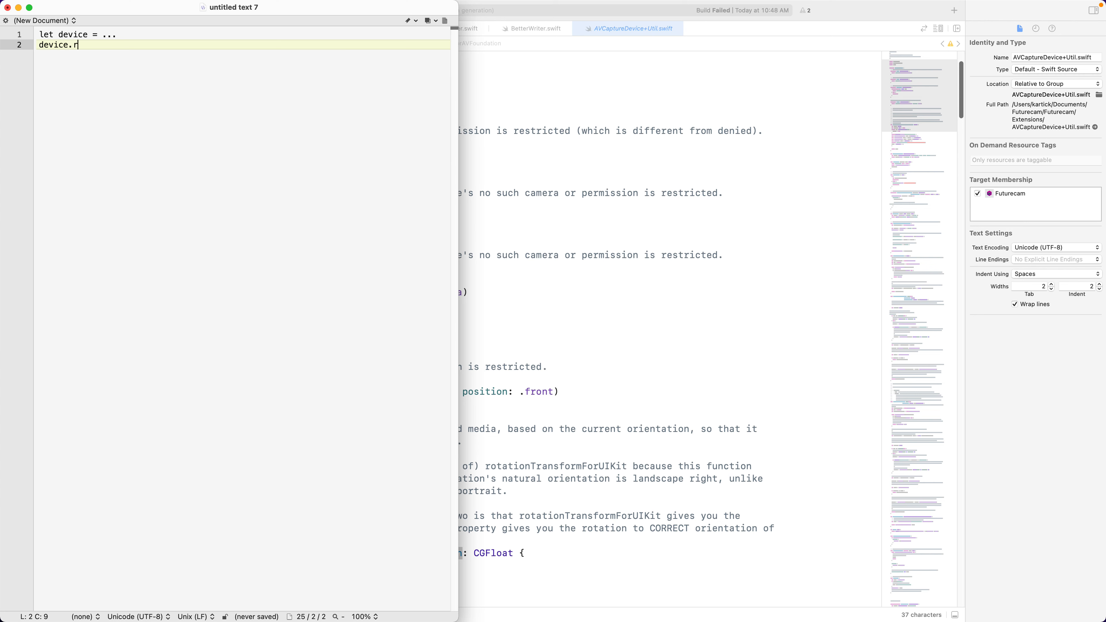
{"action": "type", "text": "otationAngleToCorrect"}
{"action": "type", "text": "rotatio"}
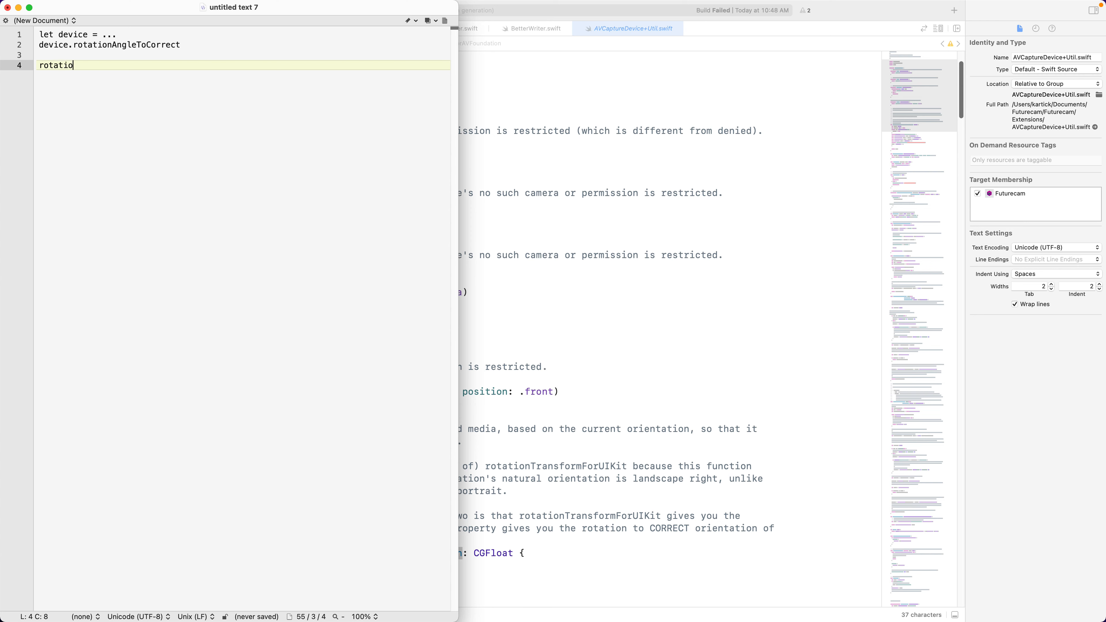
{"action": "type", "text": "nAngleToCorrect"}
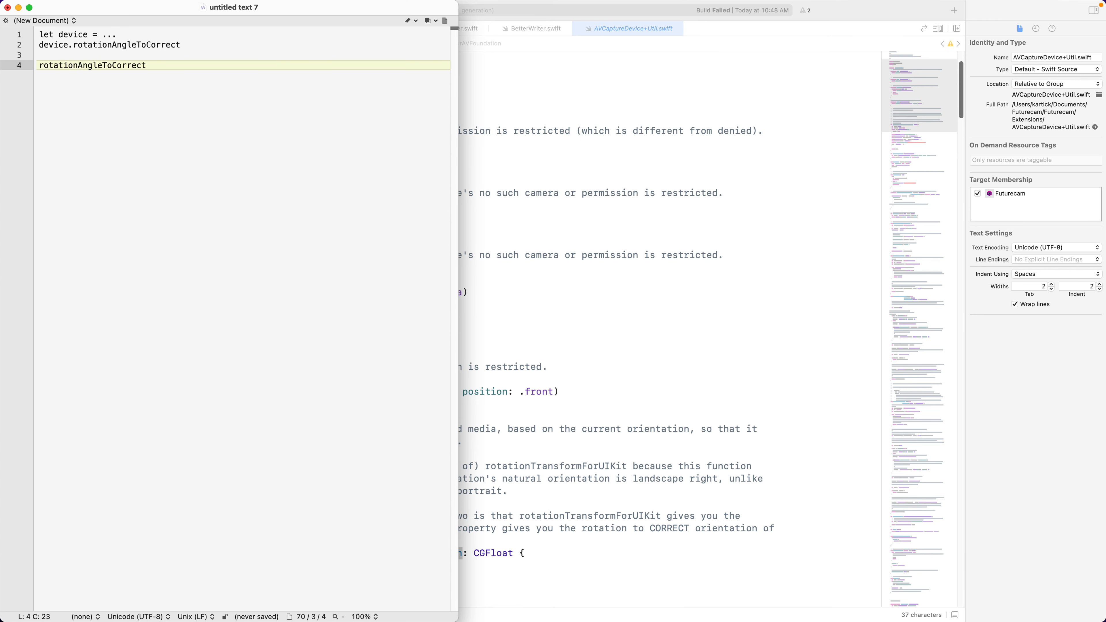
{"action": "type", "text": "(device)"}
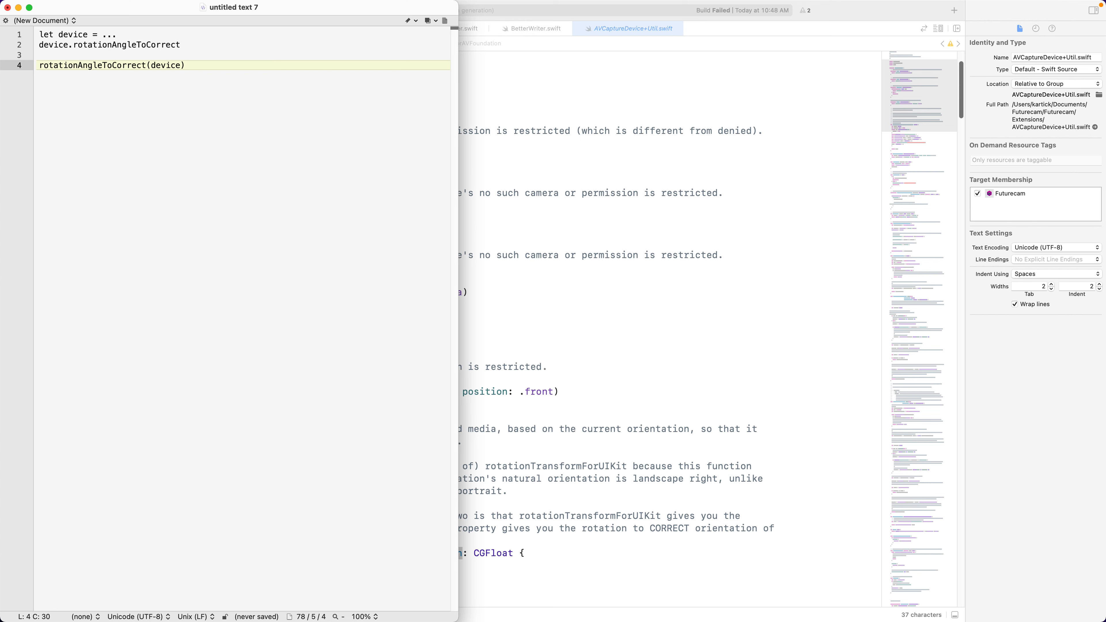
{"action": "mouse_move", "coordinate": [368, 147]}
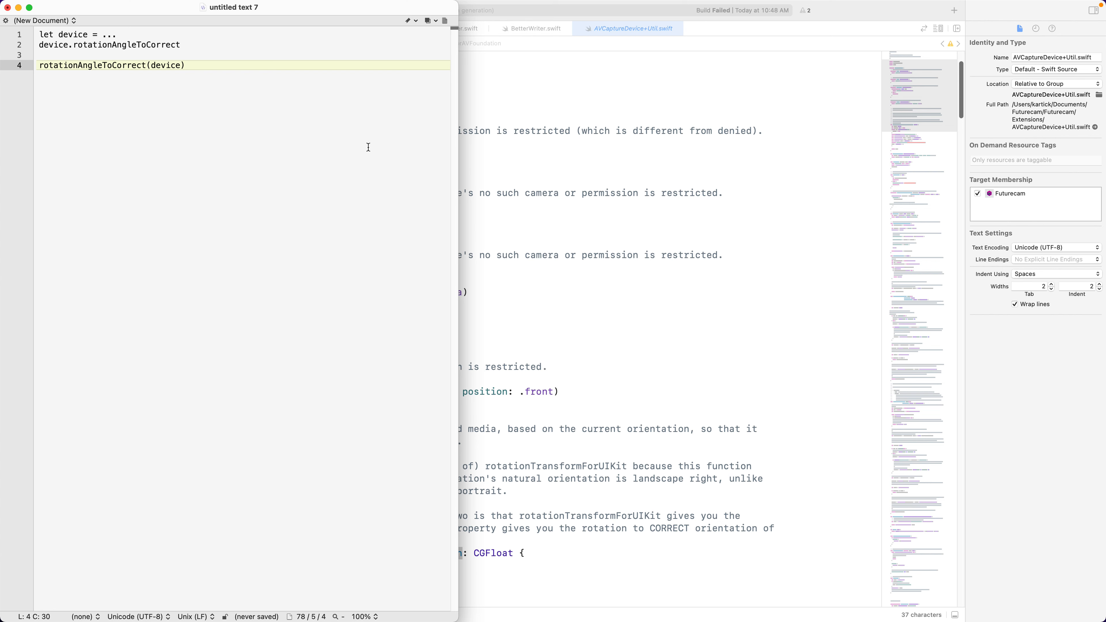
{"action": "mouse_move", "coordinate": [349, 117]}
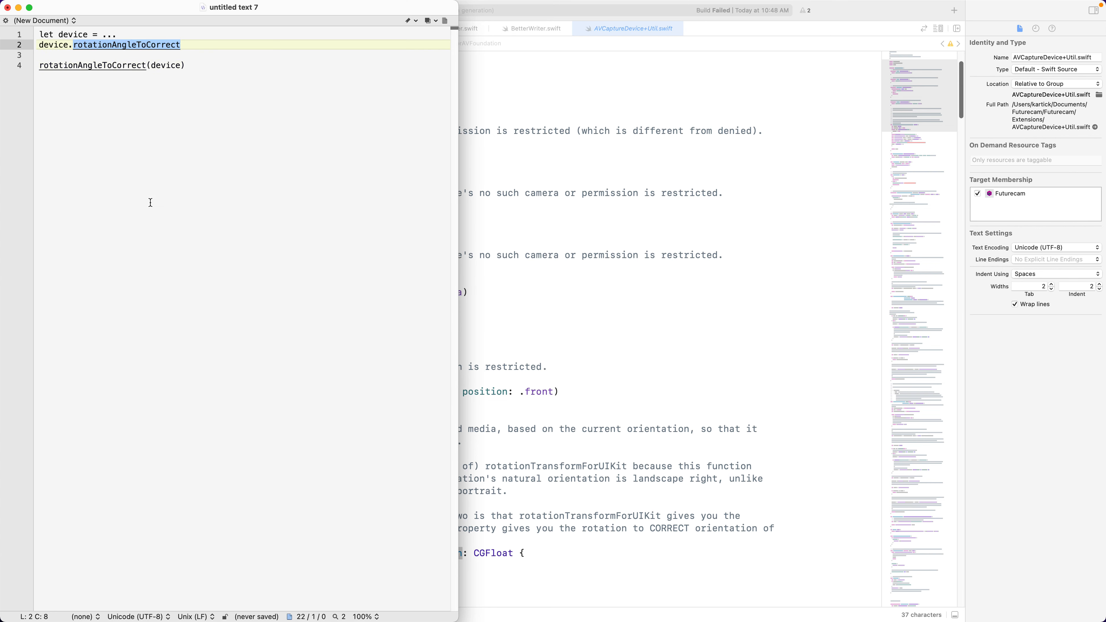
{"action": "mouse_move", "coordinate": [151, 219]}
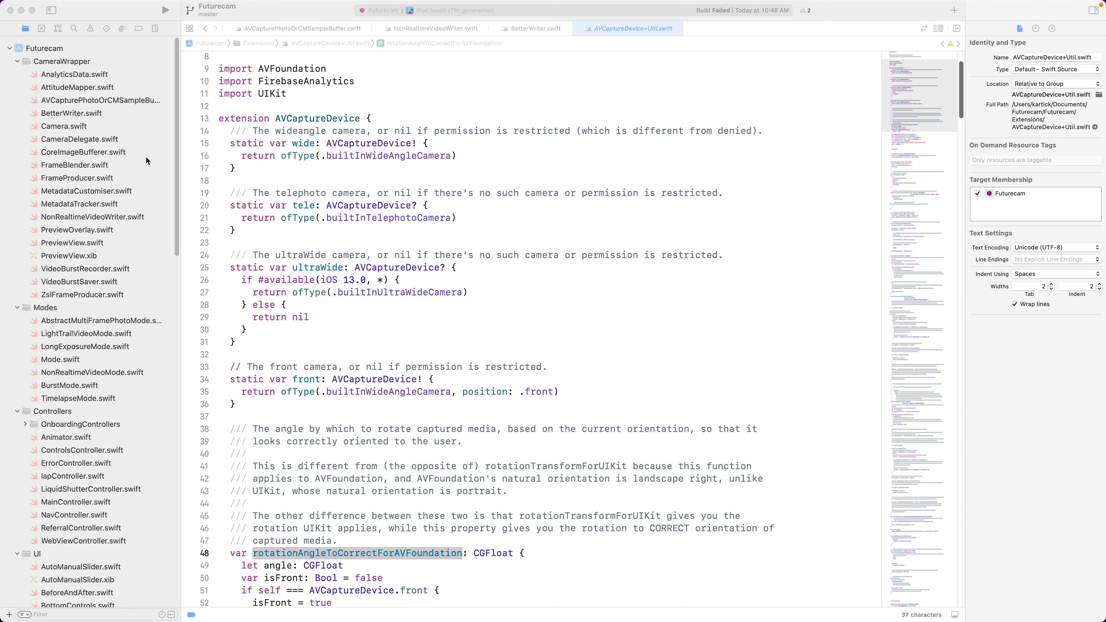
{"action": "mouse_move", "coordinate": [62, 134]}
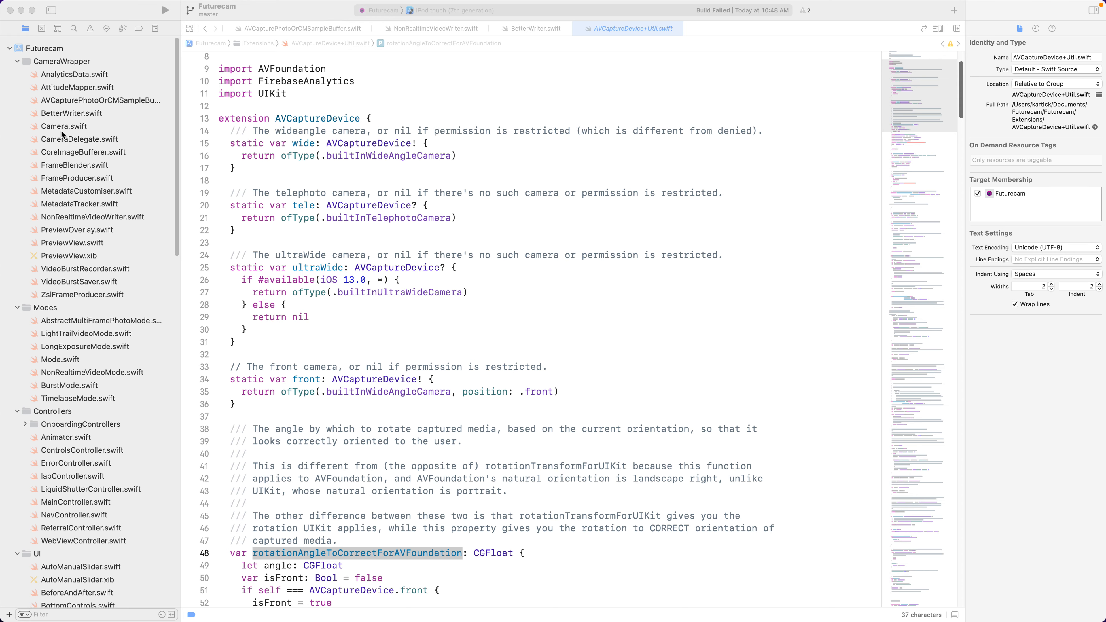
- Read through the CameraDelegate protocol, then move on to Mode.swift
{"action": "left_click", "coordinate": [79, 138]}
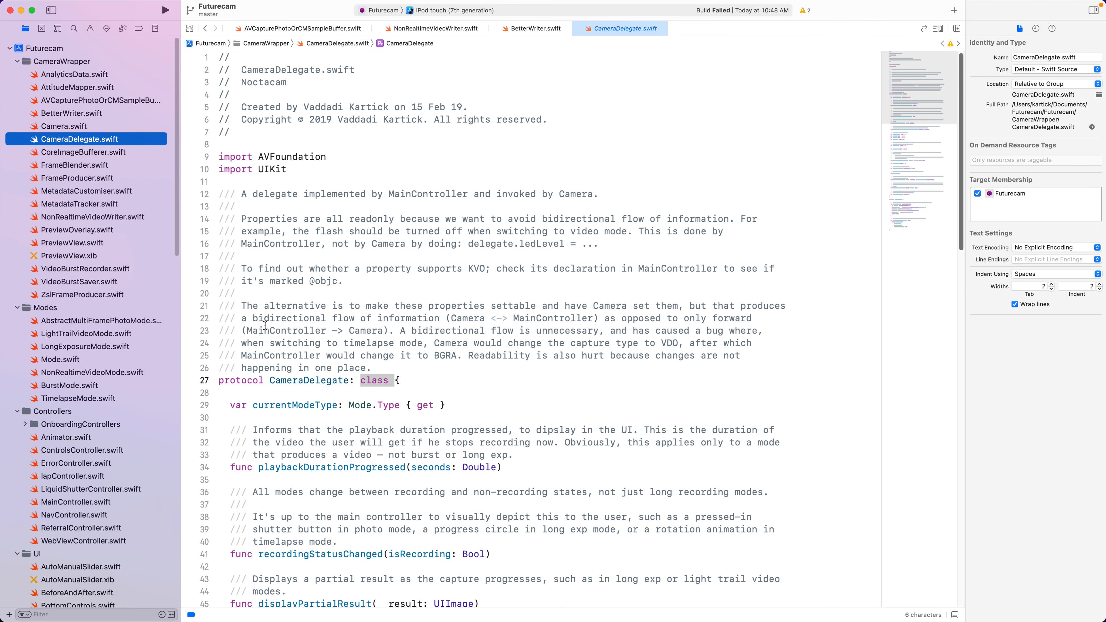
{"action": "scroll", "scroll_direction": "down", "scroll_amount": 3}
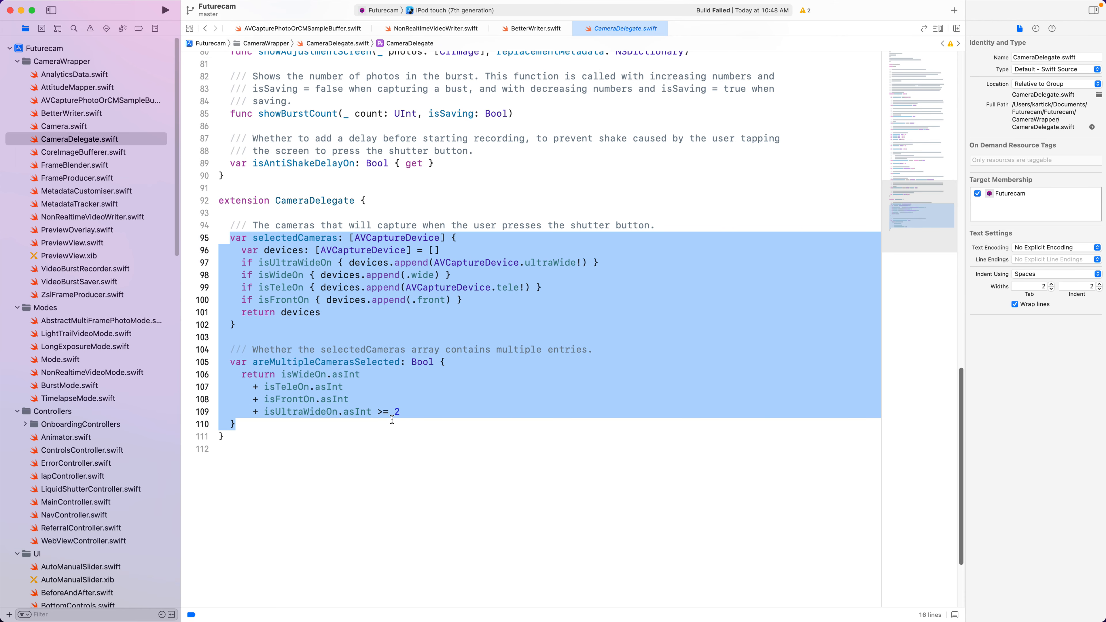
{"action": "scroll", "scroll_direction": "up", "scroll_amount": 3}
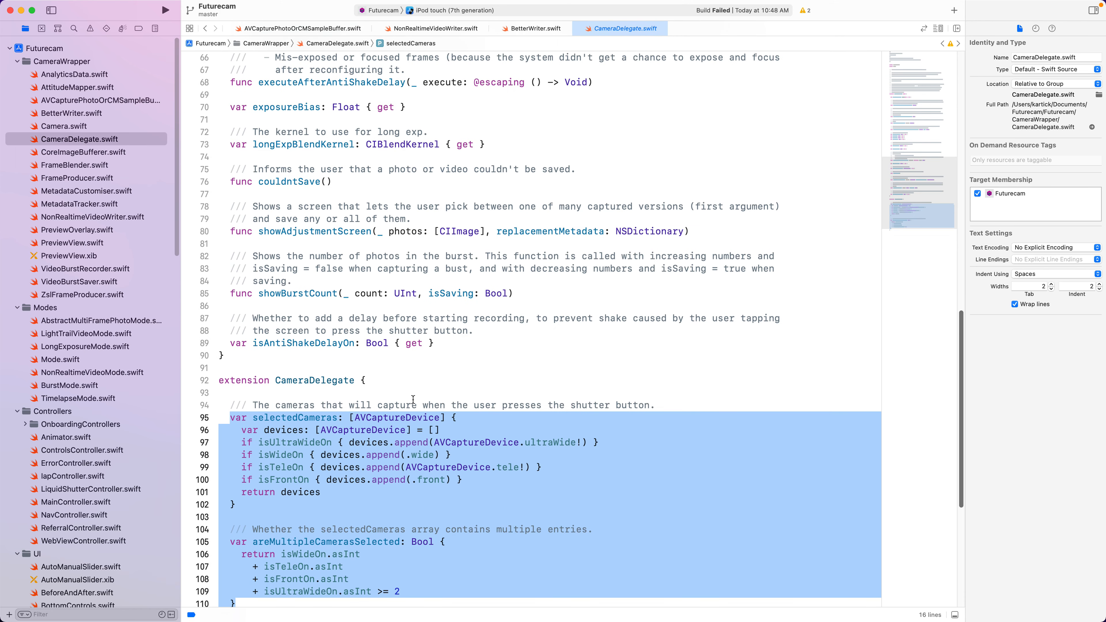
{"action": "scroll", "scroll_direction": "up", "scroll_amount": 3}
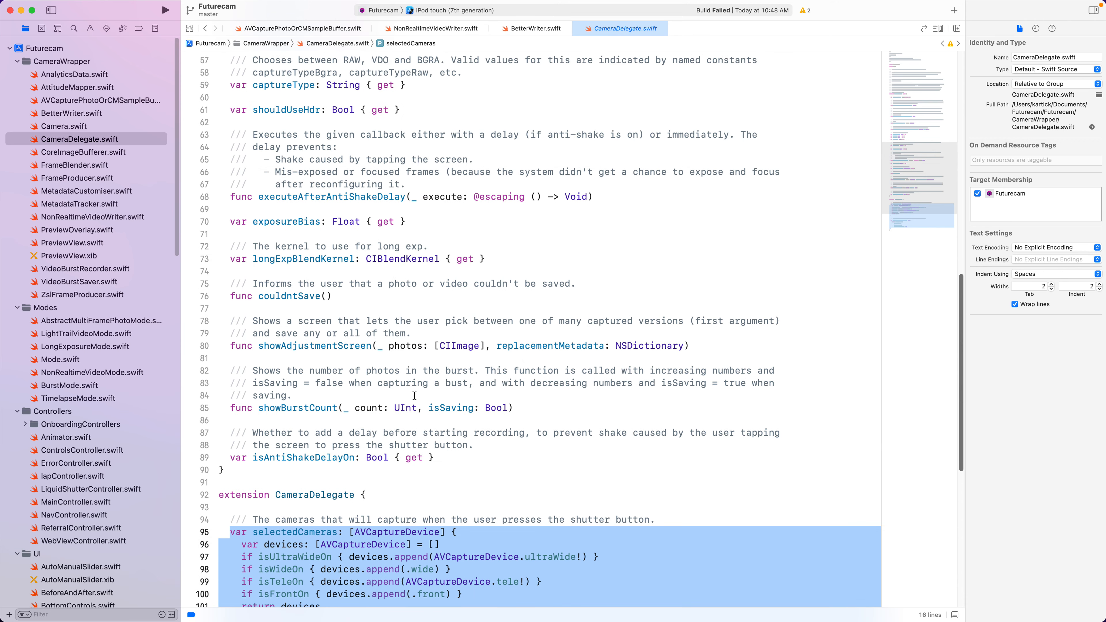
{"action": "scroll", "scroll_direction": "up", "scroll_amount": 3}
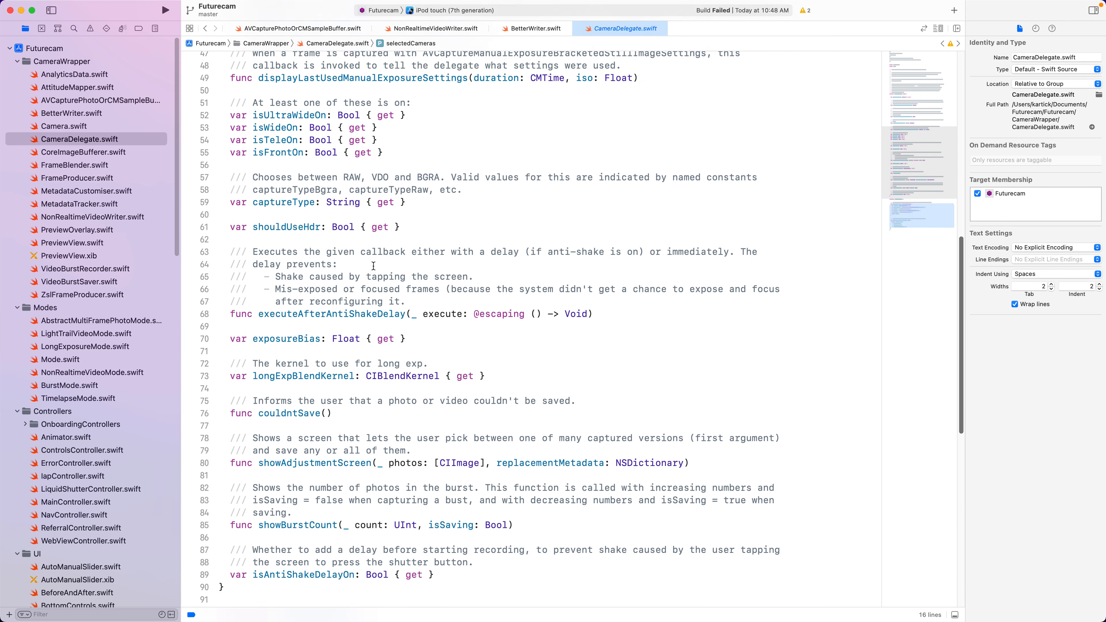
{"action": "scroll", "scroll_direction": "up", "scroll_amount": 3}
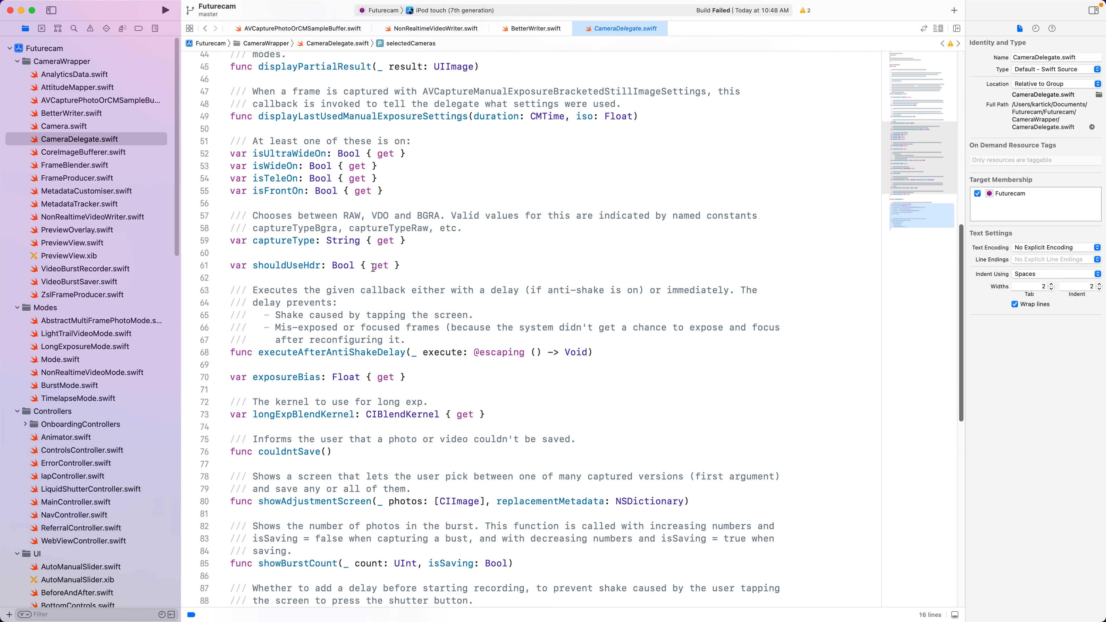
{"action": "scroll", "scroll_direction": "up", "scroll_amount": 3}
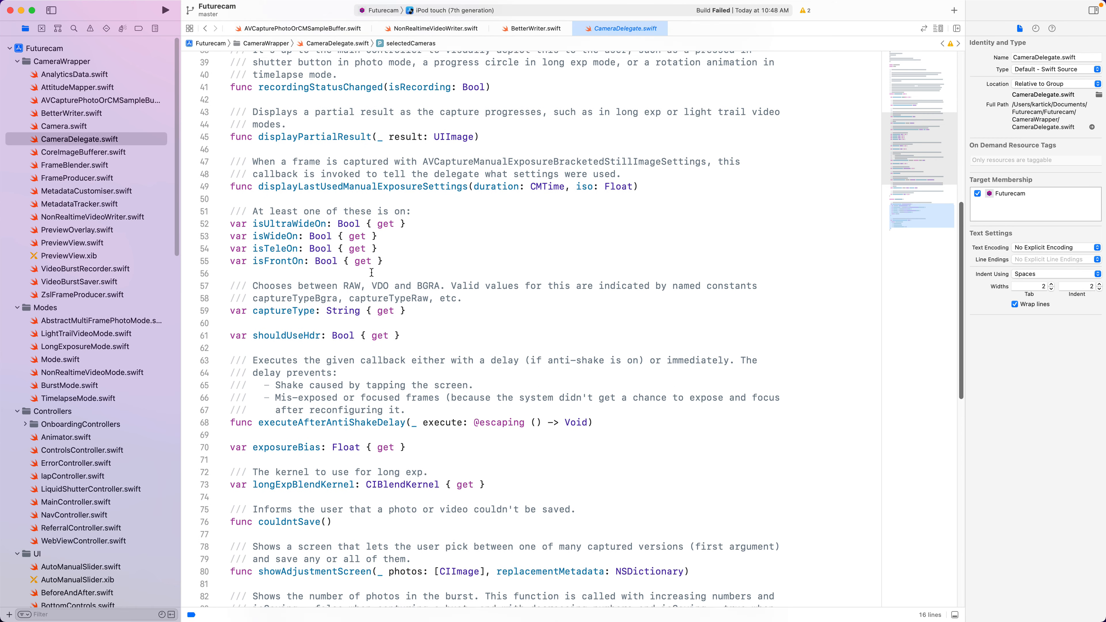
{"action": "scroll", "scroll_direction": "up", "scroll_amount": 3}
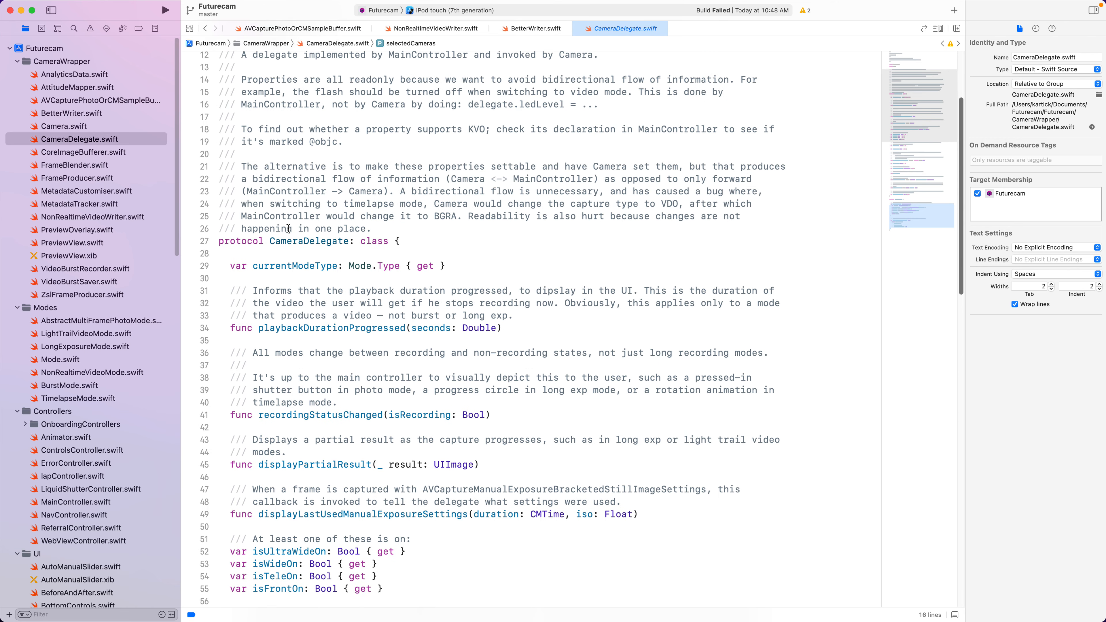
{"action": "double_click", "coordinate": [240, 241]}
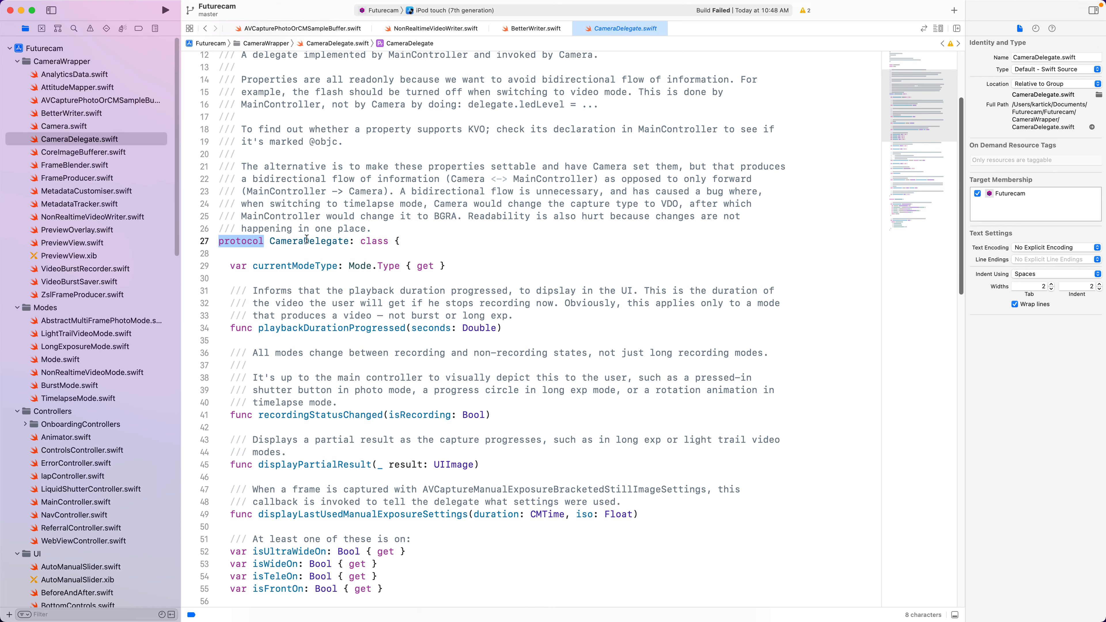
{"action": "left_click", "coordinate": [62, 359]}
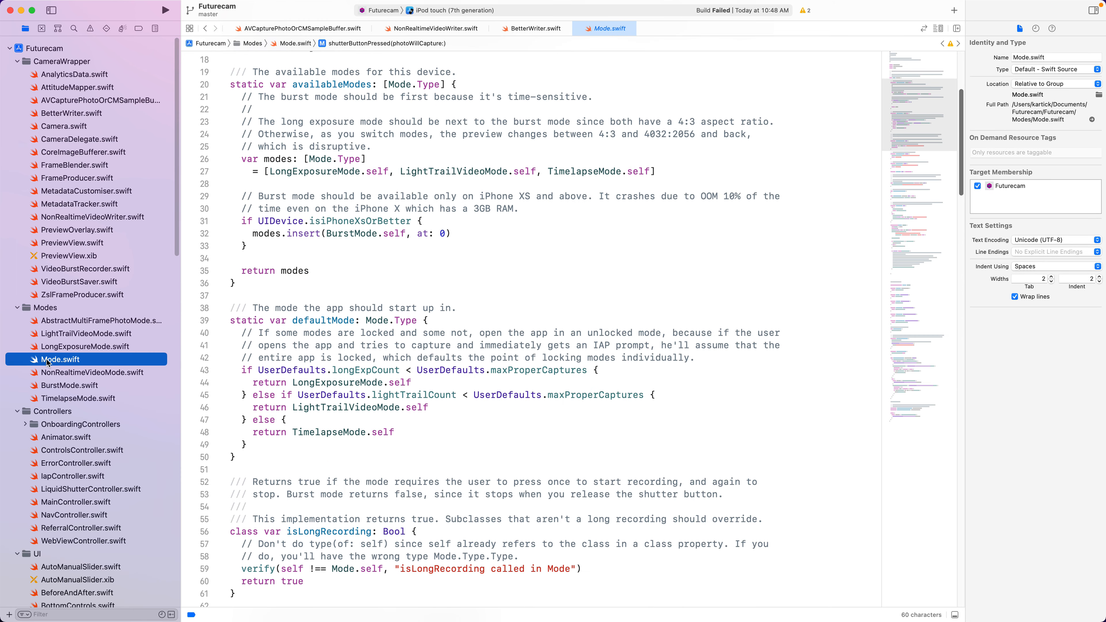
- Look at the Mode class declaration, then move on to TimelapseMode.swift
{"action": "scroll", "scroll_direction": "up", "scroll_amount": 3}
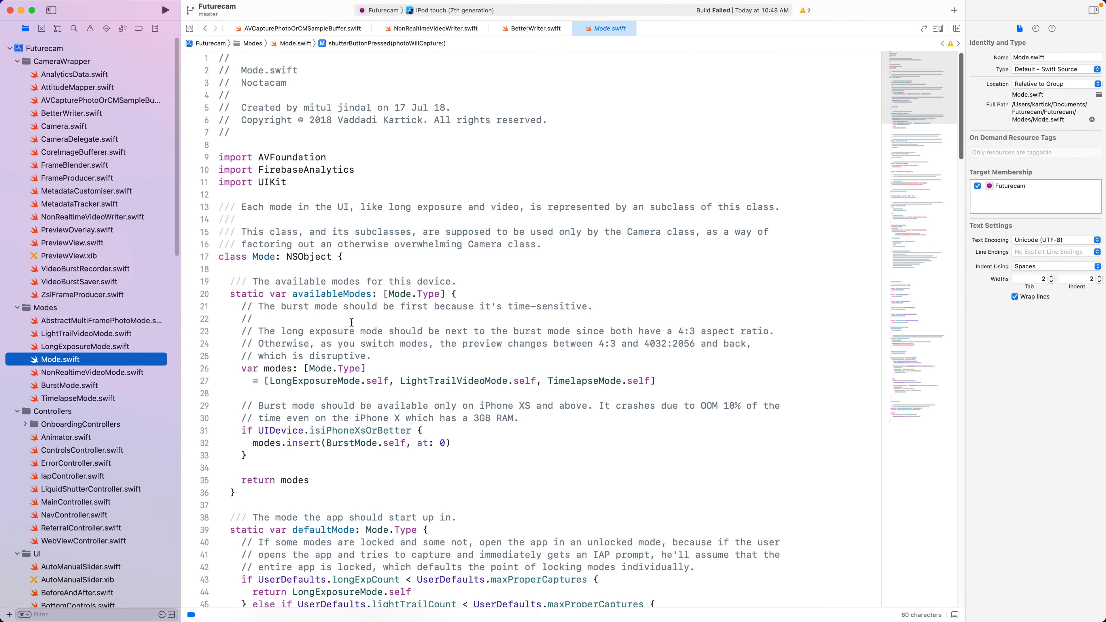
{"action": "double_click", "coordinate": [263, 256]}
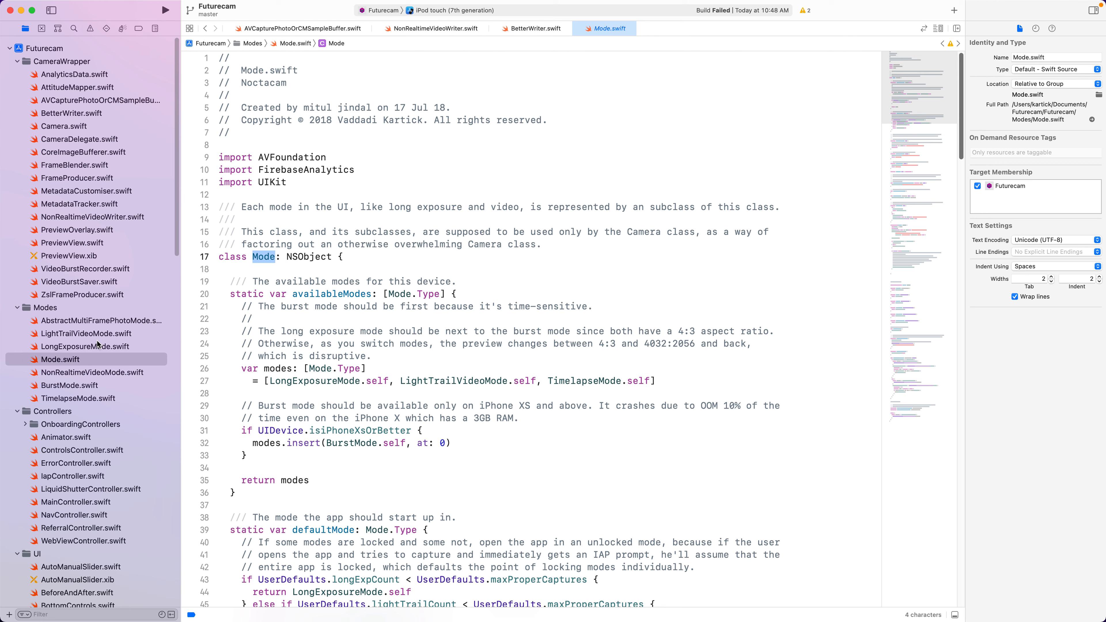
{"action": "mouse_move", "coordinate": [85, 403]}
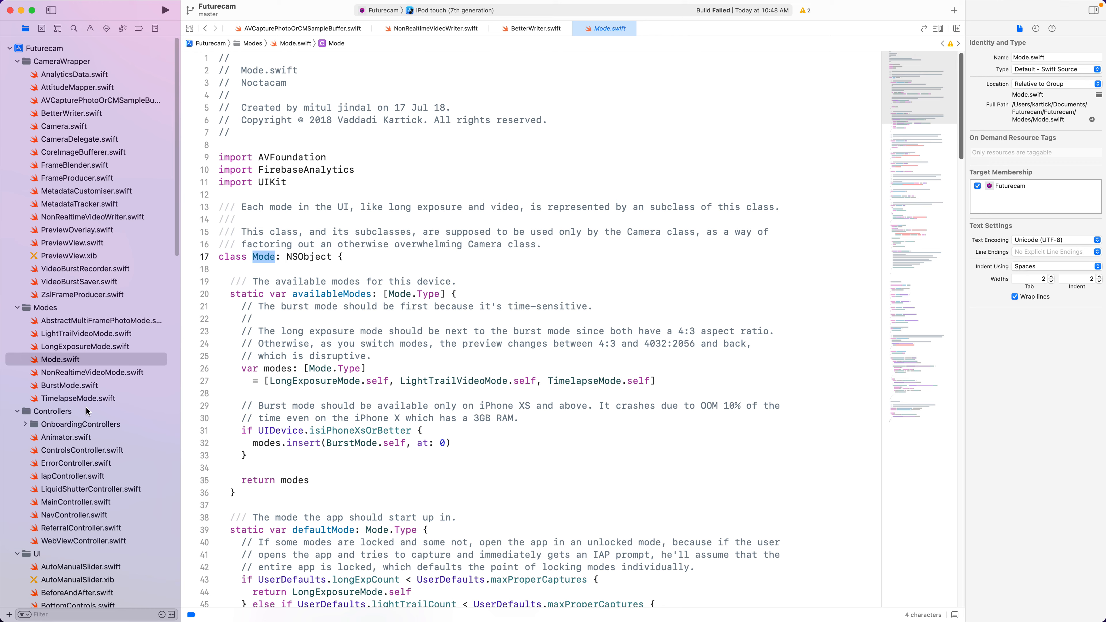
{"action": "left_click", "coordinate": [77, 398]}
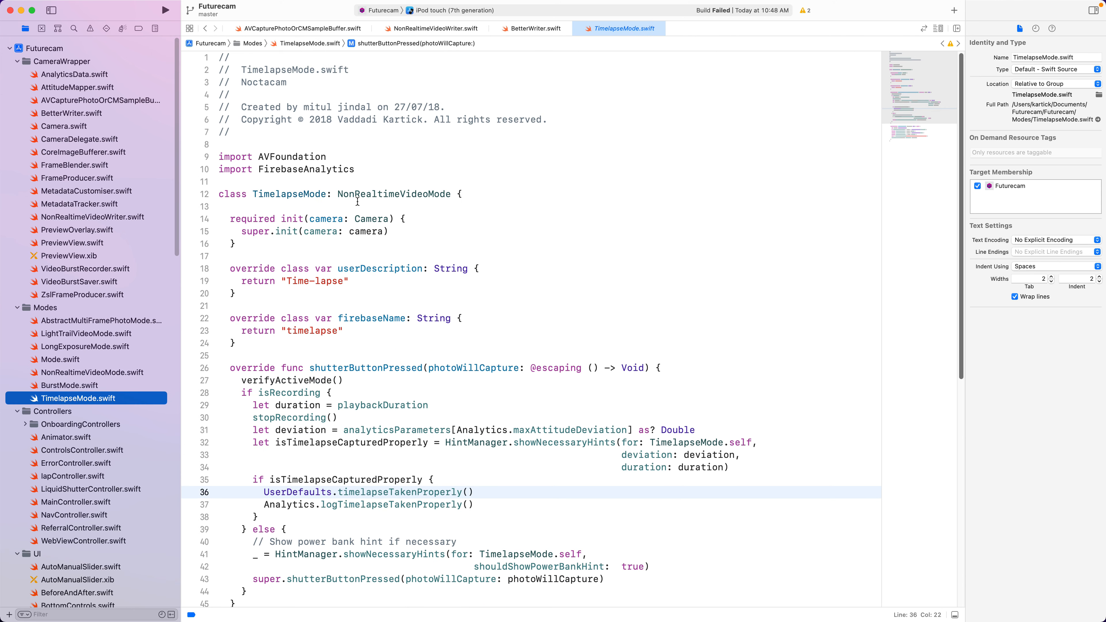
- Jump to NonRealtimeVideoMode's definition and note its Mode superclass
{"action": "double_click", "coordinate": [393, 194]}
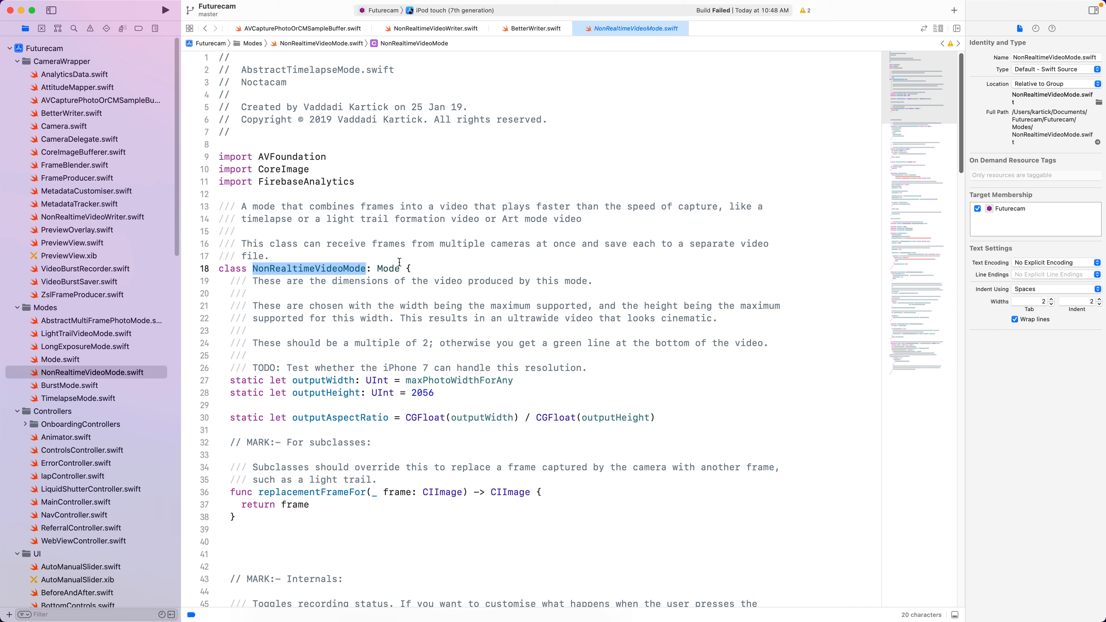
{"action": "double_click", "coordinate": [387, 267]}
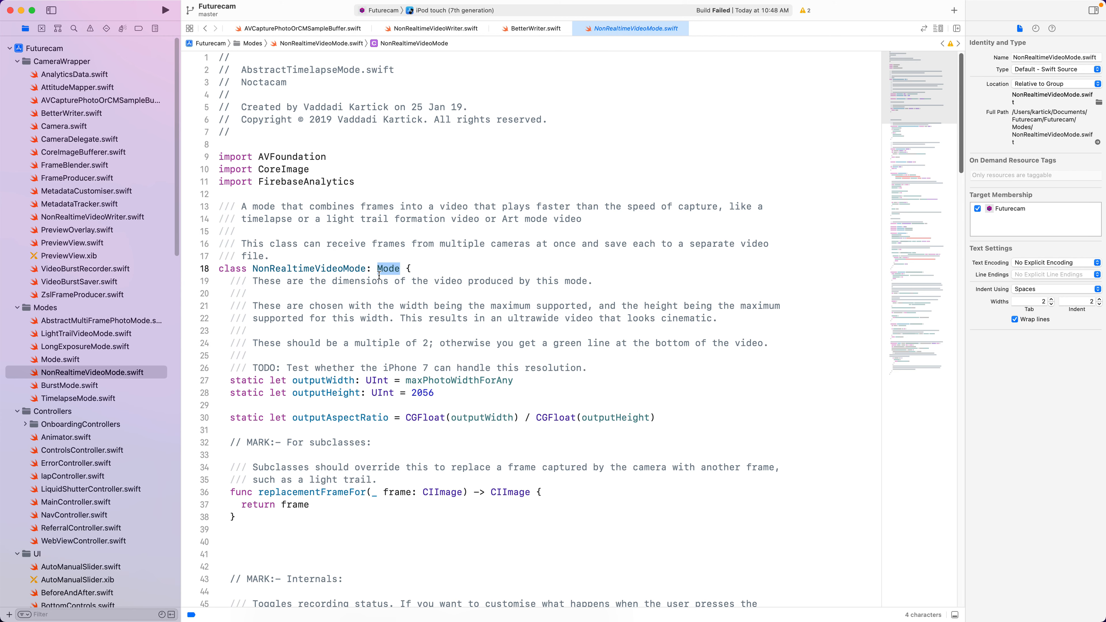
{"action": "scroll", "scroll_direction": "down", "scroll_amount": 3}
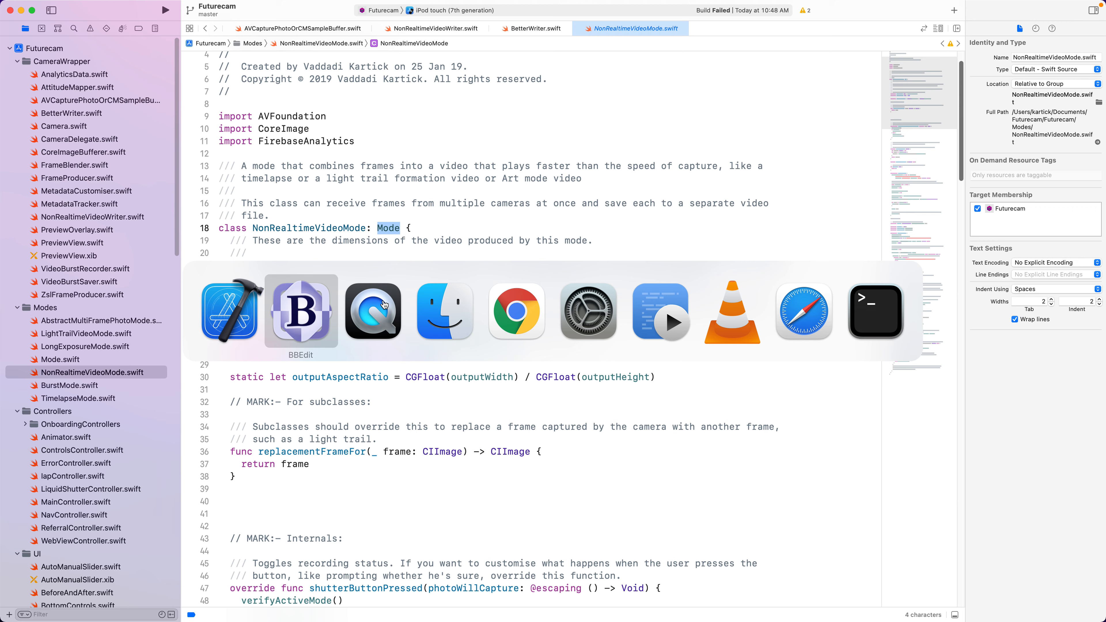
- Look up the Yo-yo problem Wikipedia article in Chrome
{"action": "left_click", "coordinate": [516, 311]}
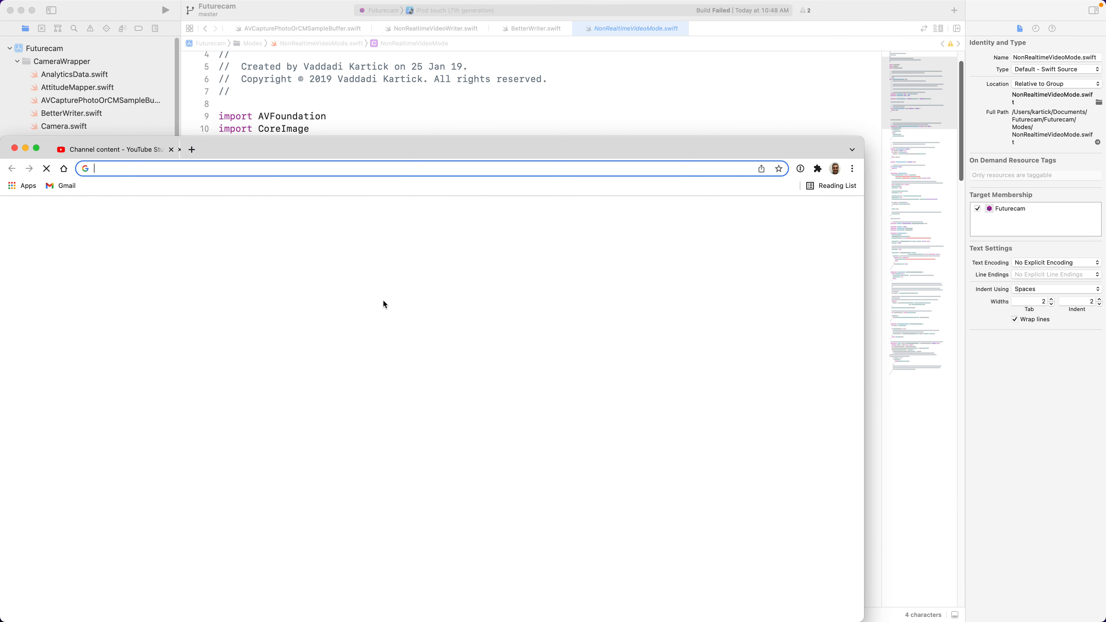
{"action": "type", "text": "yo yo p"}
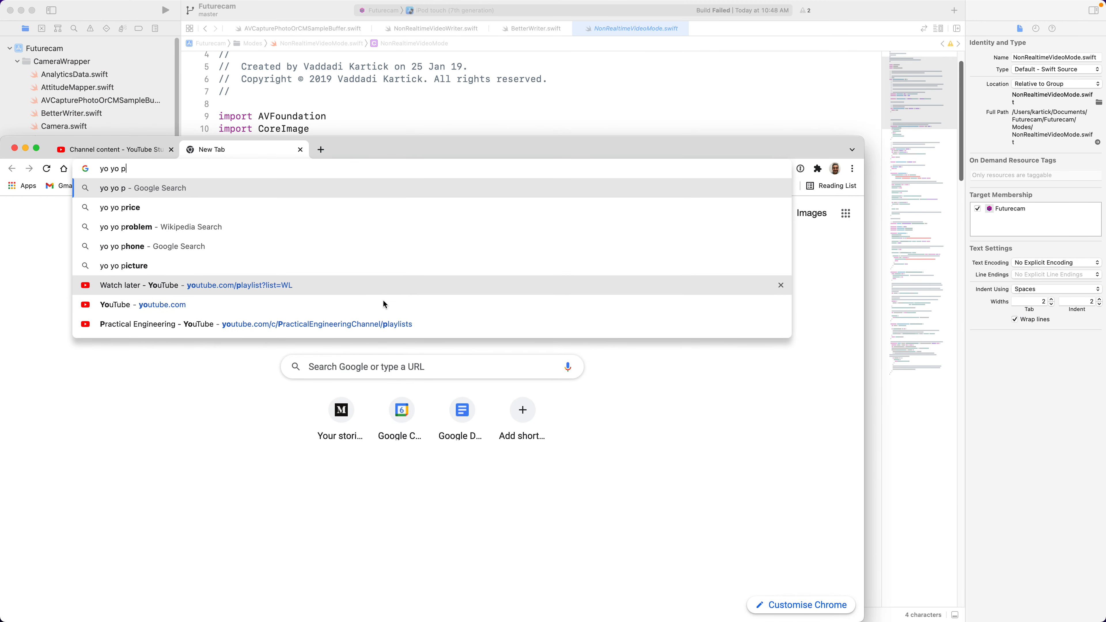
{"action": "left_click", "coordinate": [160, 226]}
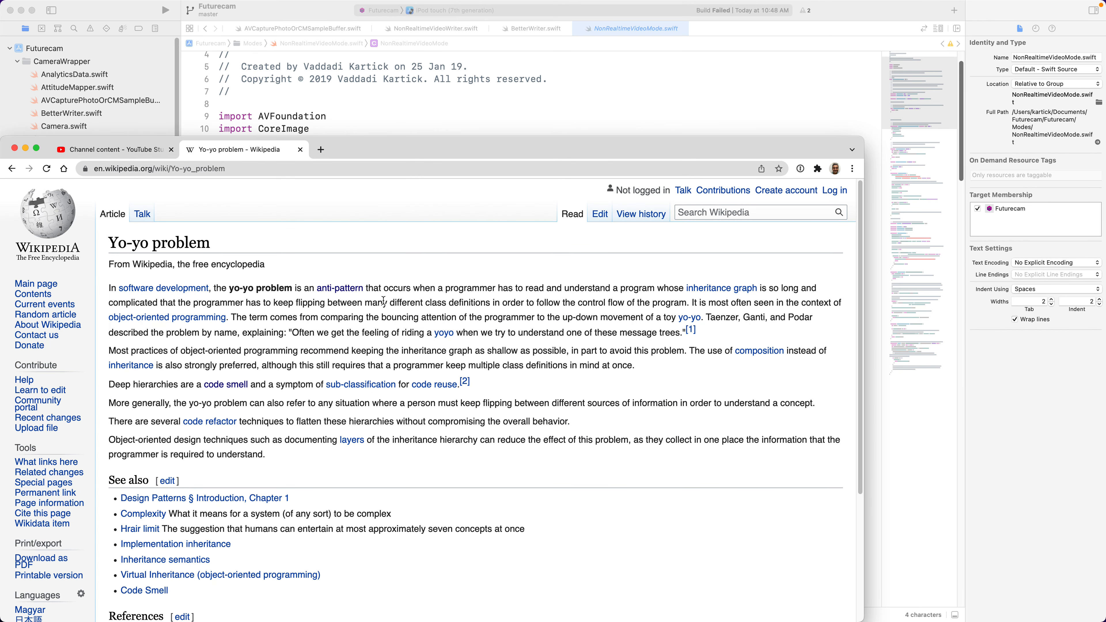
{"action": "mouse_move", "coordinate": [400, 229]}
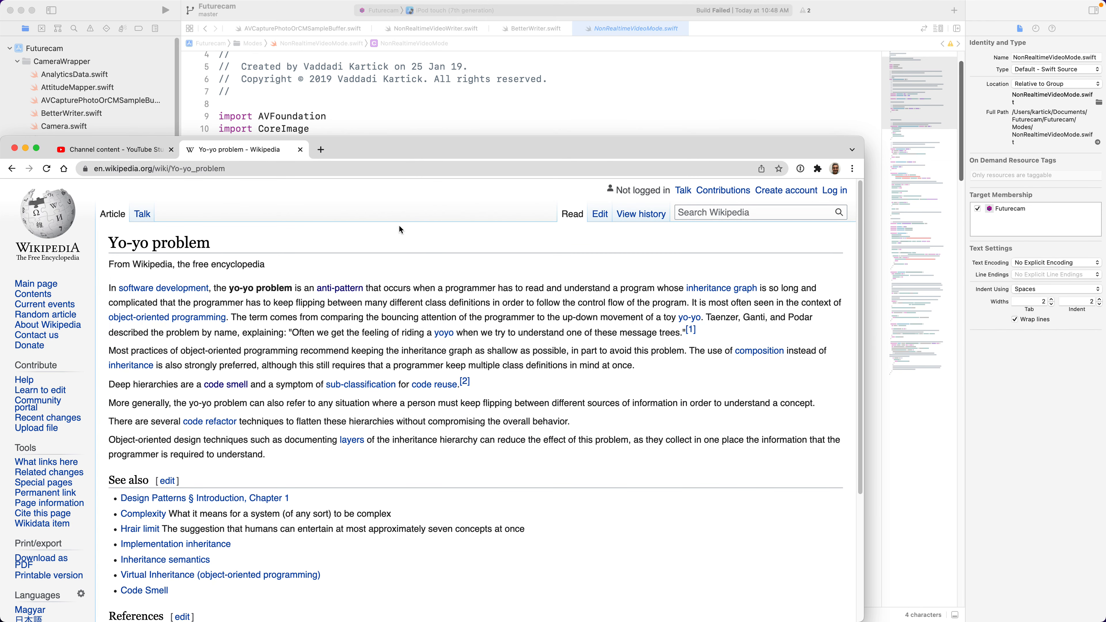
{"action": "mouse_move", "coordinate": [346, 107]}
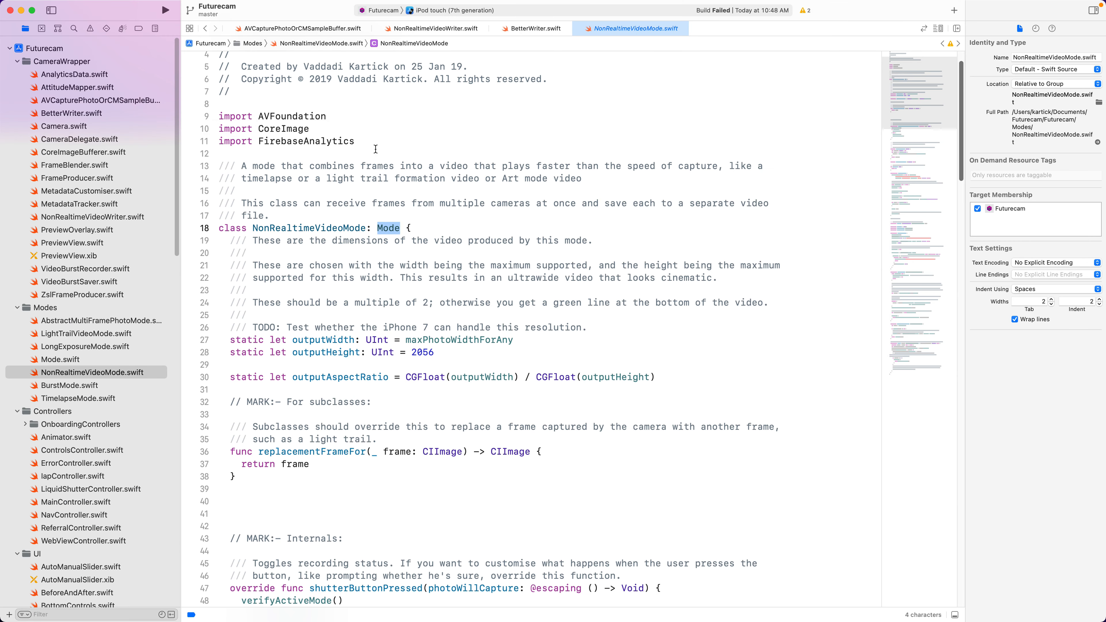
- Add example Superclass and Subclass stub declarations after the imports in NonRealtimeVideoMode.swift
{"action": "left_click", "coordinate": [377, 150]}
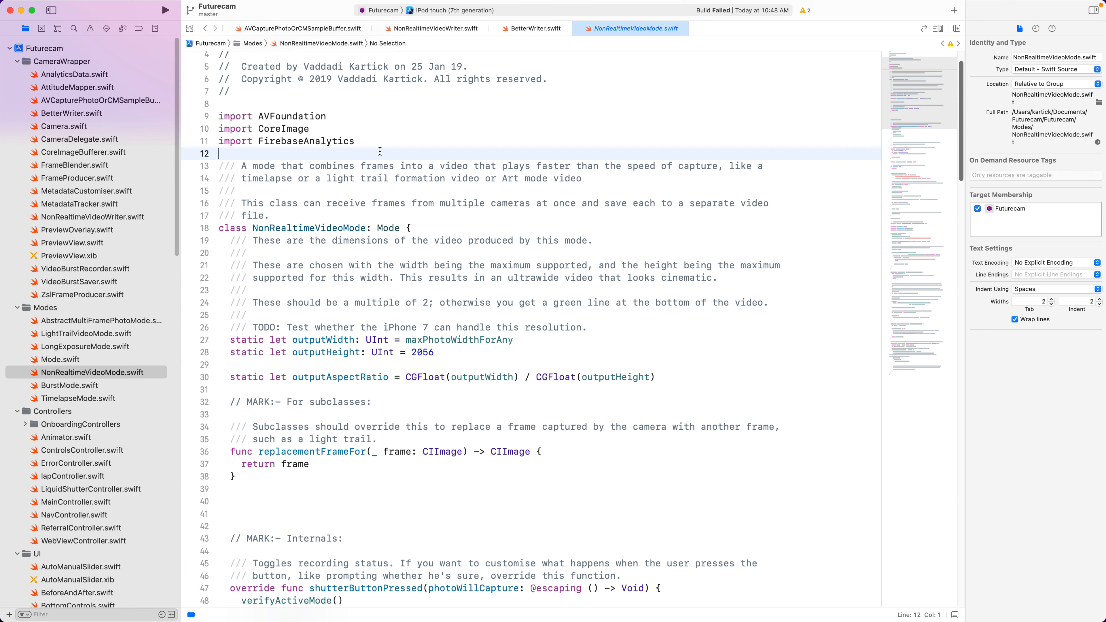
{"action": "key", "text": "return"}
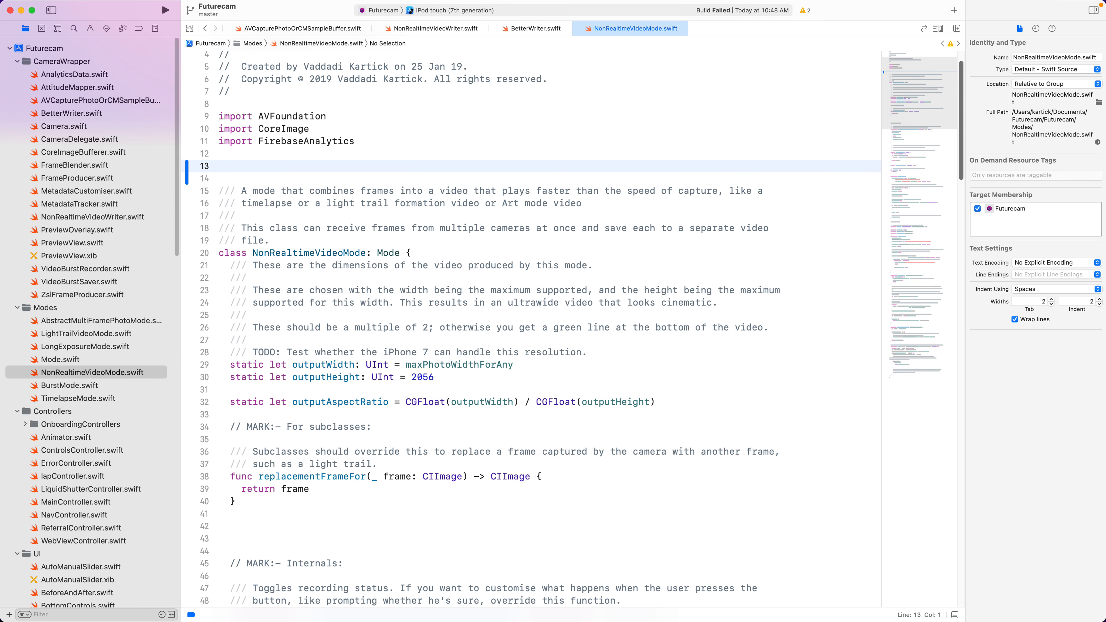
{"action": "type", "text": "class A"}
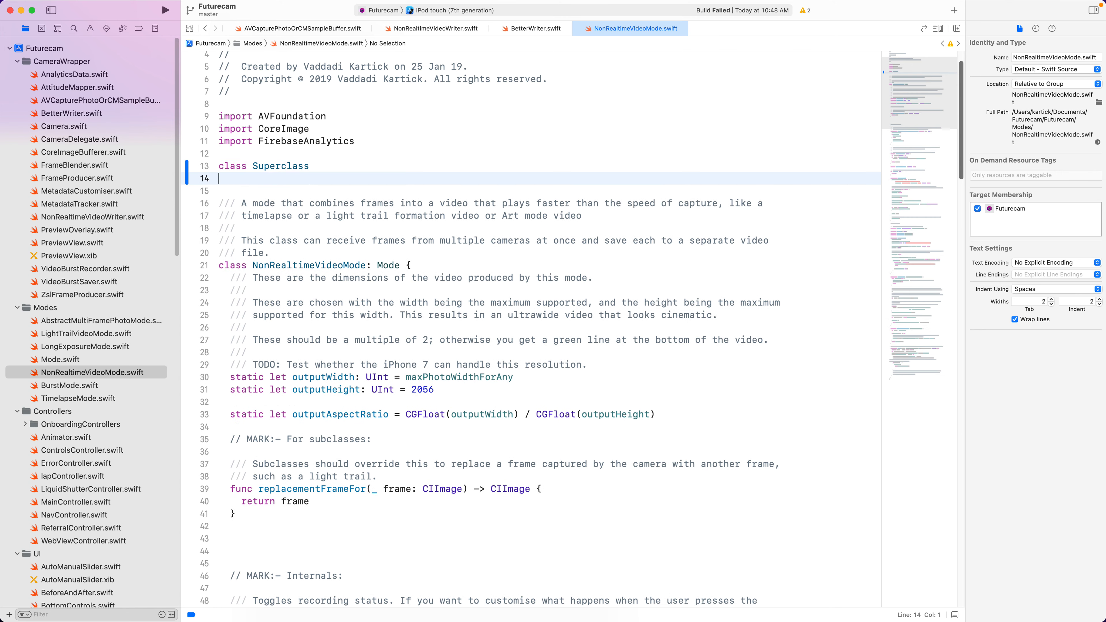
{"action": "type", "text": "class Subclass: Superclass"}
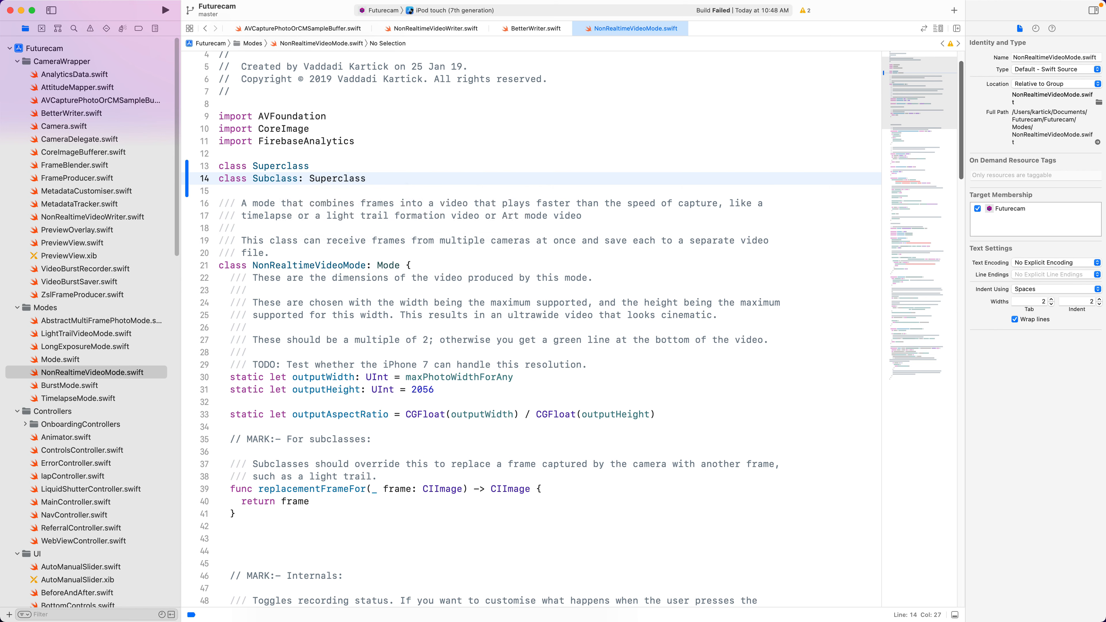
{"action": "left_click", "coordinate": [270, 166]}
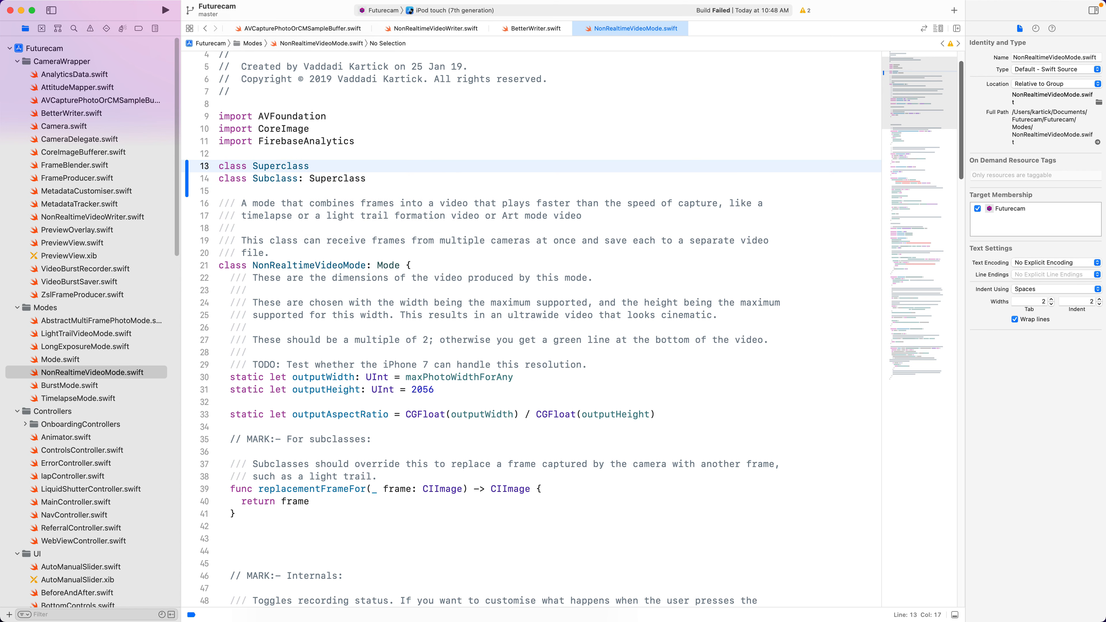
{"action": "key", "text": "Return"}
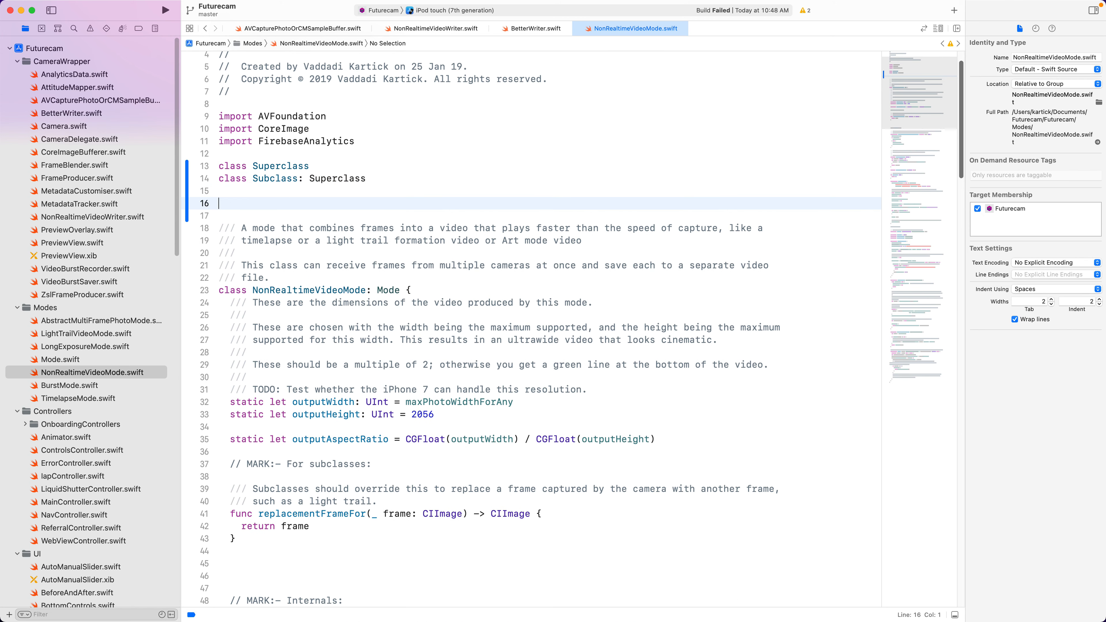
- Write the comment tracing subclass.a() -> super.a() -> b() -> subclass.b() override and point through its calls
{"action": "type", "text": "// subl"}
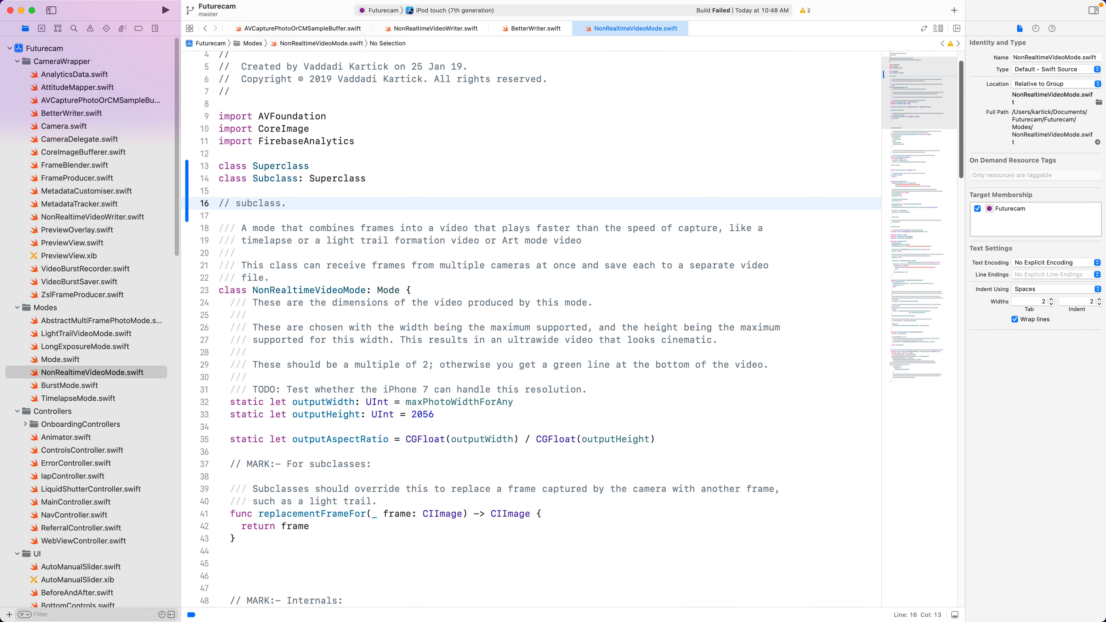
{"action": "type", "text": "a()"}
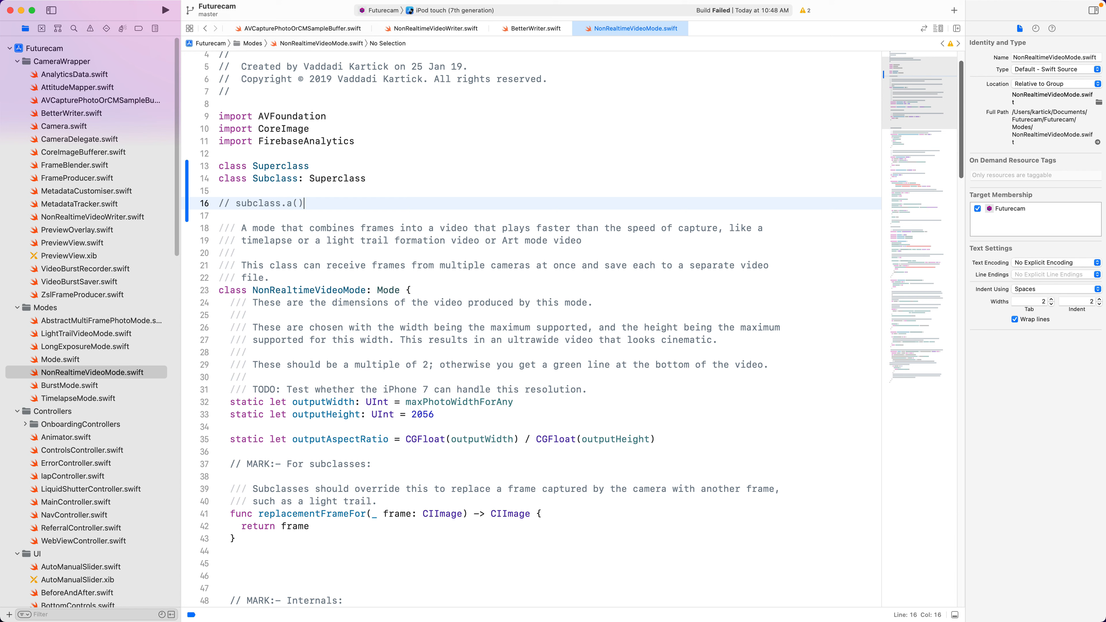
{"action": "type", "text": "->"}
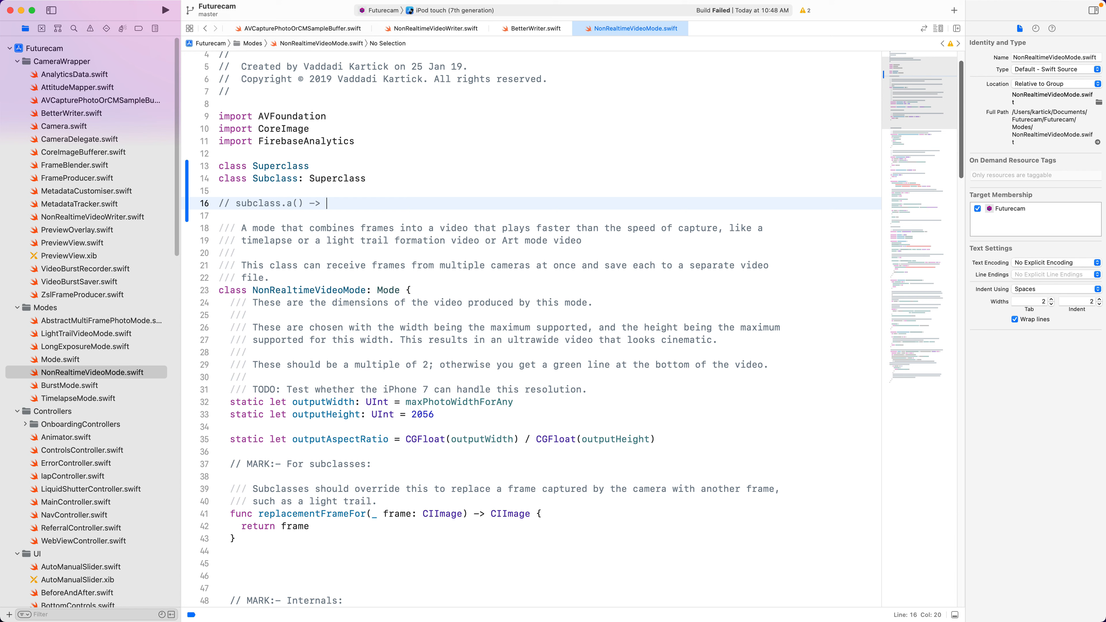
{"action": "type", "text": "super.a() -> b() -> subclass.b() override."}
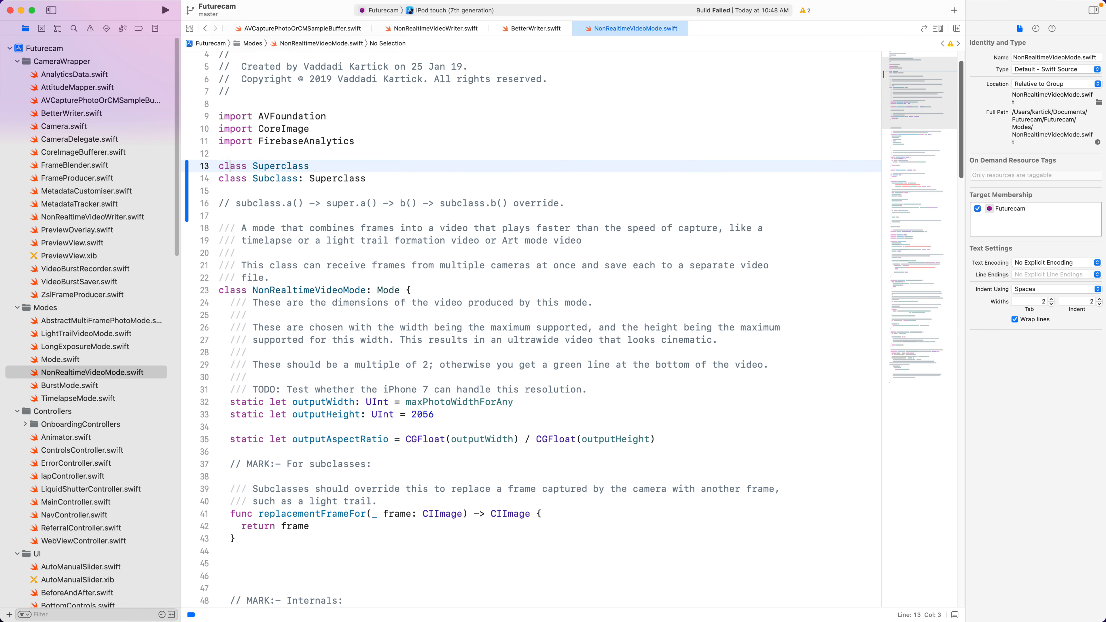
{"action": "double_click", "coordinate": [258, 203]}
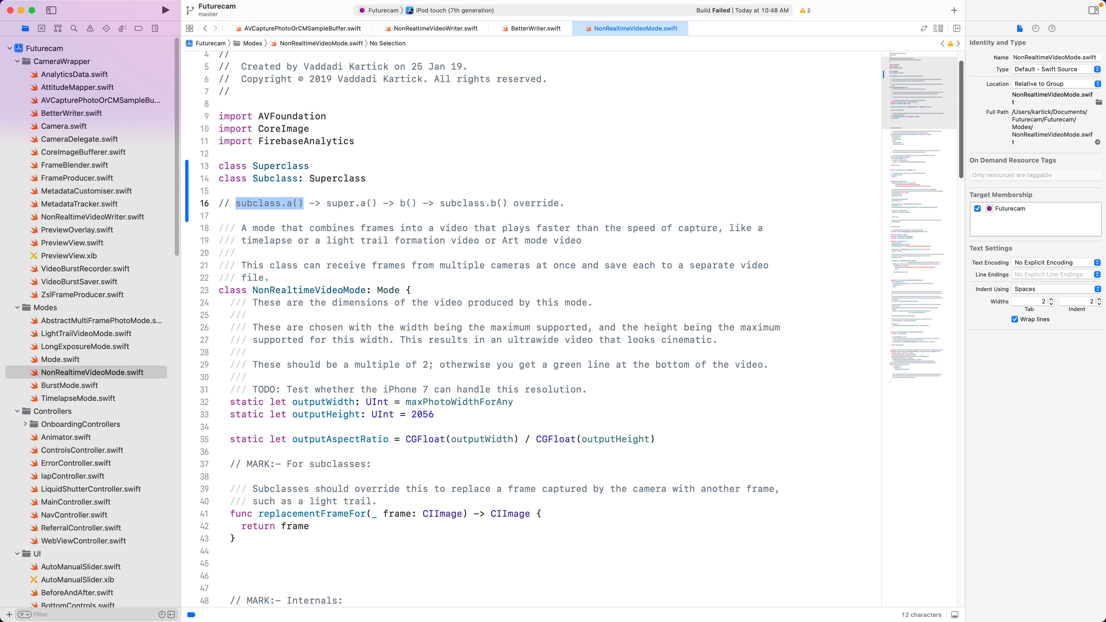
{"action": "left_click", "coordinate": [289, 204]}
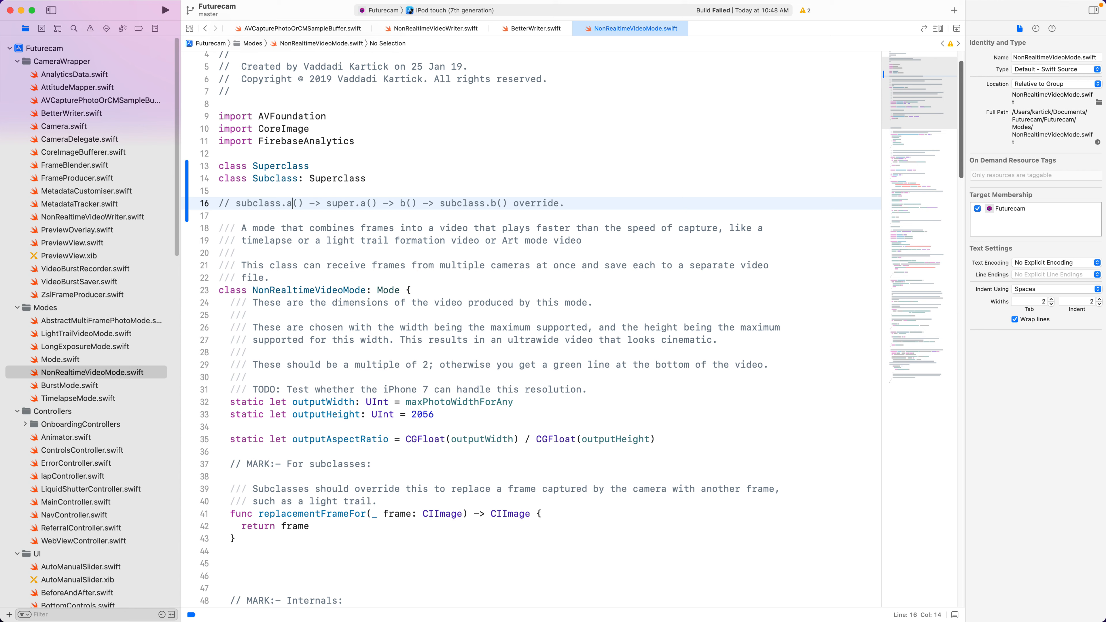
{"action": "left_click", "coordinate": [554, 203]}
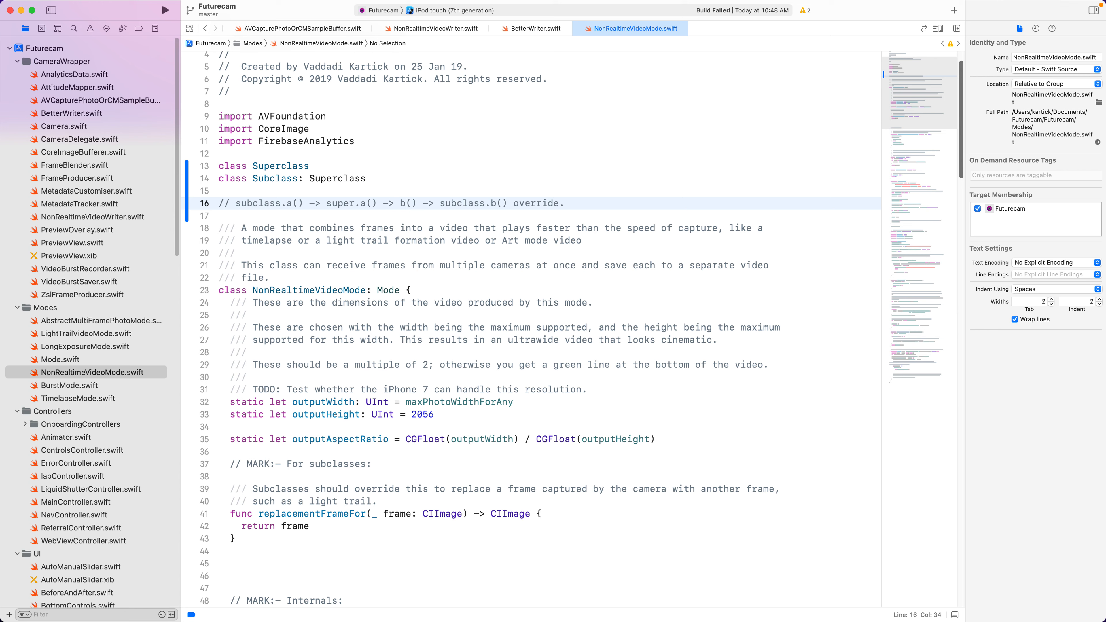
{"action": "left_click", "coordinate": [308, 166]}
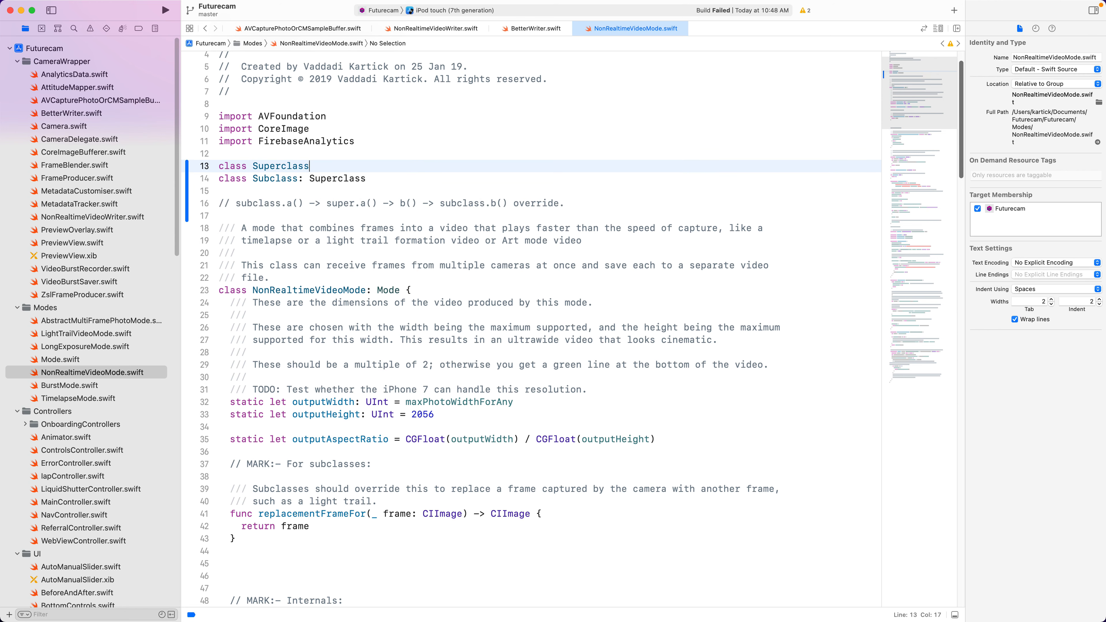
{"action": "left_click", "coordinate": [411, 203]}
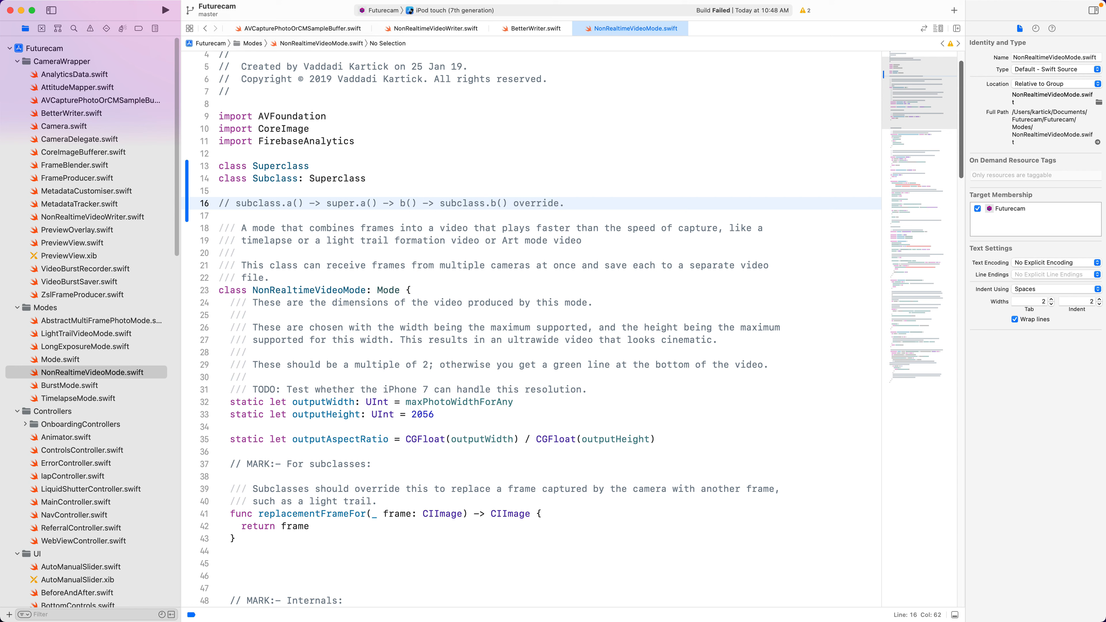
- Search the project for 'final', review the addPhotoOutput result in Camera.swift, and jump to the Mode superclass definition
{"action": "left_click", "coordinate": [564, 203]}
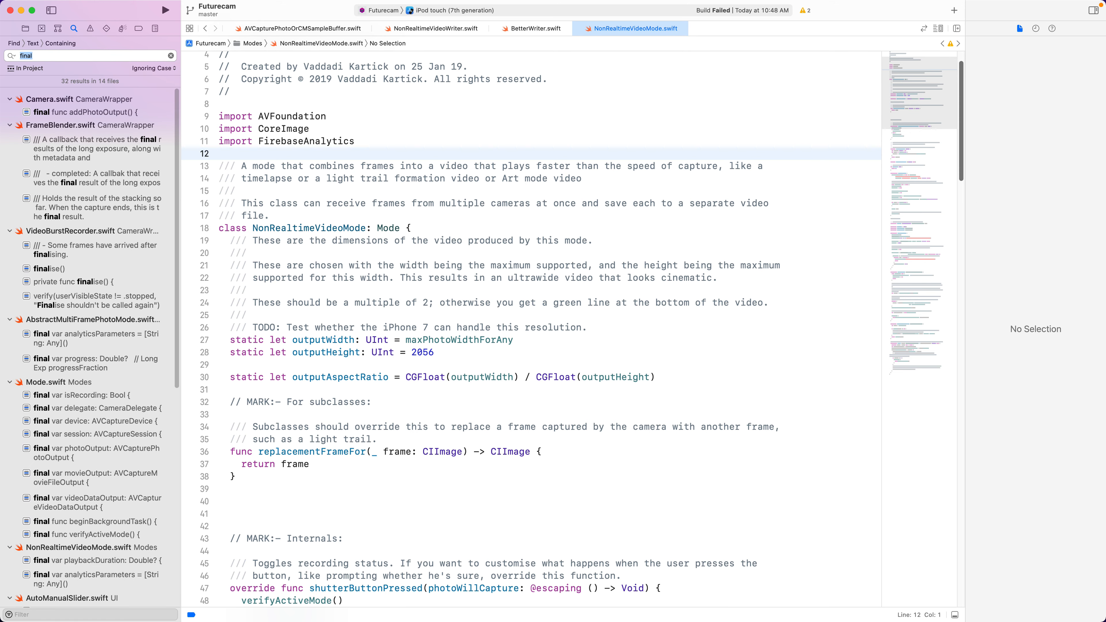
{"action": "left_click", "coordinate": [86, 112]}
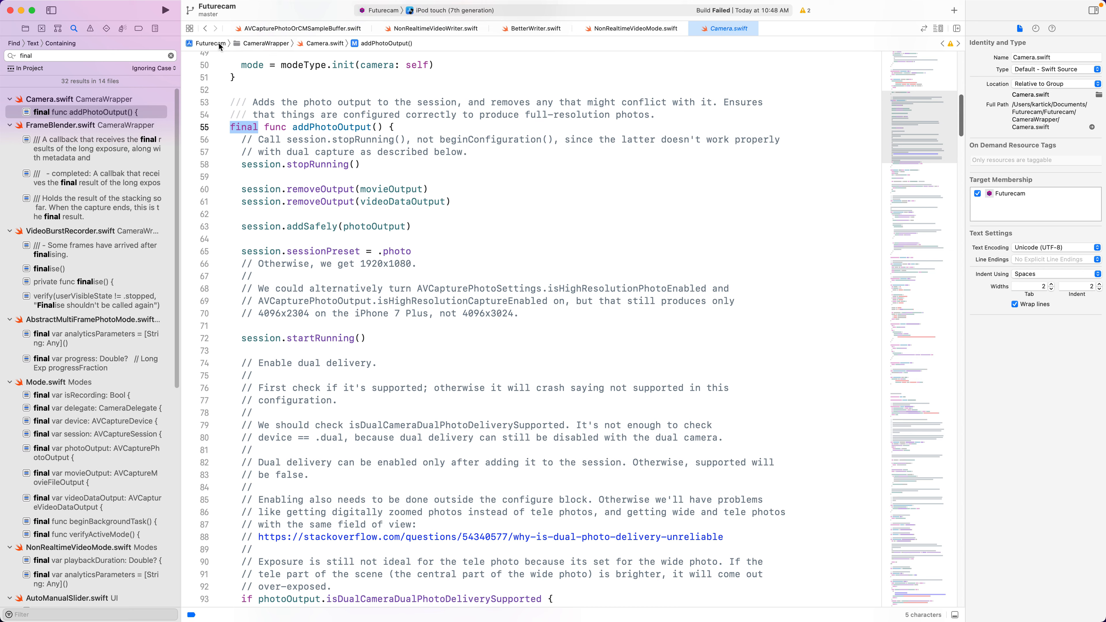
{"action": "left_click", "coordinate": [629, 28]}
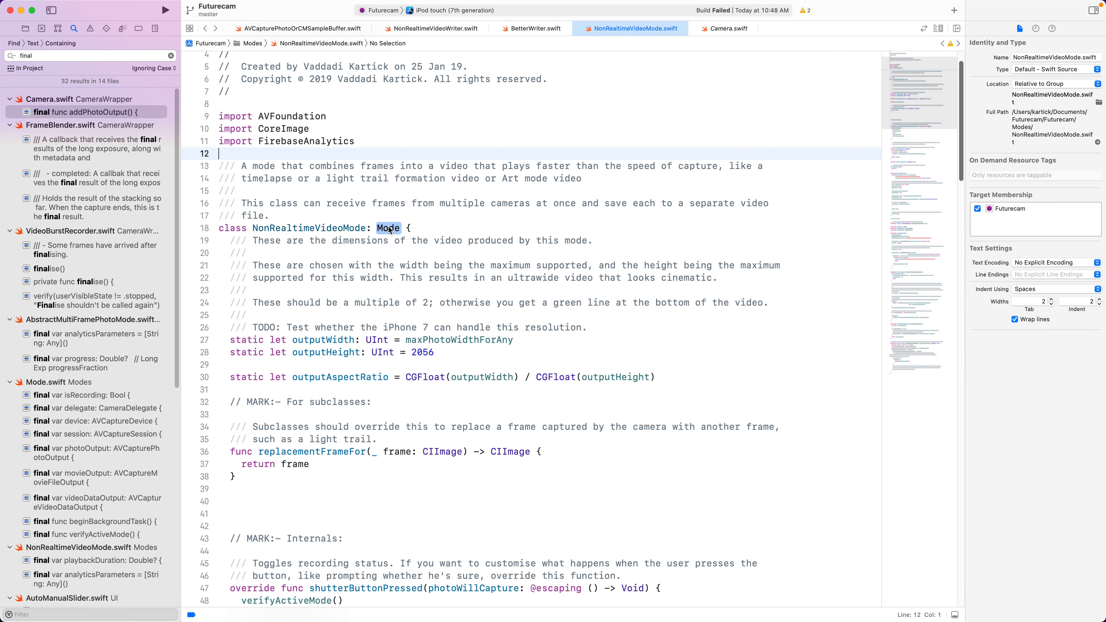
{"action": "left_click", "coordinate": [719, 29]}
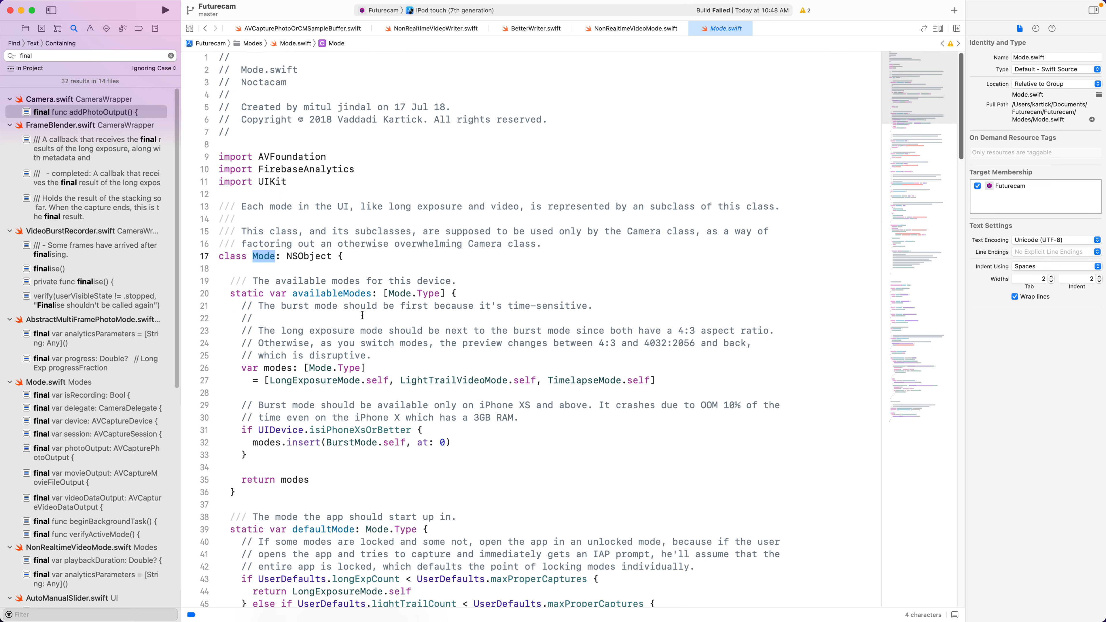
- In Mode.swift, note the final isRecording property and remove final from beginBackgroundTask
{"action": "scroll", "scroll_direction": "down", "scroll_amount": 3}
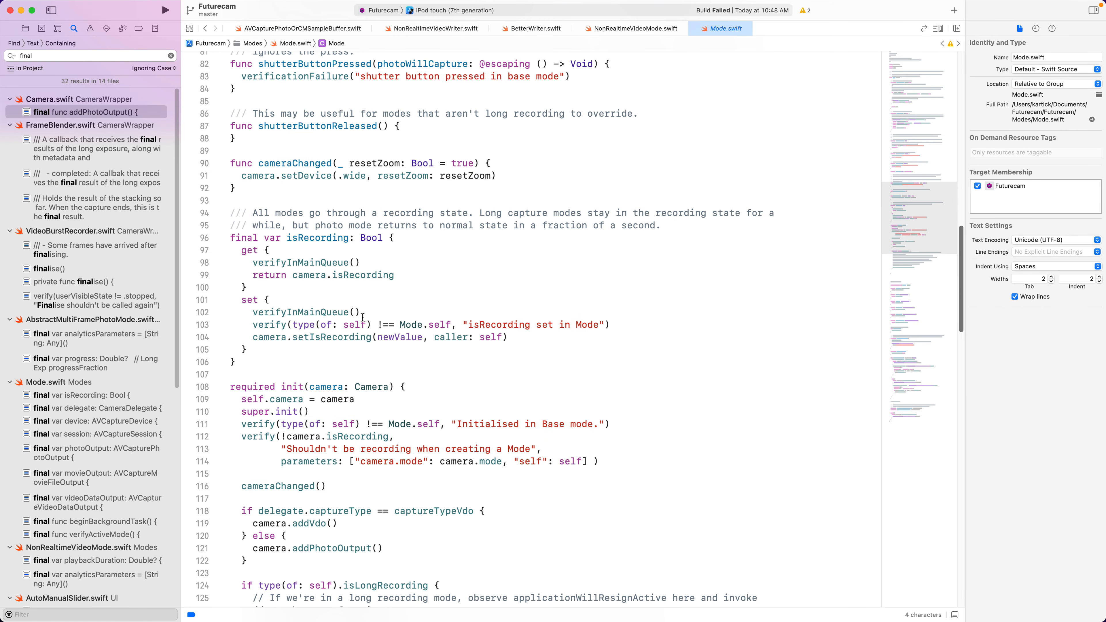
{"action": "double_click", "coordinate": [272, 238]}
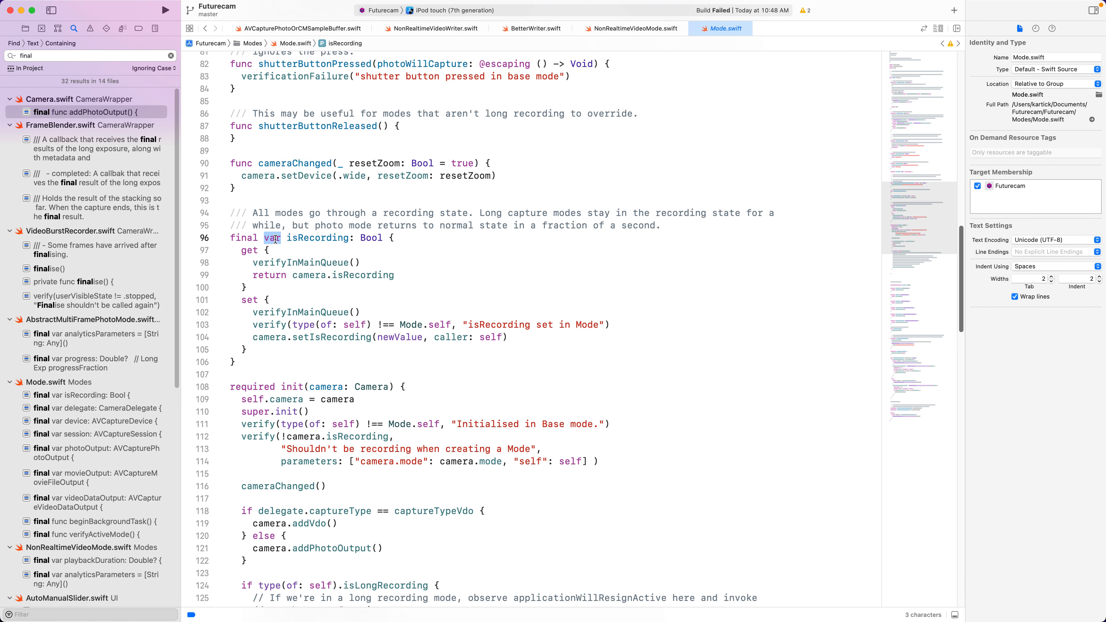
{"action": "scroll", "scroll_direction": "down", "scroll_amount": 3}
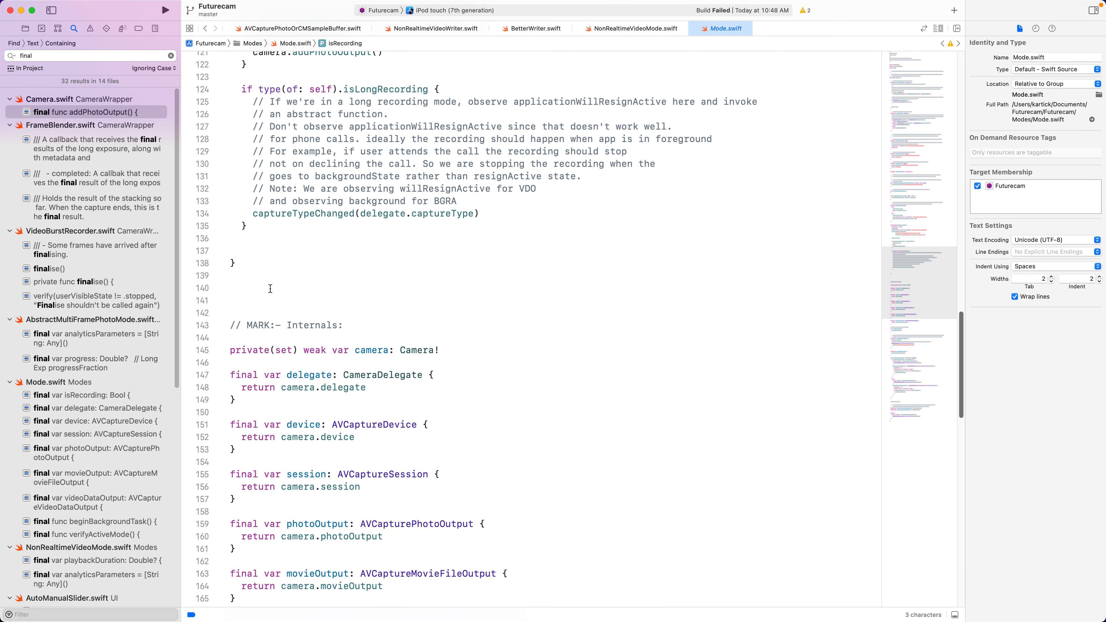
{"action": "scroll", "scroll_direction": "up", "scroll_amount": 3}
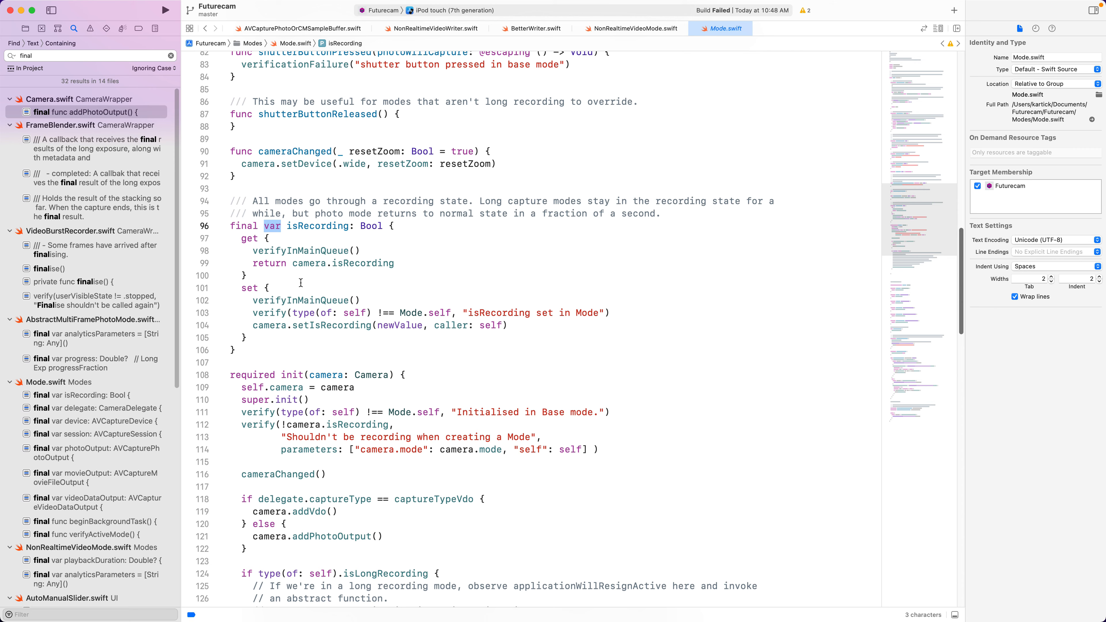
{"action": "scroll", "scroll_direction": "down", "scroll_amount": 3}
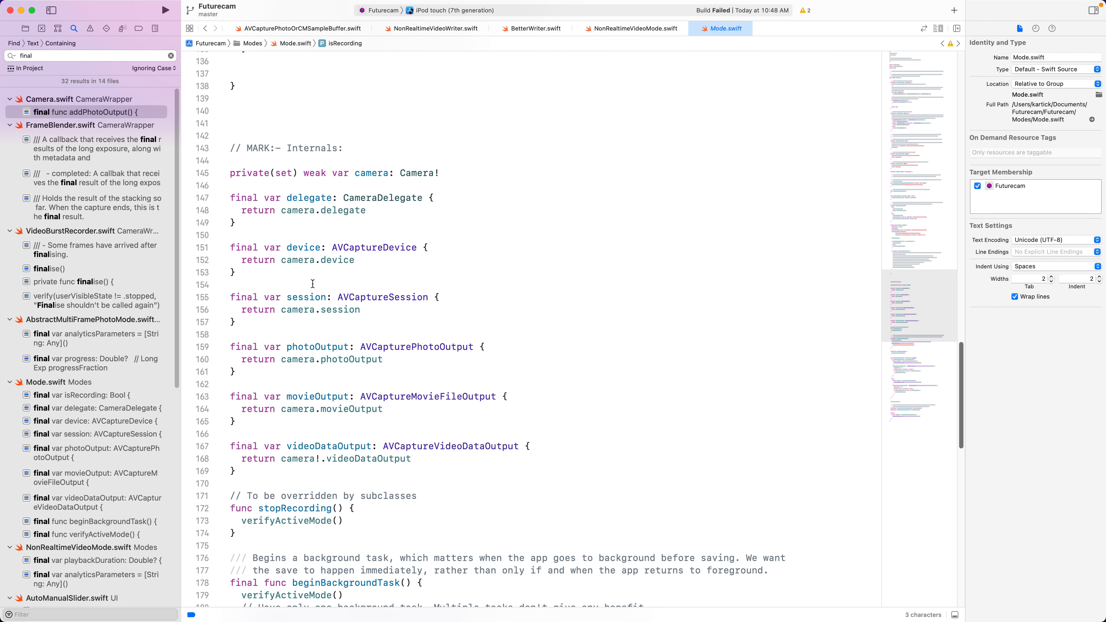
{"action": "scroll", "scroll_direction": "down", "scroll_amount": 3}
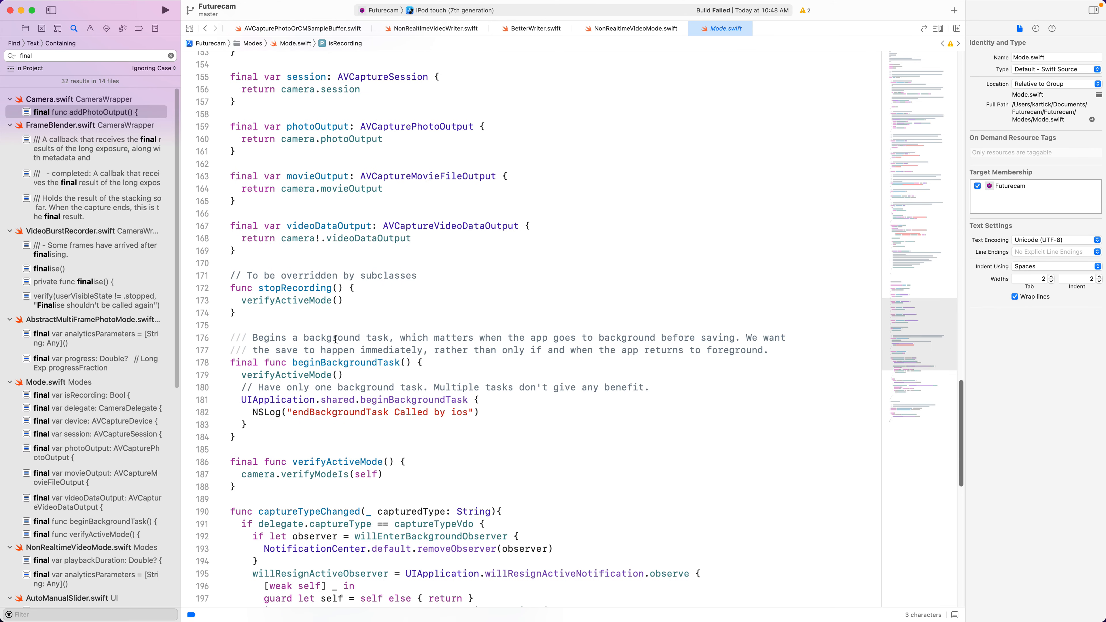
{"action": "double_click", "coordinate": [345, 361]}
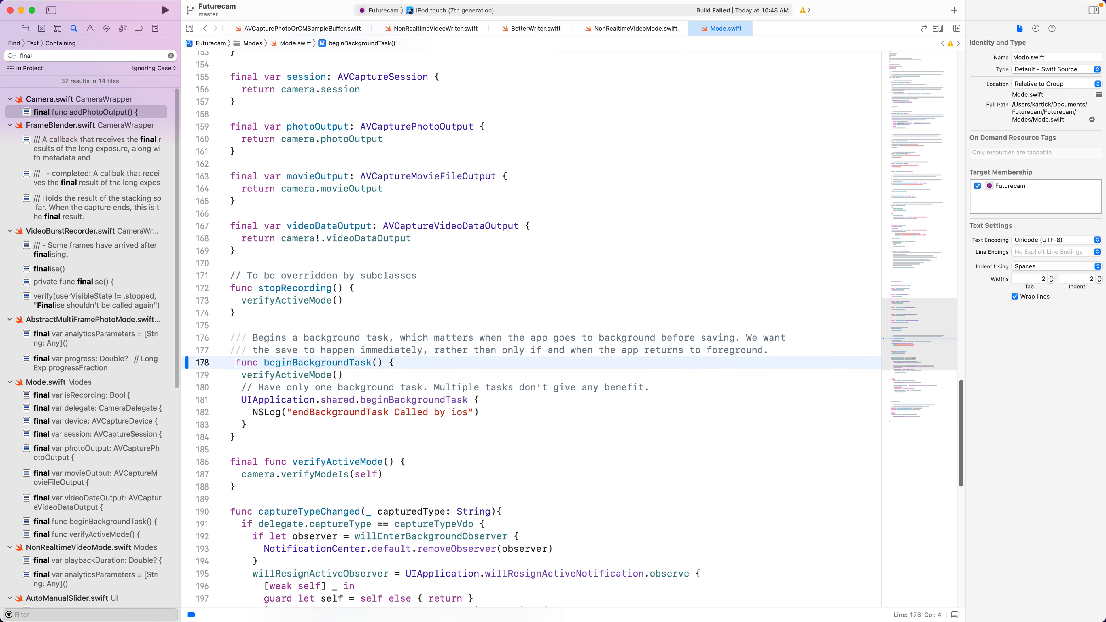
- Restore final on beginBackgroundTask and try a '/// Don't override this' doc comment before reverting it
{"action": "left_click", "coordinate": [264, 362]}
{"action": "type", "text": "final "}
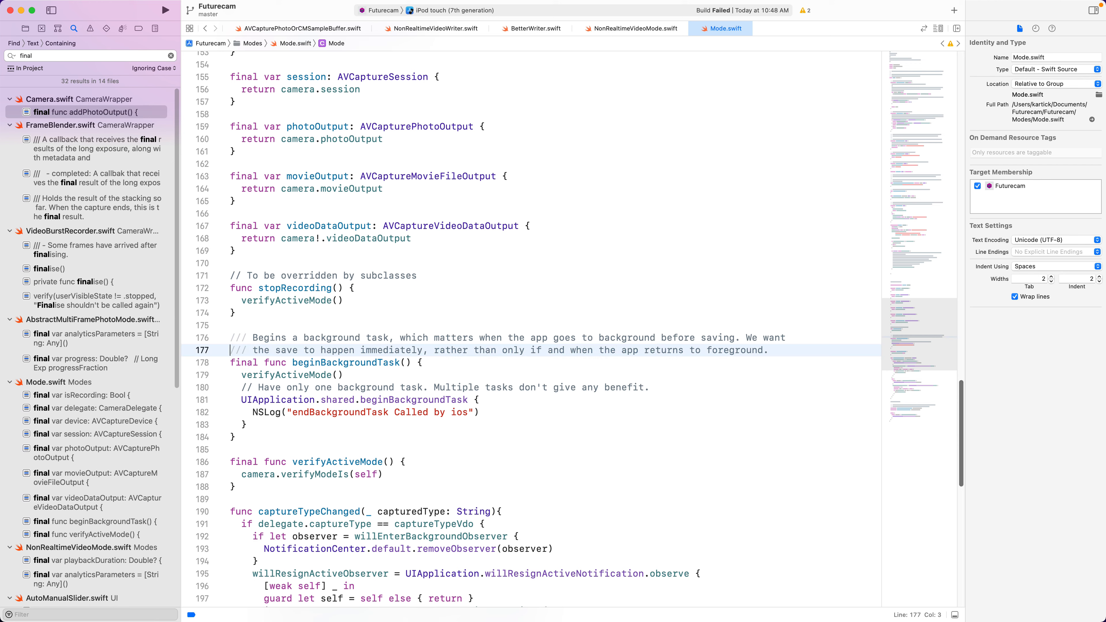
{"action": "double_click", "coordinate": [243, 363]}
{"action": "type", "text": "/// D"}
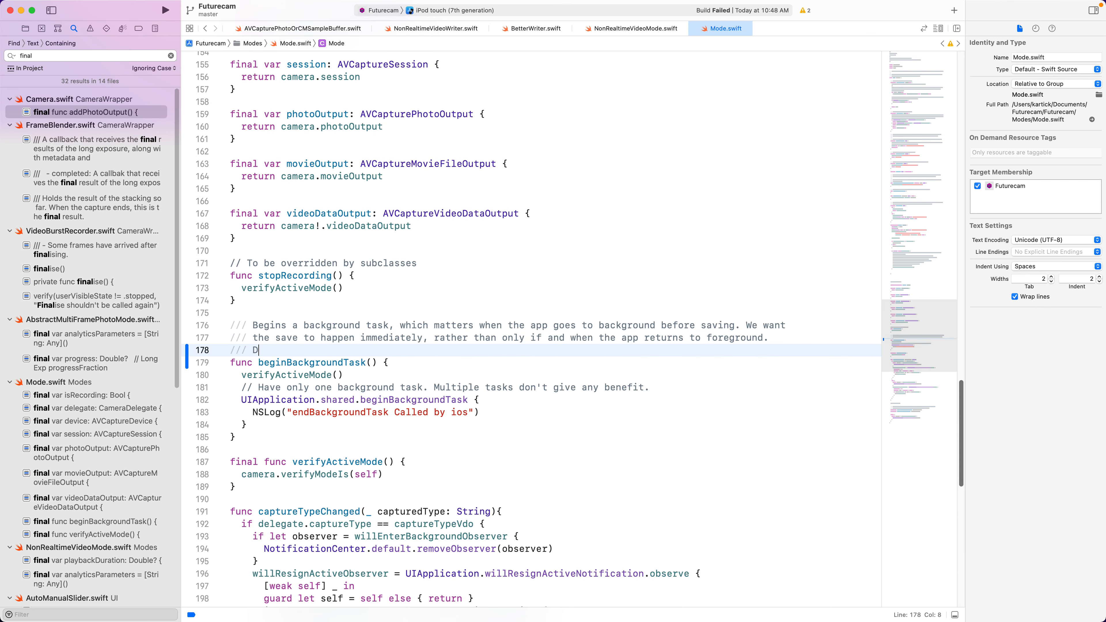
{"action": "type", "text": "on't override this"}
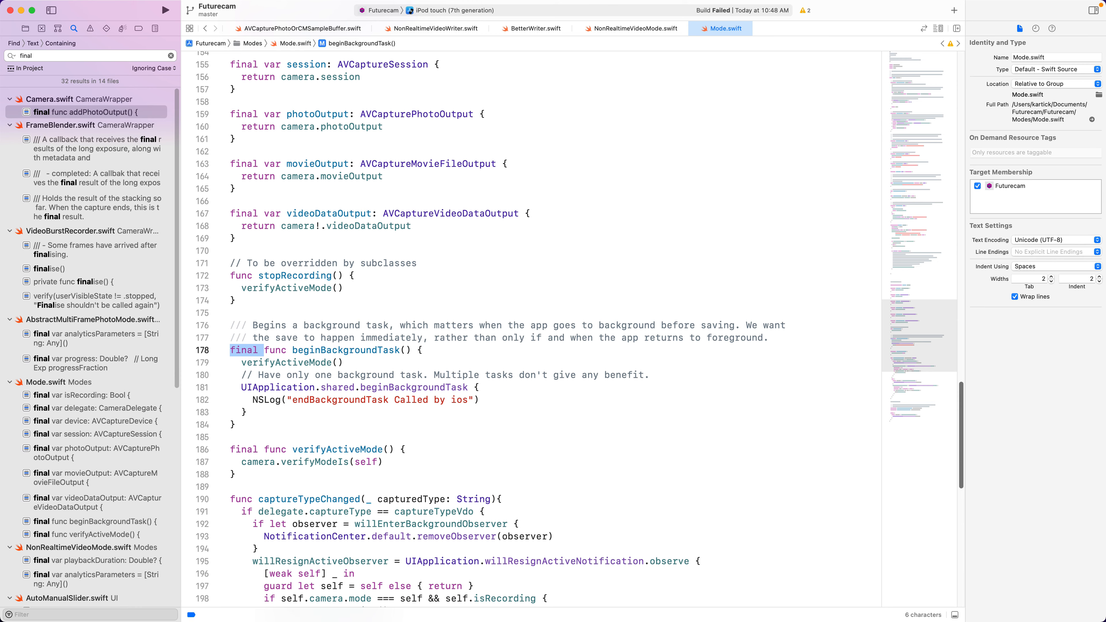
- Review Mode.swift's userDescription property and its verificationFailure call, then search Open Quickly for 'timelapse'
{"action": "scroll", "scroll_direction": "up", "scroll_amount": 3}
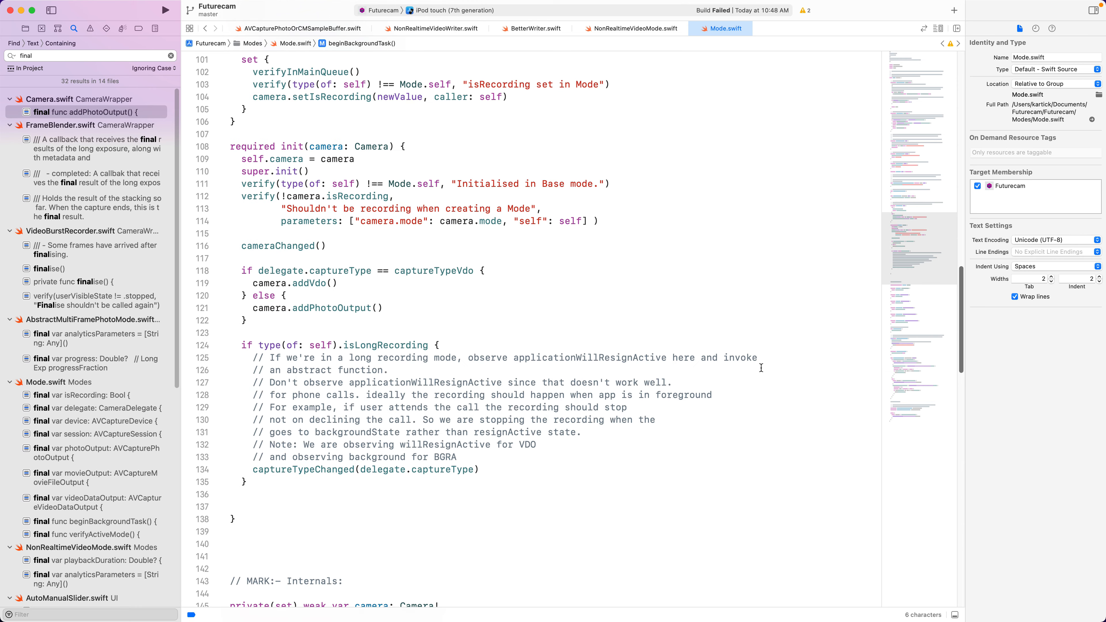
{"action": "scroll", "scroll_direction": "up", "scroll_amount": 3}
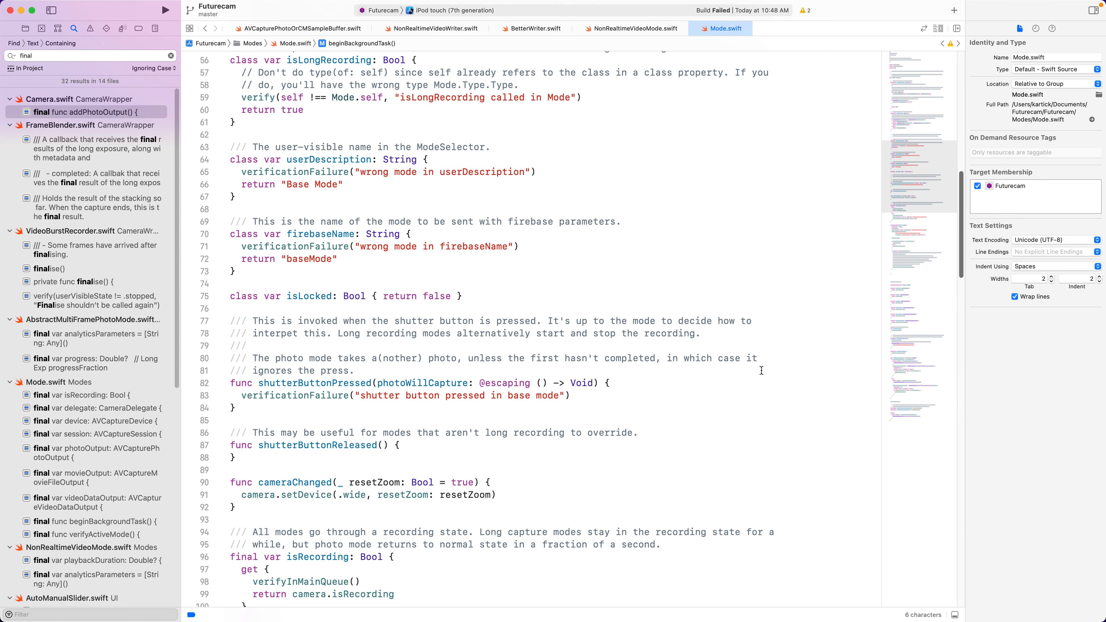
{"action": "double_click", "coordinate": [327, 159]}
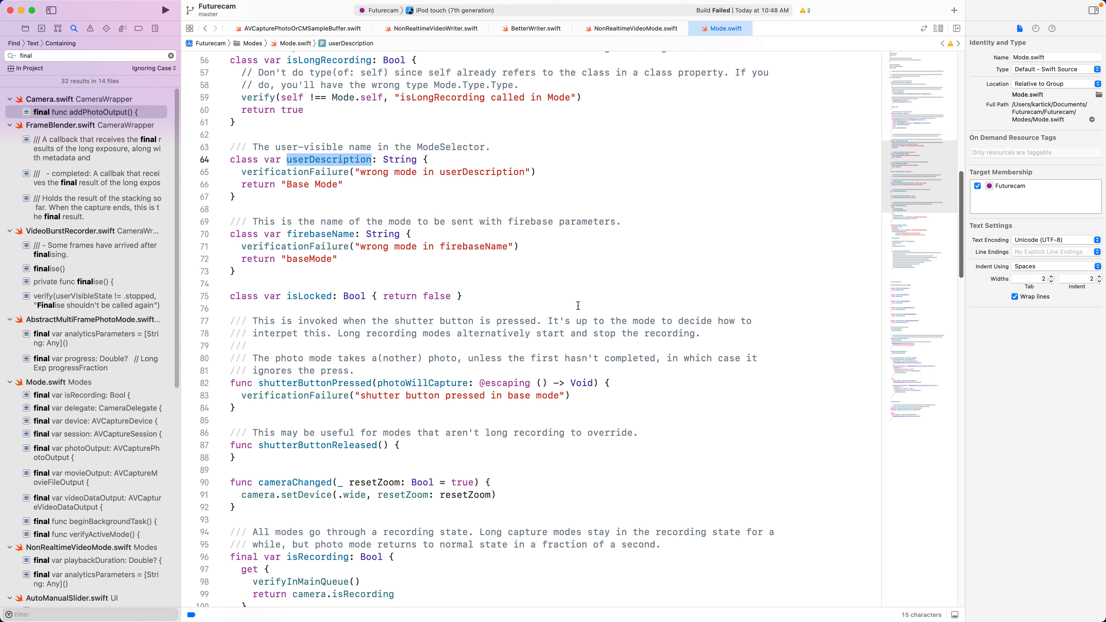
{"action": "mouse_move", "coordinate": [463, 132]}
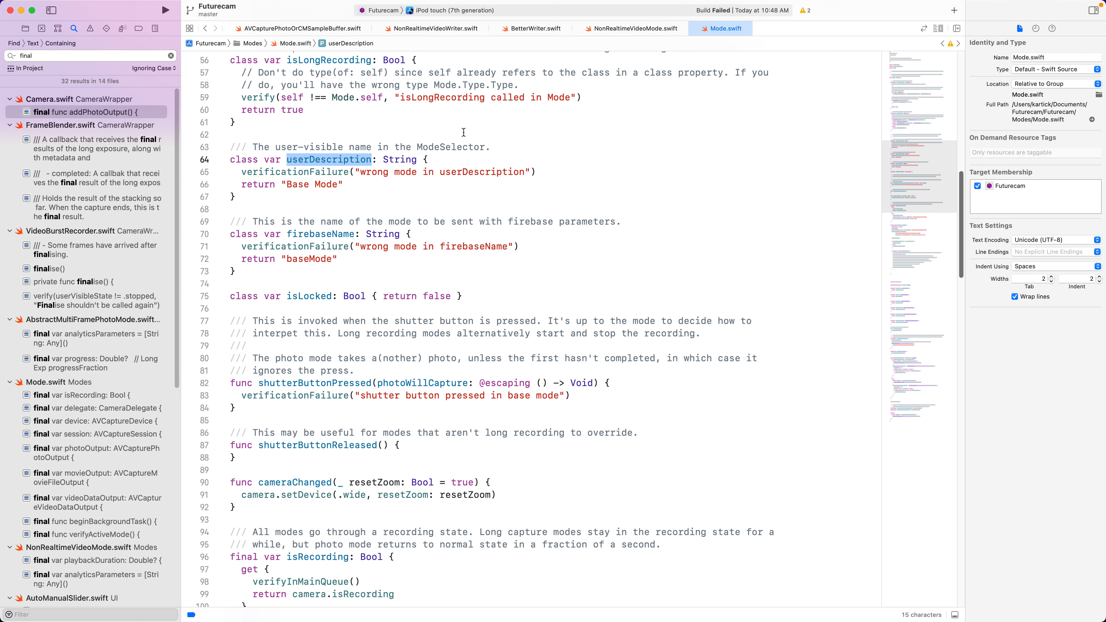
{"action": "left_click", "coordinate": [710, 197]}
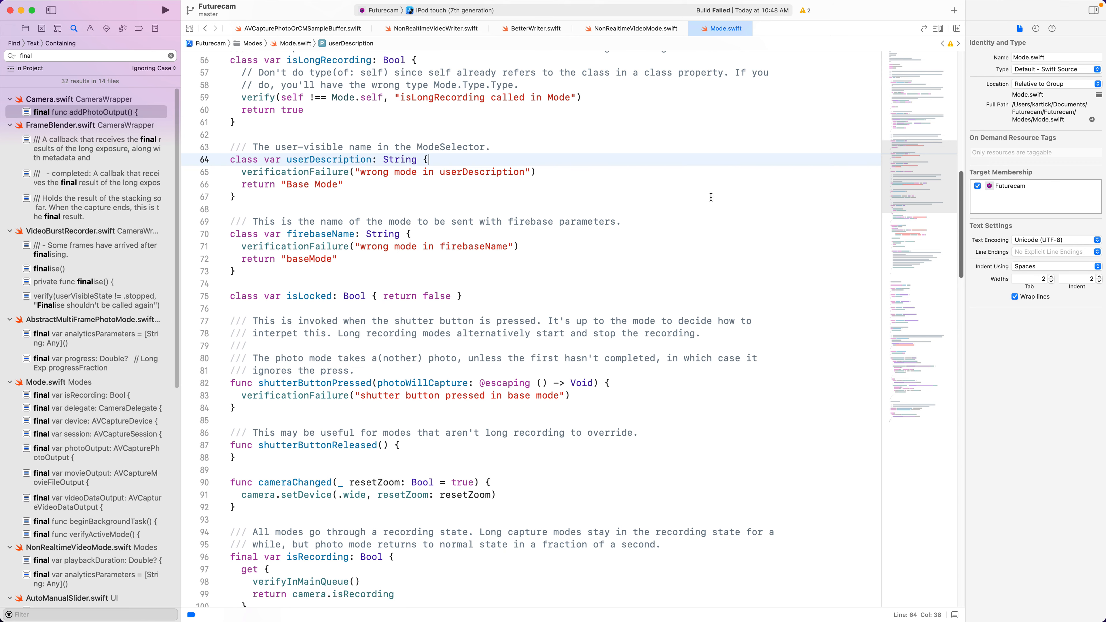
{"action": "mouse_move", "coordinate": [718, 200]}
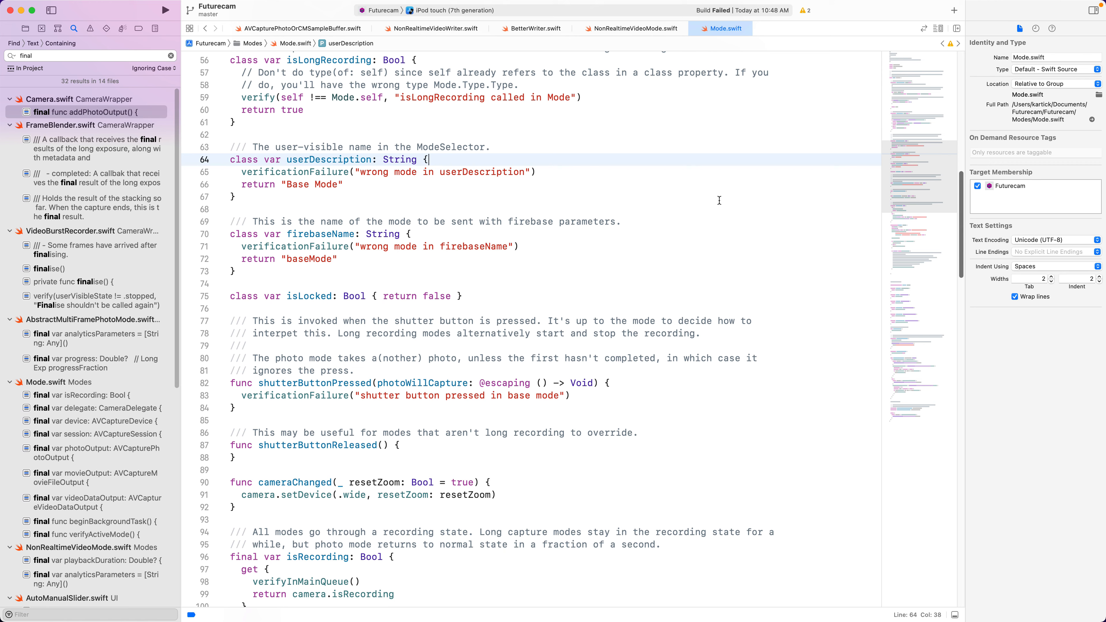
{"action": "mouse_move", "coordinate": [247, 132]}
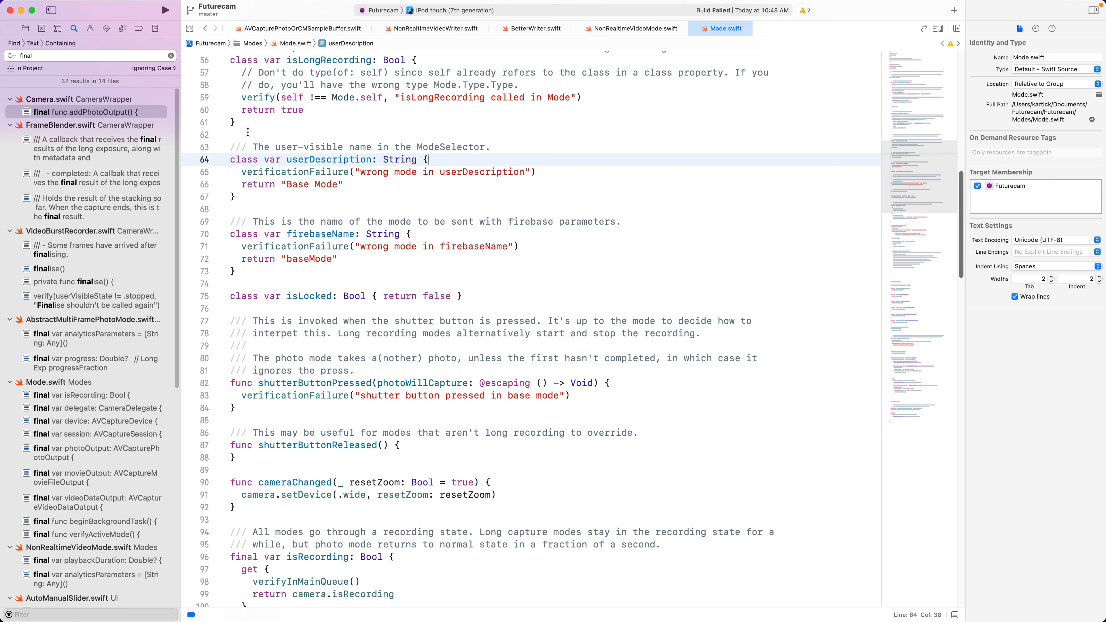
{"action": "double_click", "coordinate": [388, 172]}
{"action": "type", "text": "timelapse"}
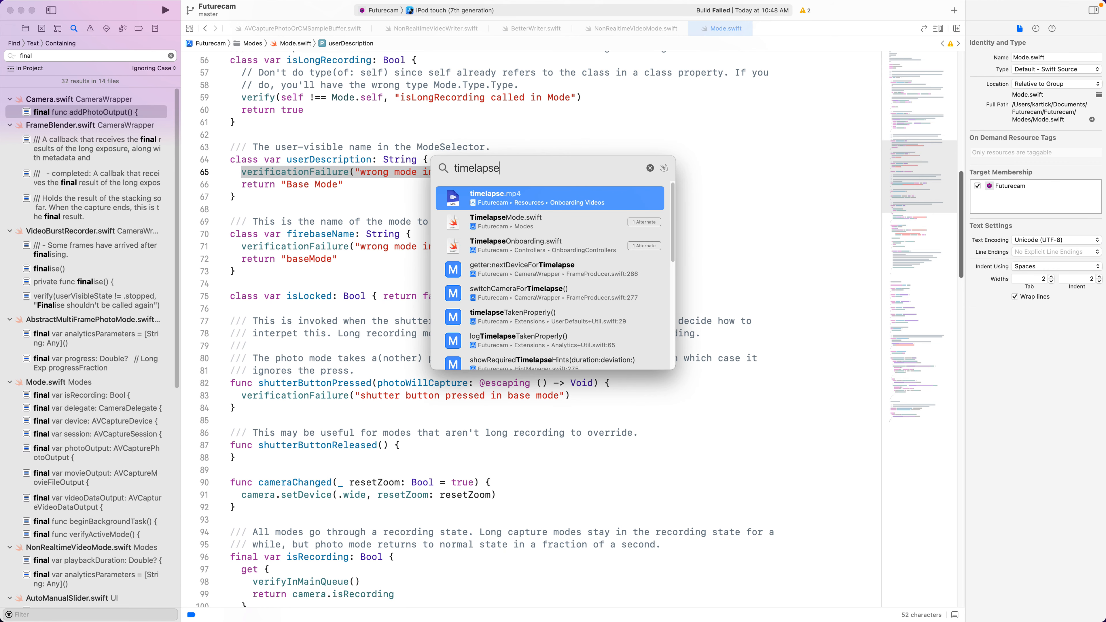
- In TimelapseMode.swift, follow the super.shutterButtonPressed call to its NonRealtimeVideoMode implementation
{"action": "left_click", "coordinate": [505, 221]}
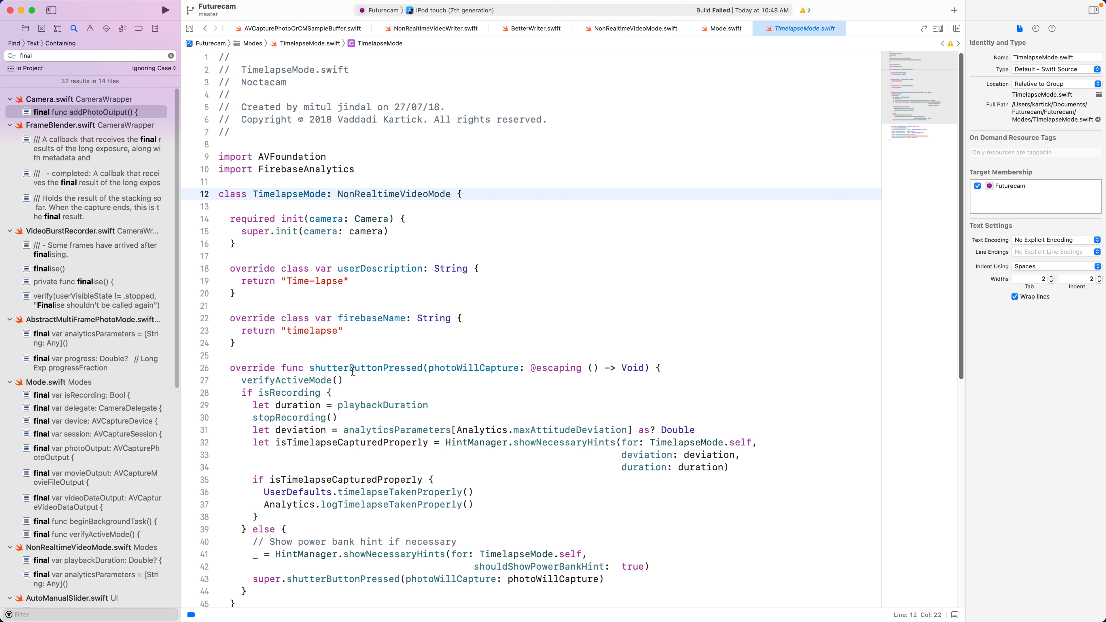
{"action": "double_click", "coordinate": [365, 368]}
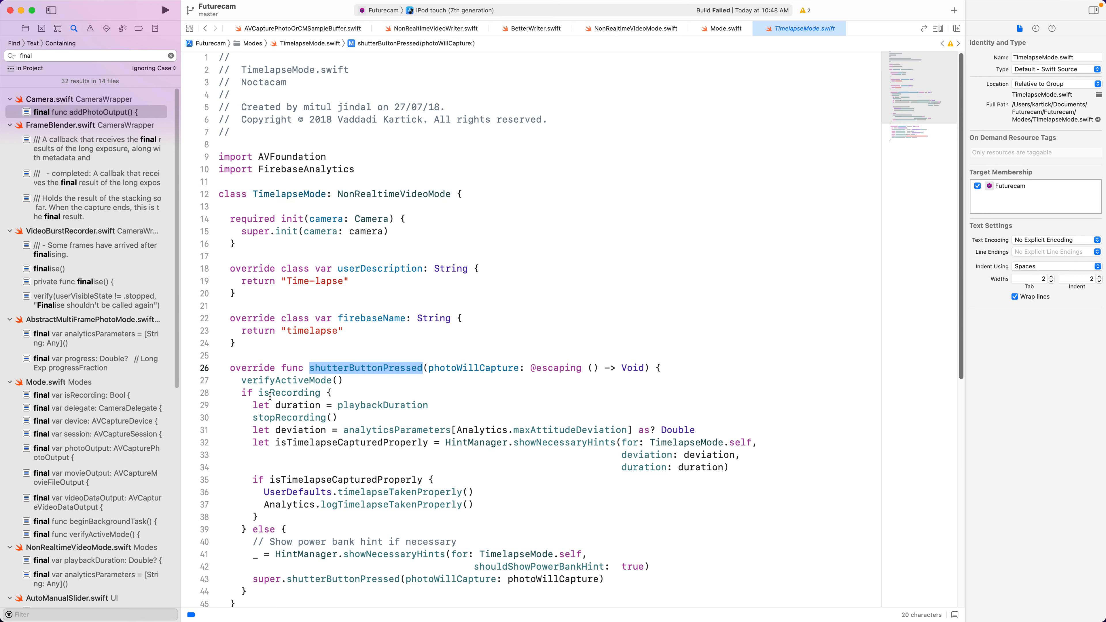
{"action": "double_click", "coordinate": [252, 368]}
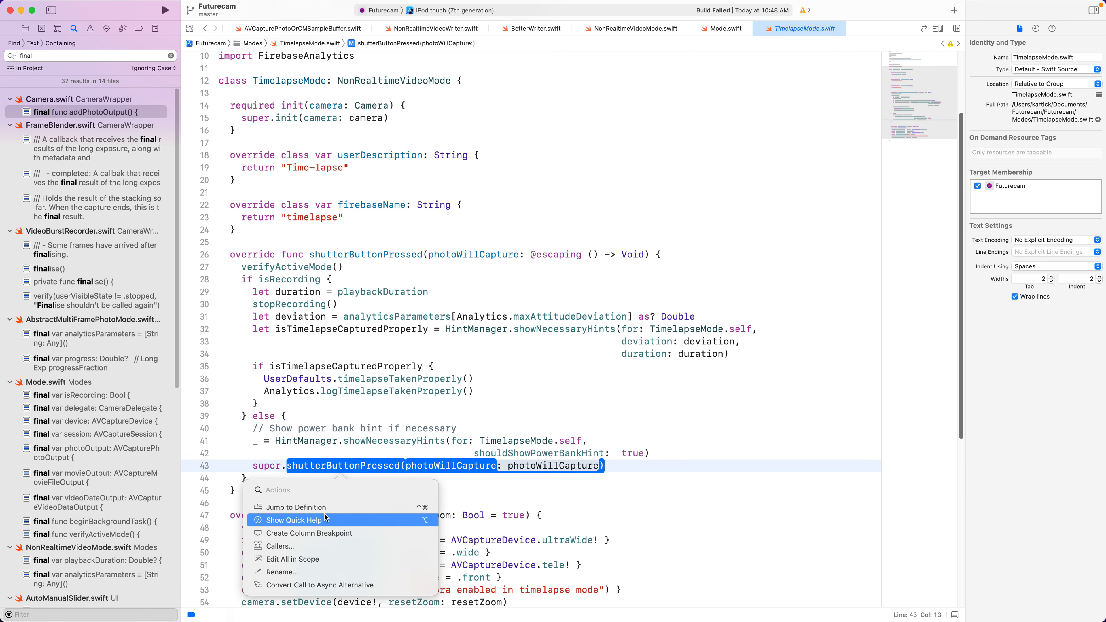
{"action": "left_click", "coordinate": [296, 506]}
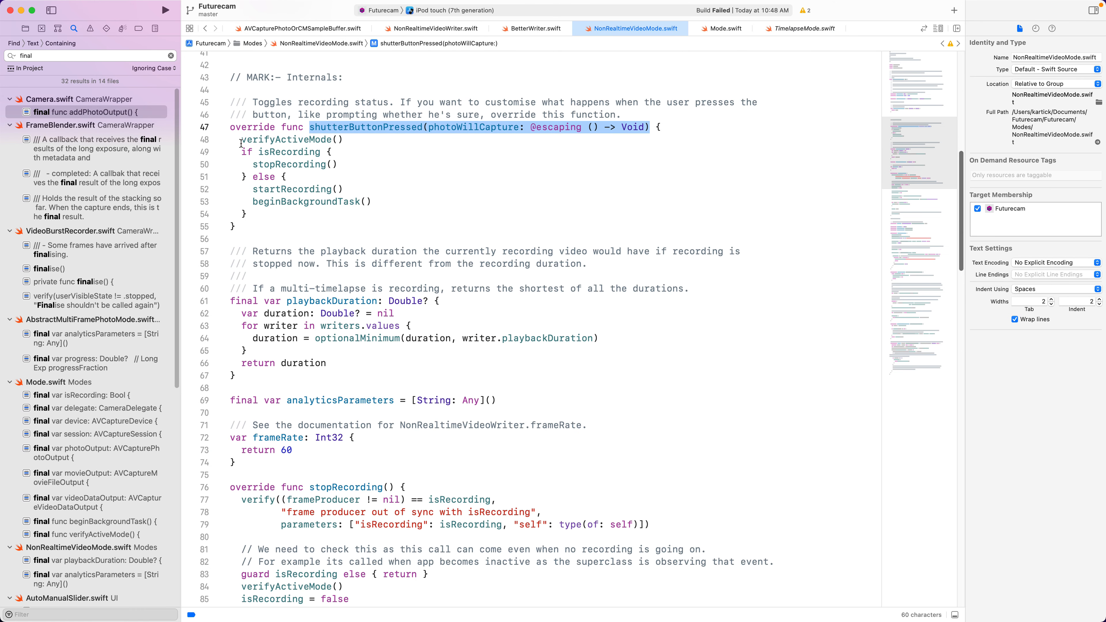
- Review the shutterButtonPressed body in NonRealtimeVideoMode.swift and return to TimelapseMode.swift
{"action": "left_click_drag", "start_coordinate": [242, 139], "coordinate": [254, 213]}
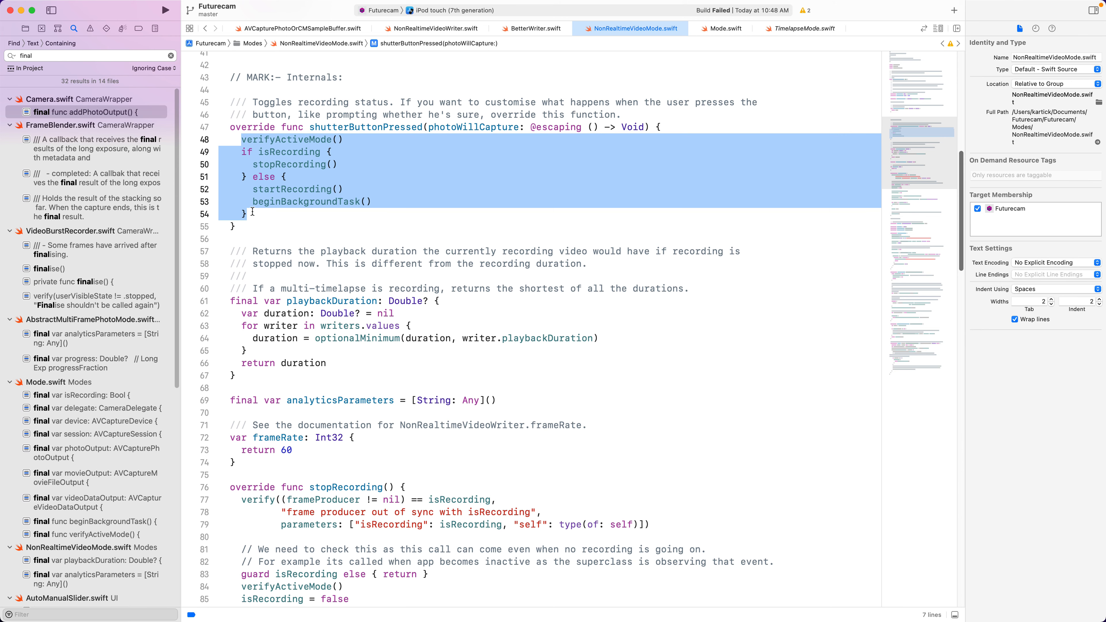
{"action": "left_click", "coordinate": [799, 28]}
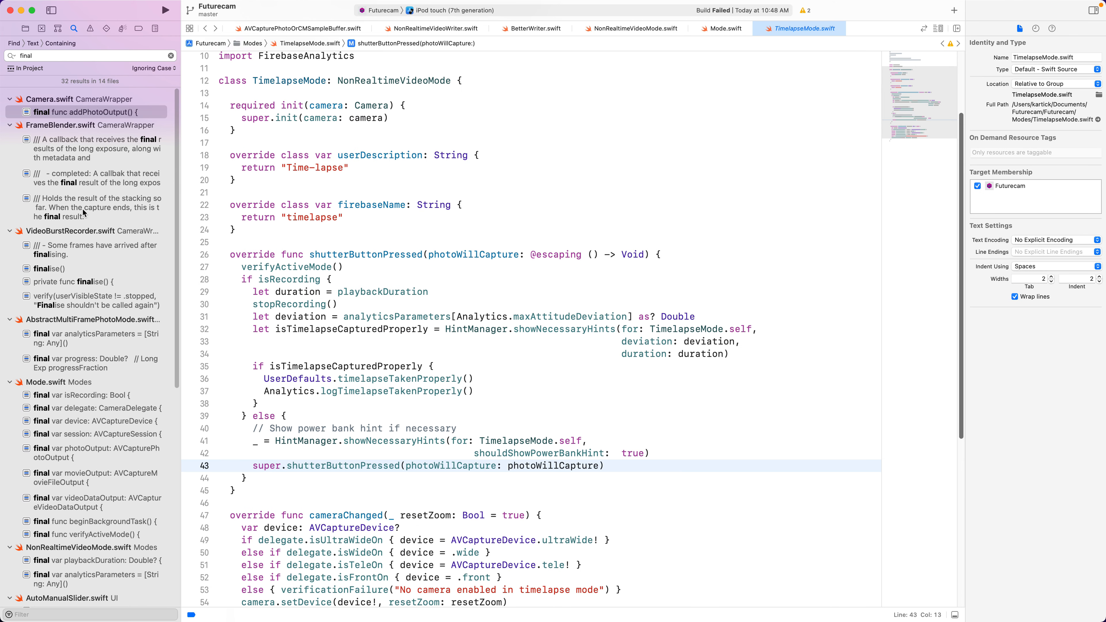